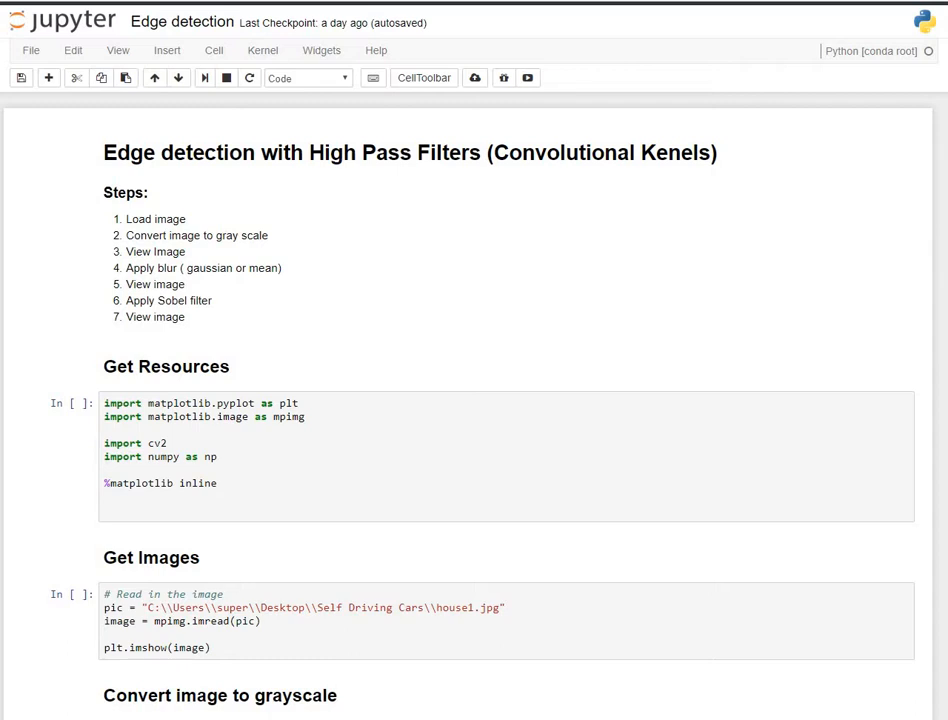
Step: Run the imports cell and the Get Images cell so the house photo loads and displays
scroll(down, 3)
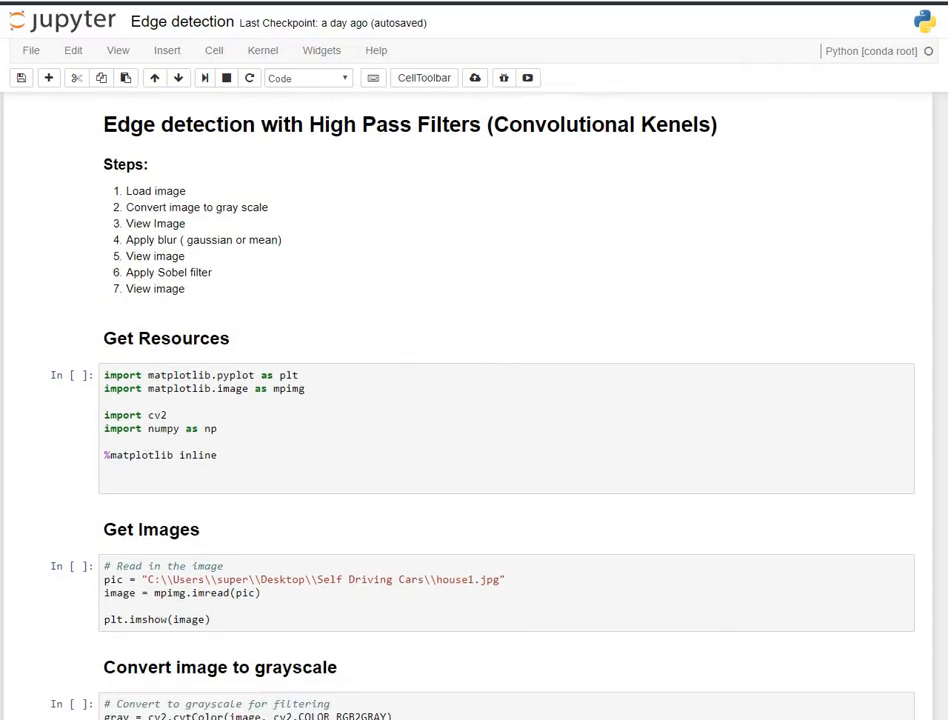
scroll(down, 3)
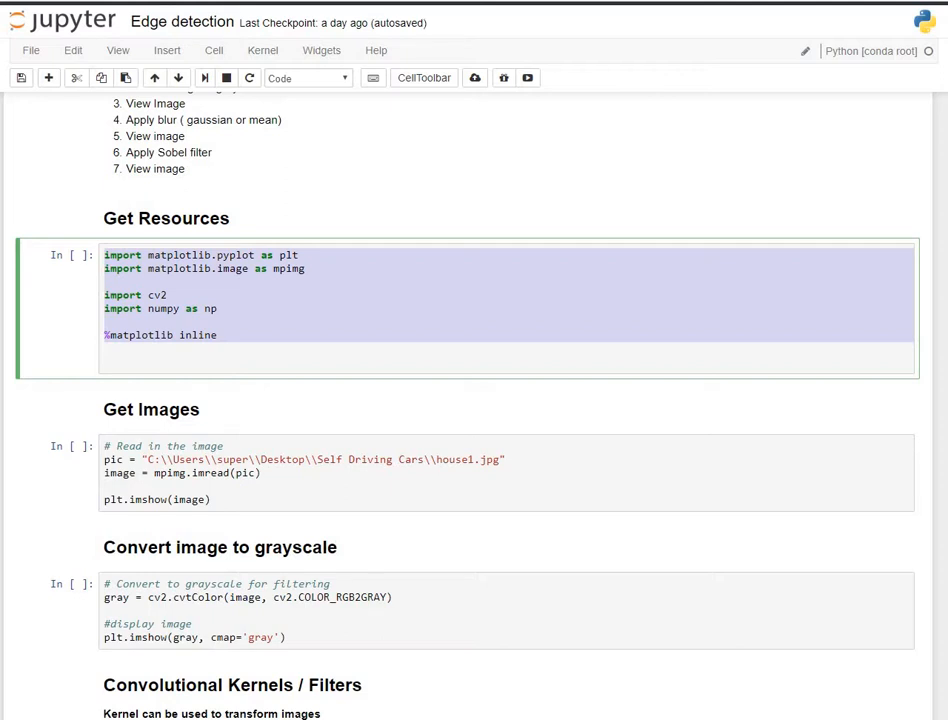
scroll(down, 3)
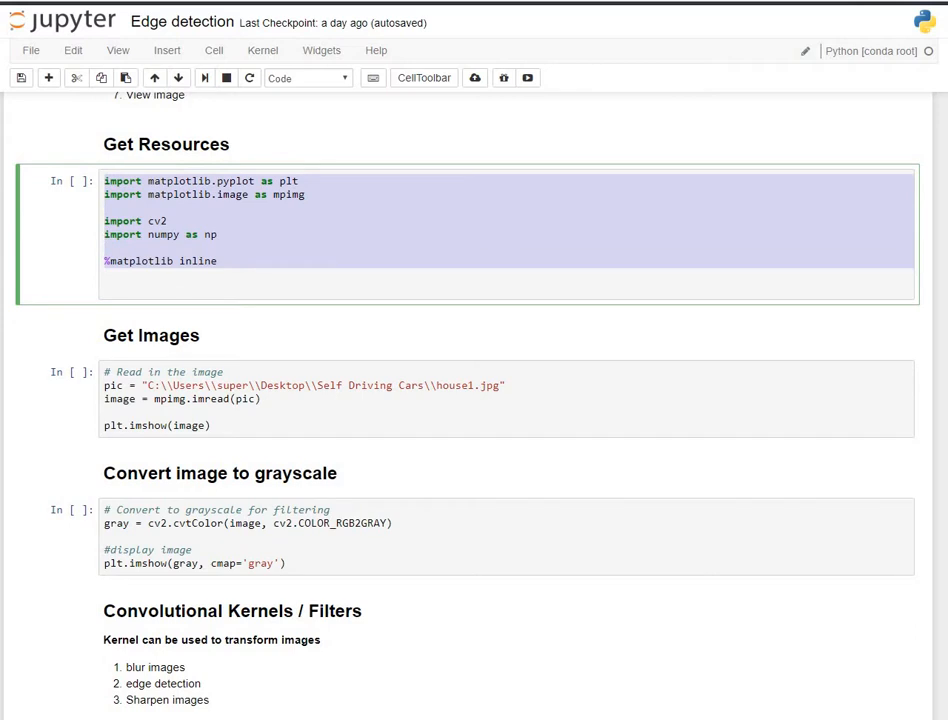
click(400, 400)
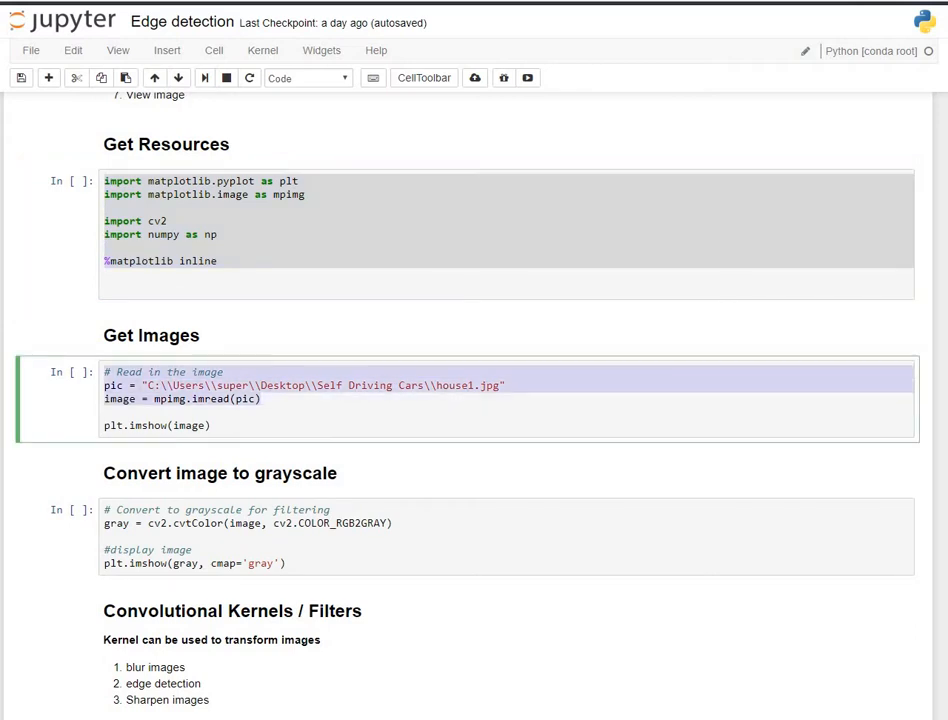
click(168, 220)
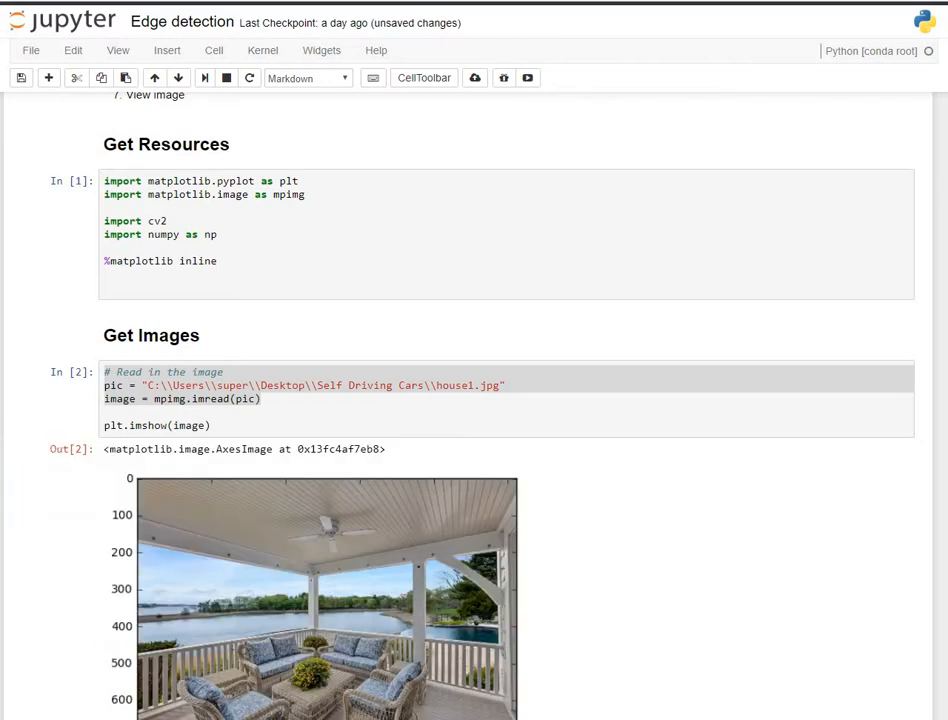
Step: Scroll past the grayscale house output down to the Convolutional Kernels notes
scroll(down, 3)
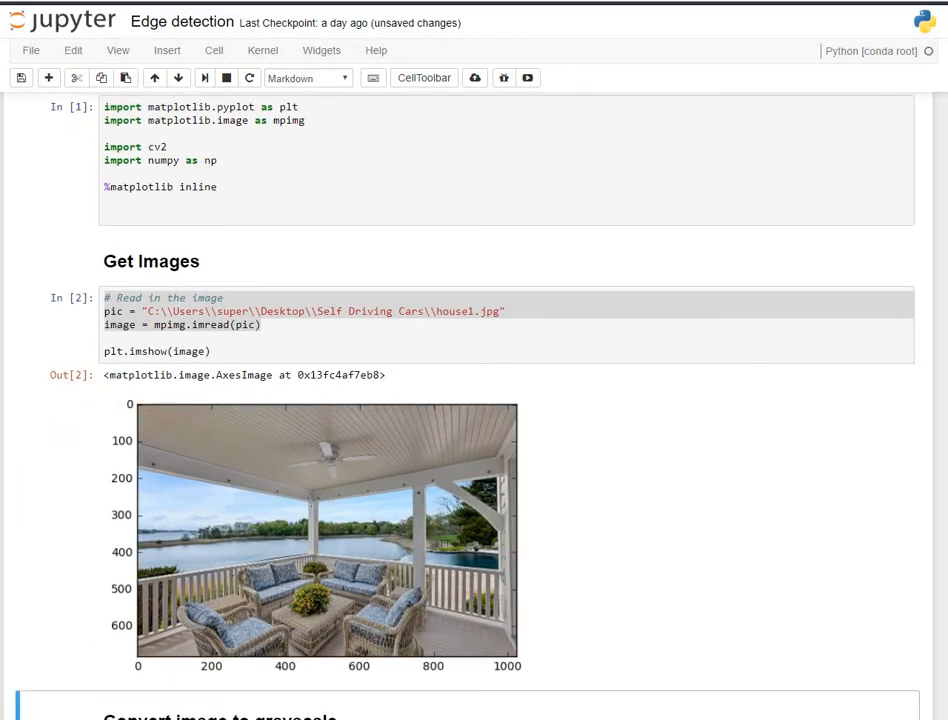
scroll(down, 3)
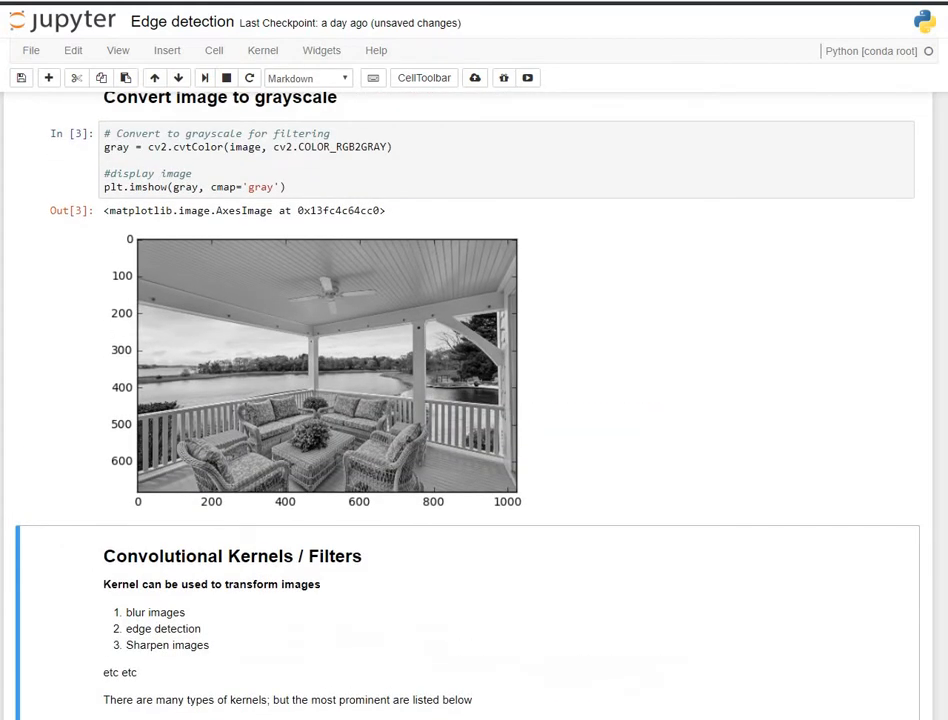
scroll(down, 3)
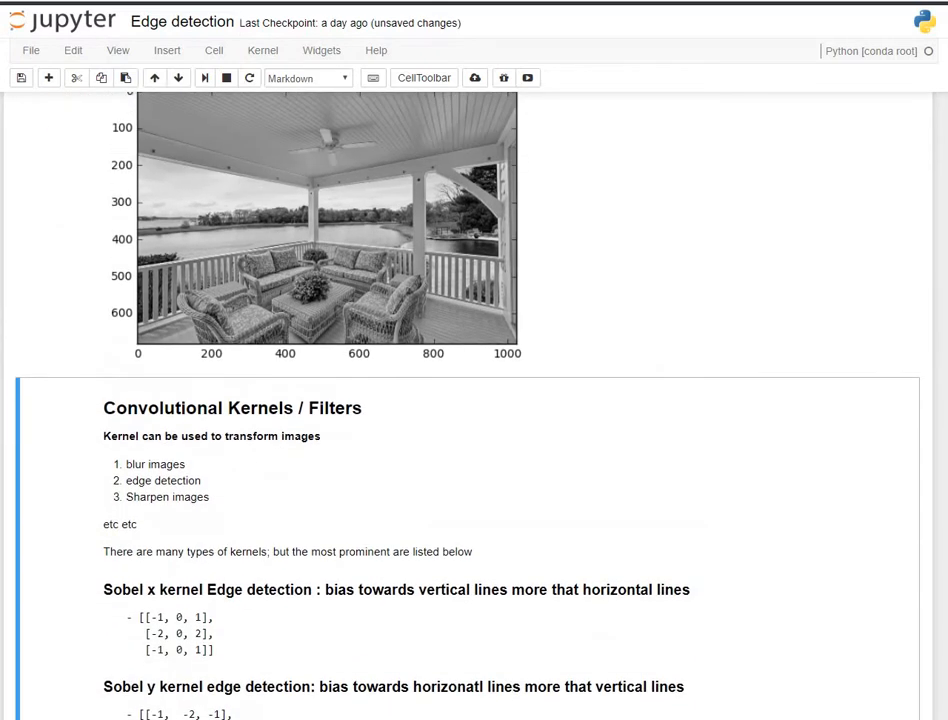
scroll(down, 3)
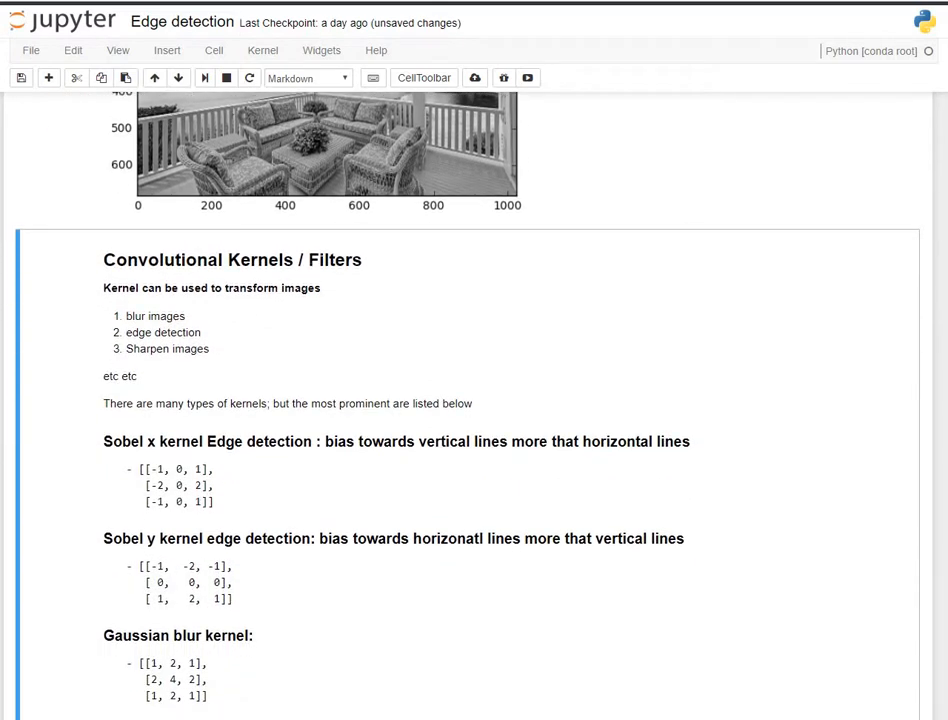
mouse_move(640, 336)
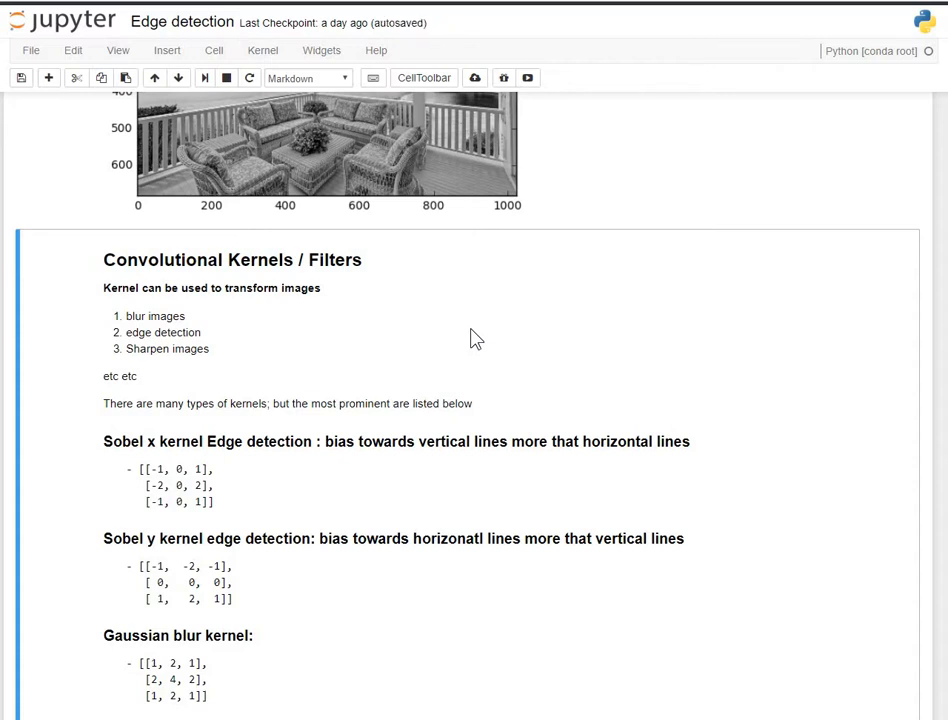
scroll(down, 3)
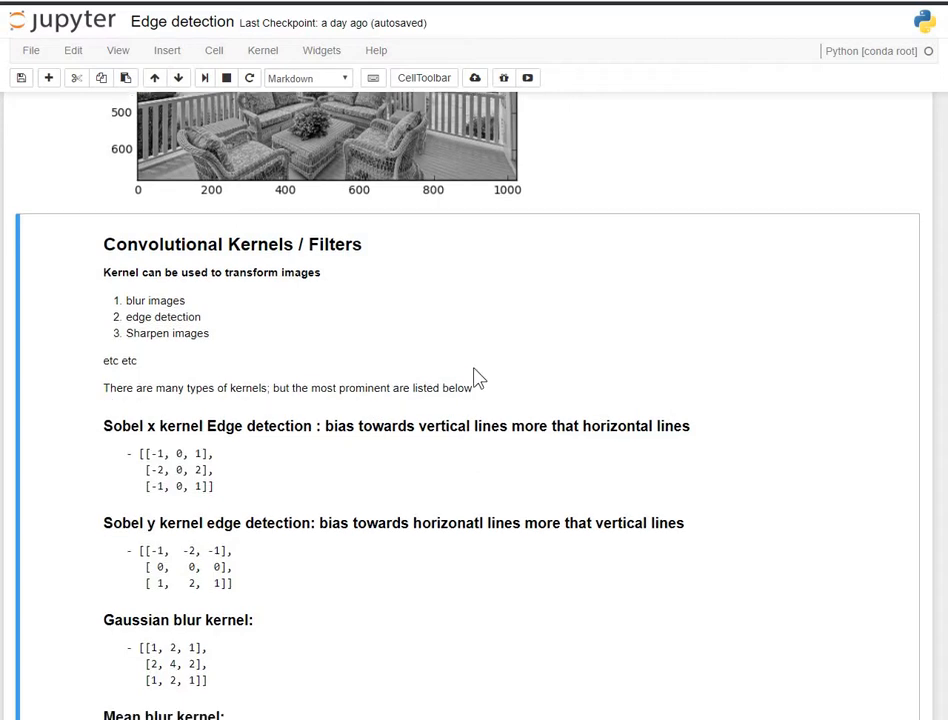
scroll(down, 3)
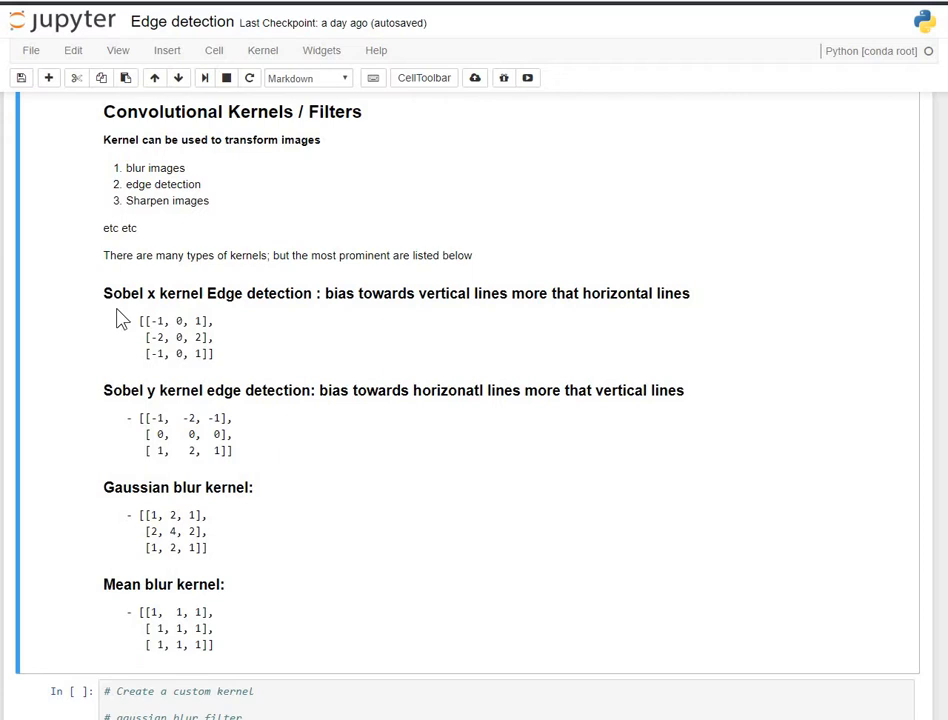
mouse_move(152, 300)
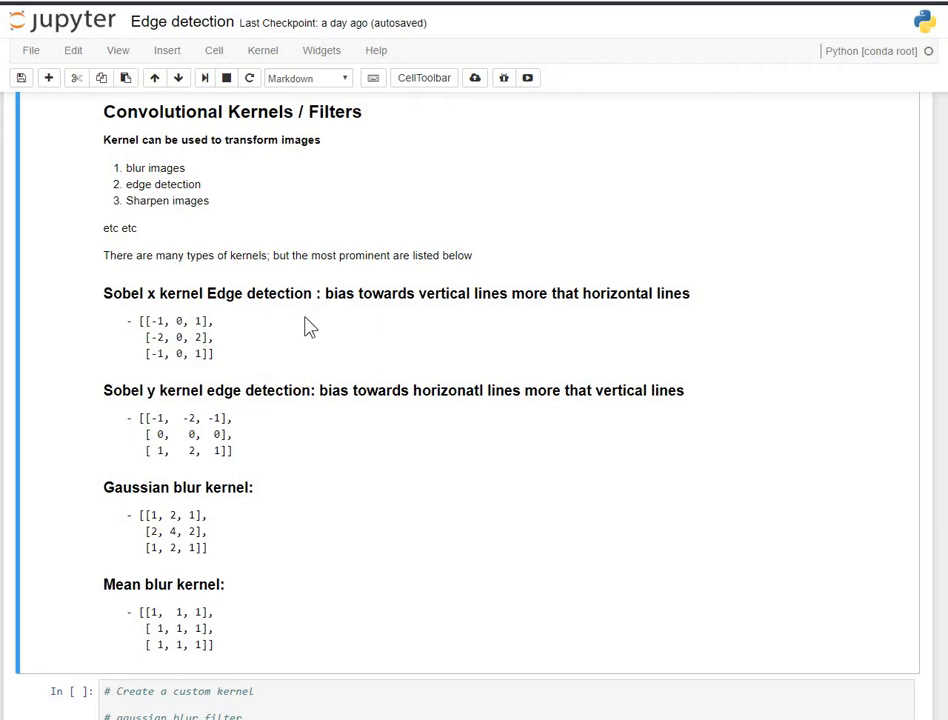
mouse_move(484, 316)
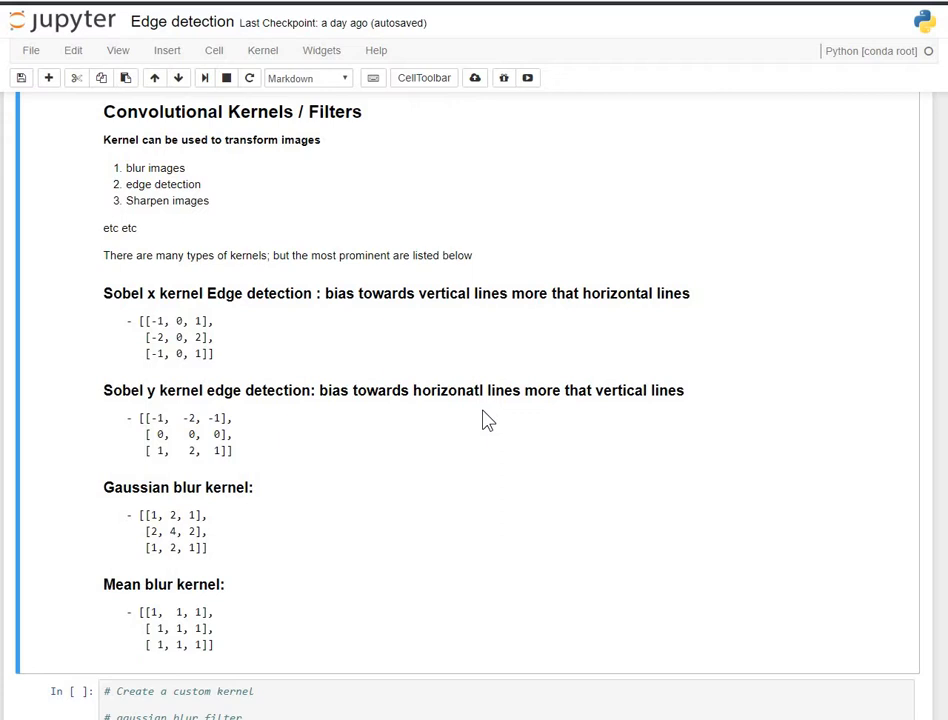
mouse_move(448, 344)
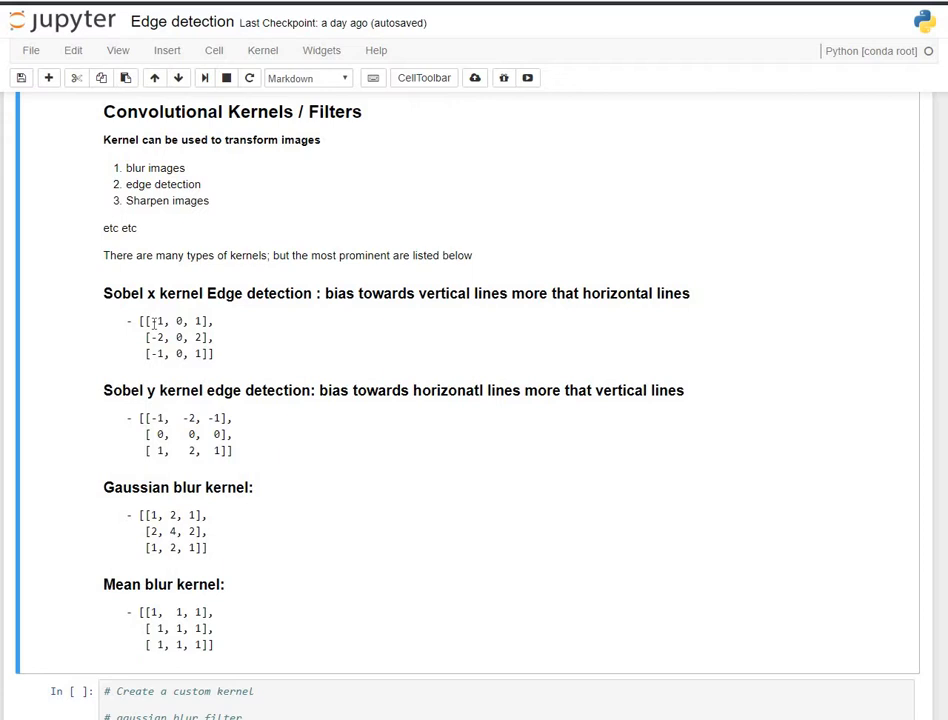
drag(152, 320, 192, 320)
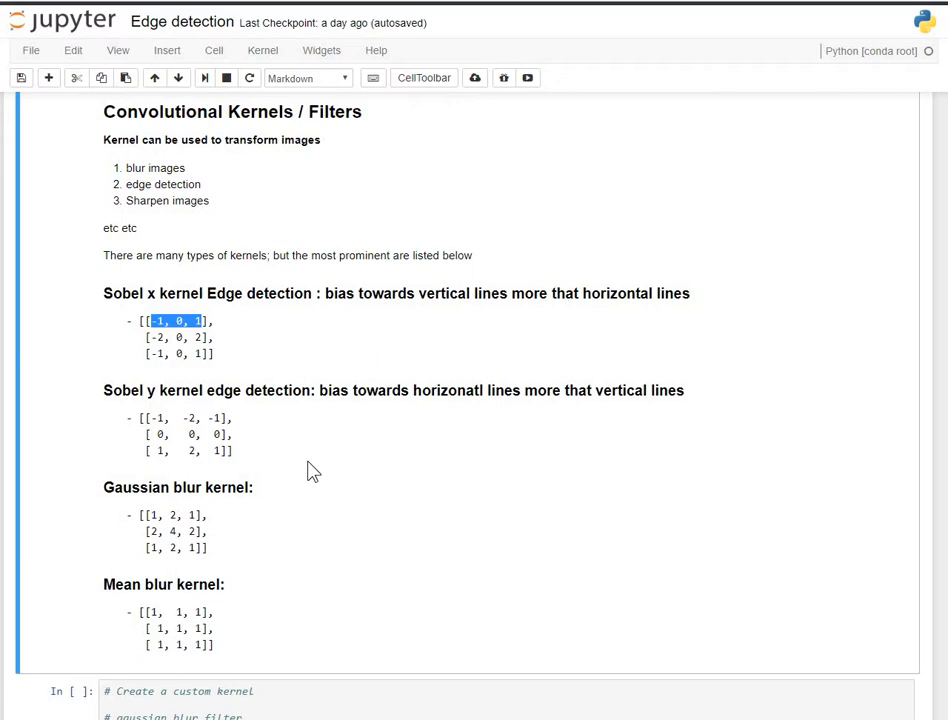
scroll(down, 3)
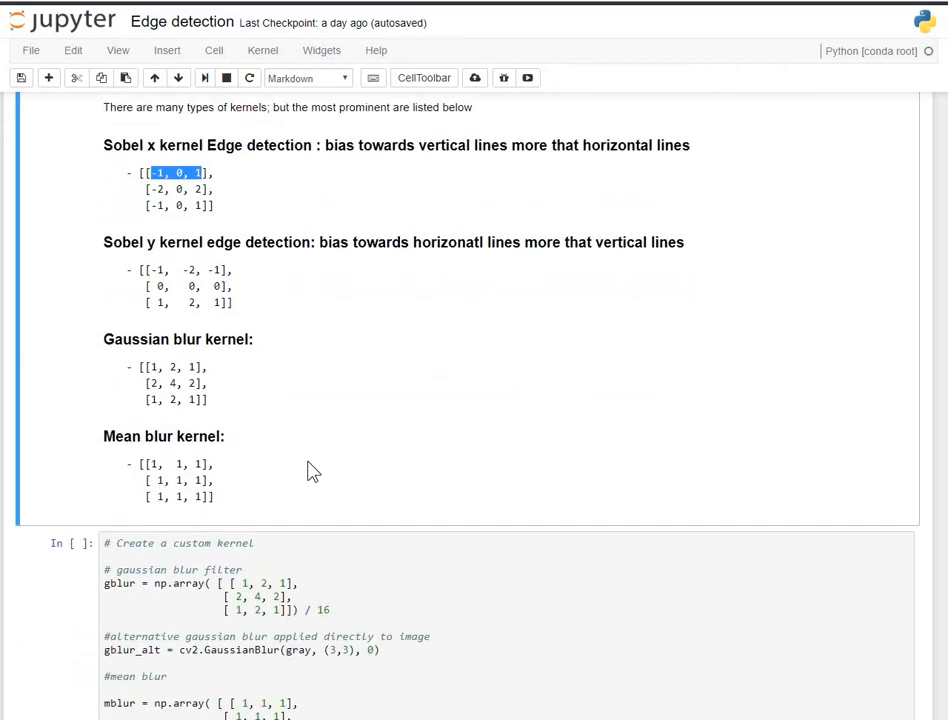
mouse_move(228, 364)
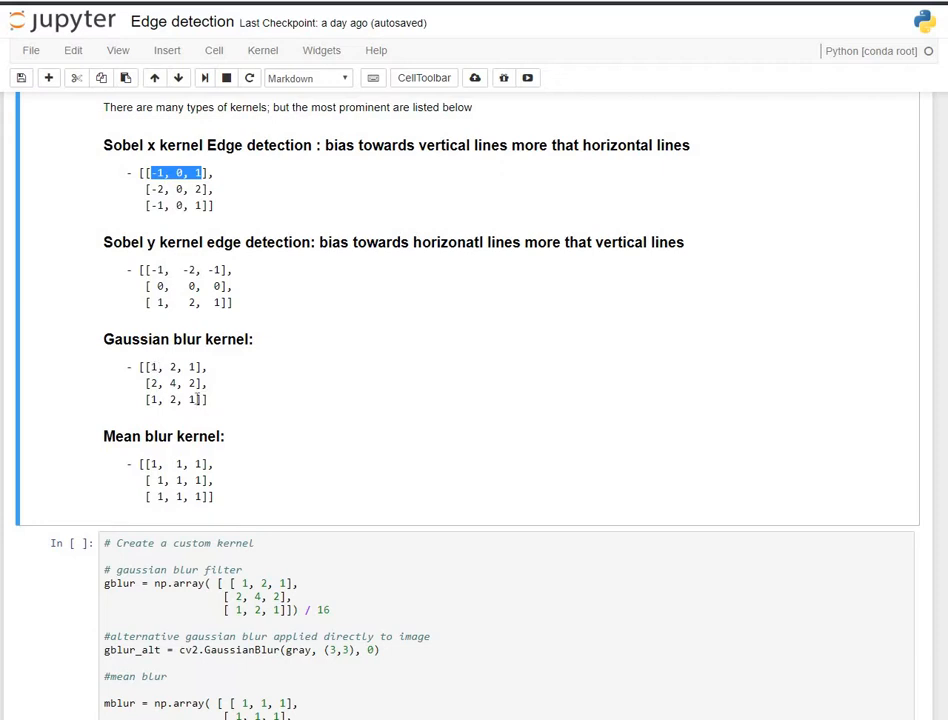
mouse_move(192, 400)
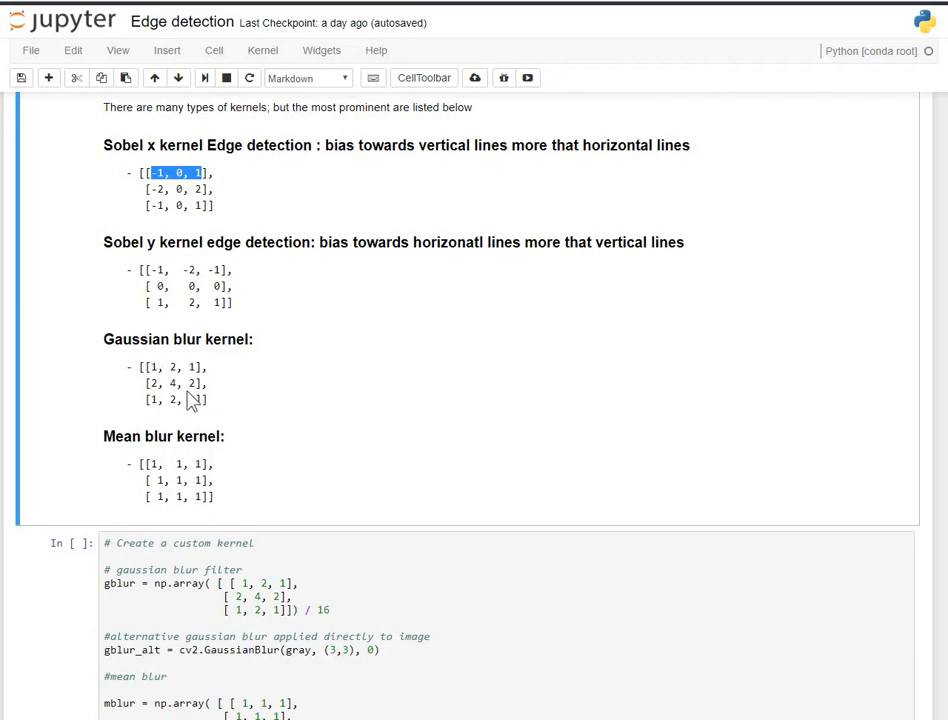
mouse_move(216, 424)
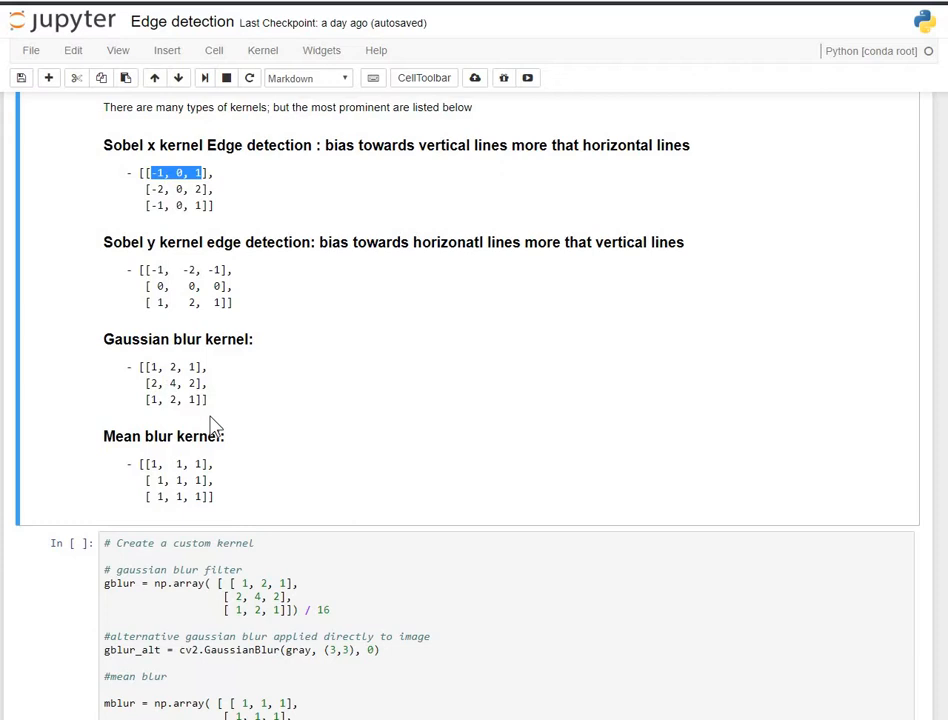
mouse_move(220, 424)
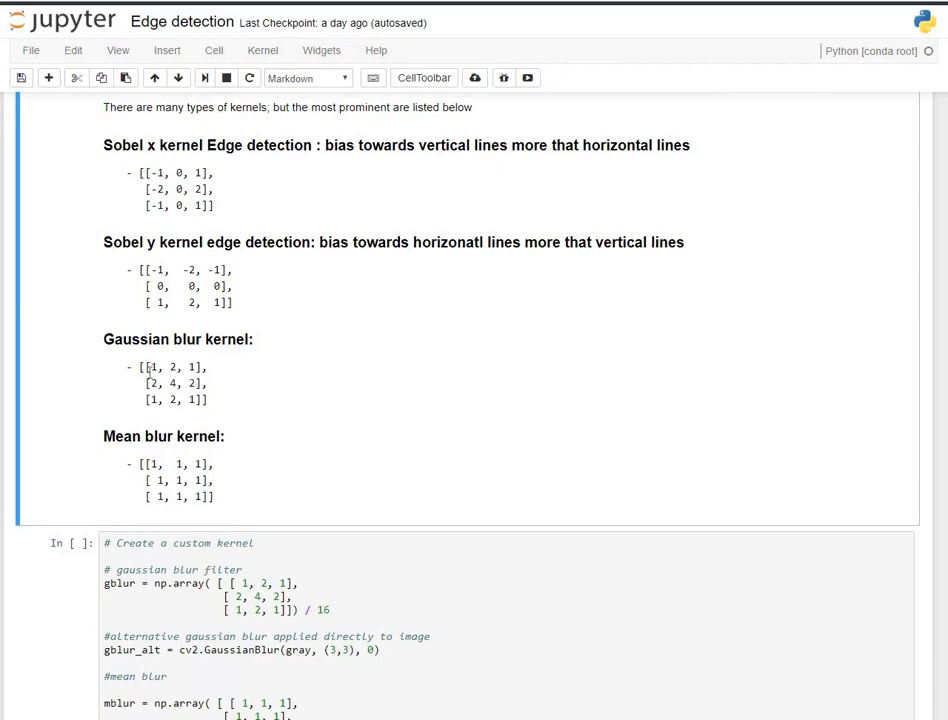
mouse_move(212, 400)
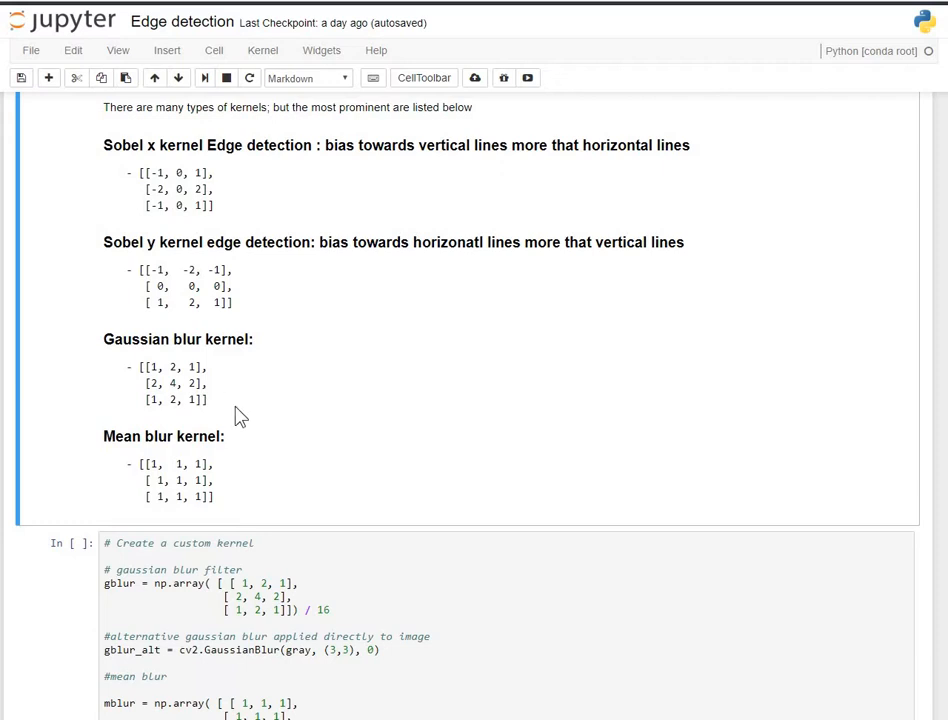
scroll(down, 3)
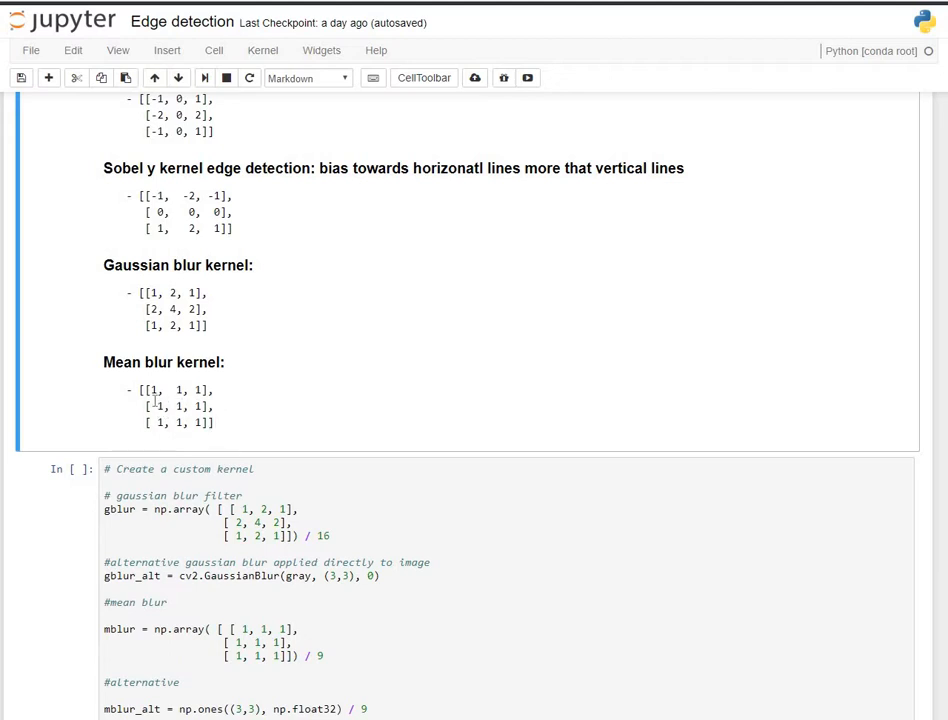
mouse_move(192, 408)
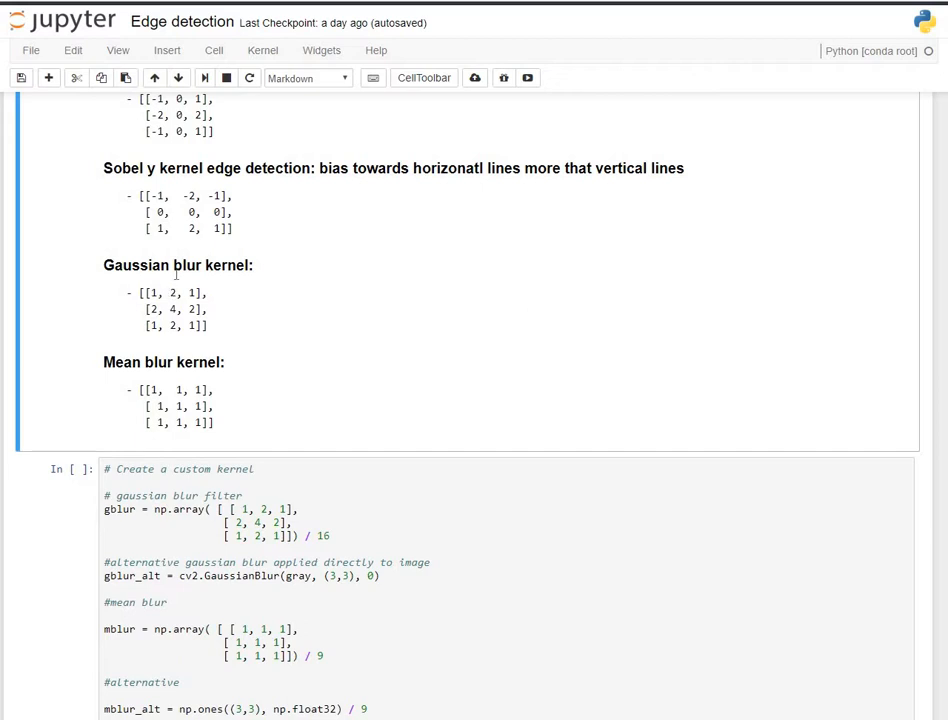
mouse_move(200, 340)
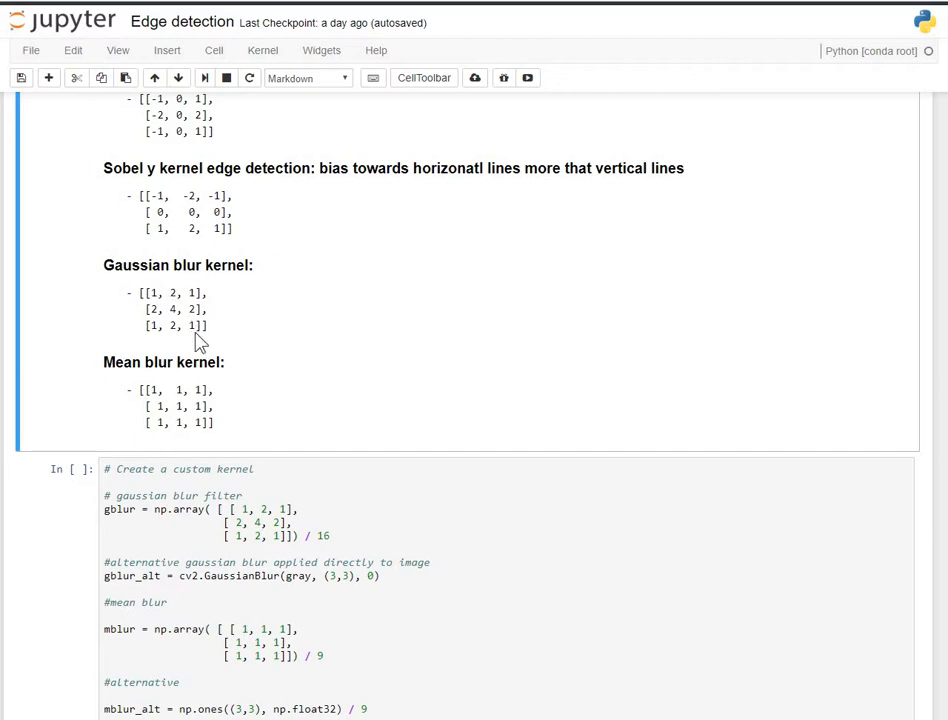
mouse_move(304, 360)
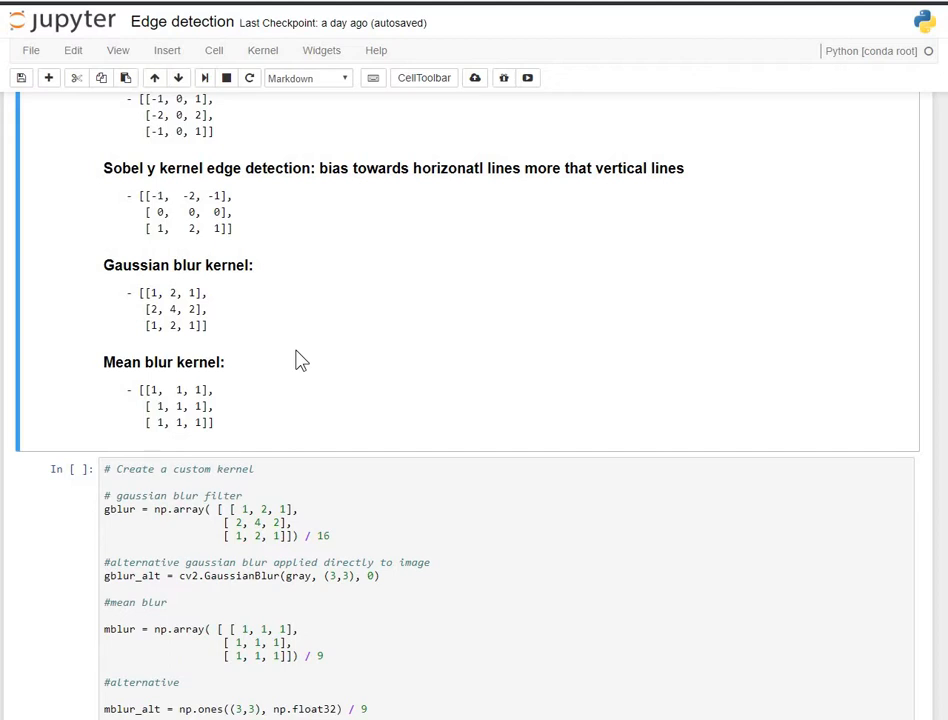
mouse_move(178, 304)
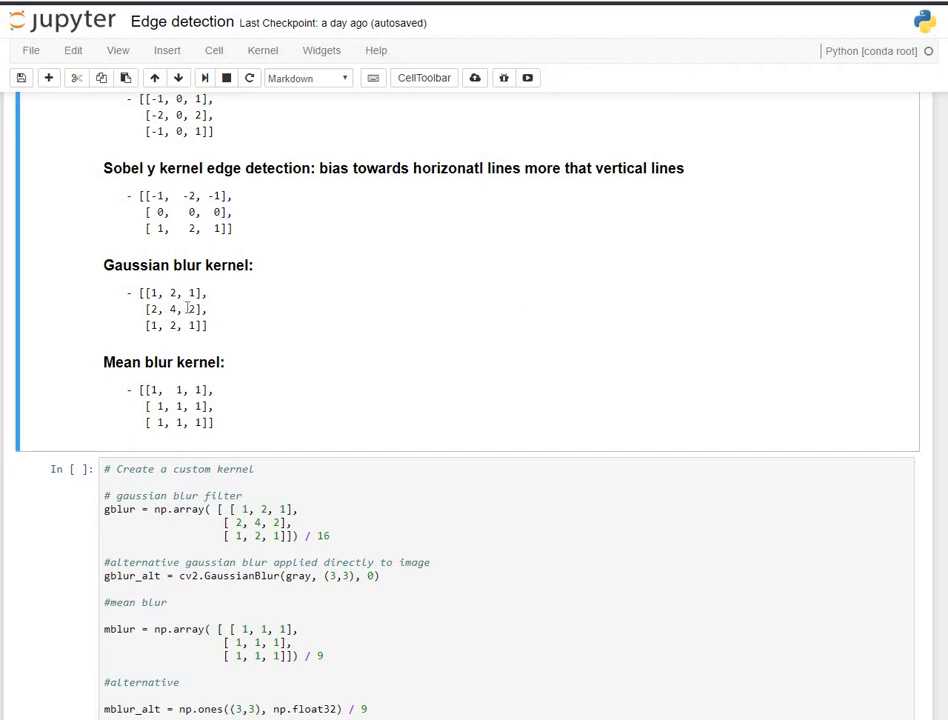
mouse_move(242, 352)
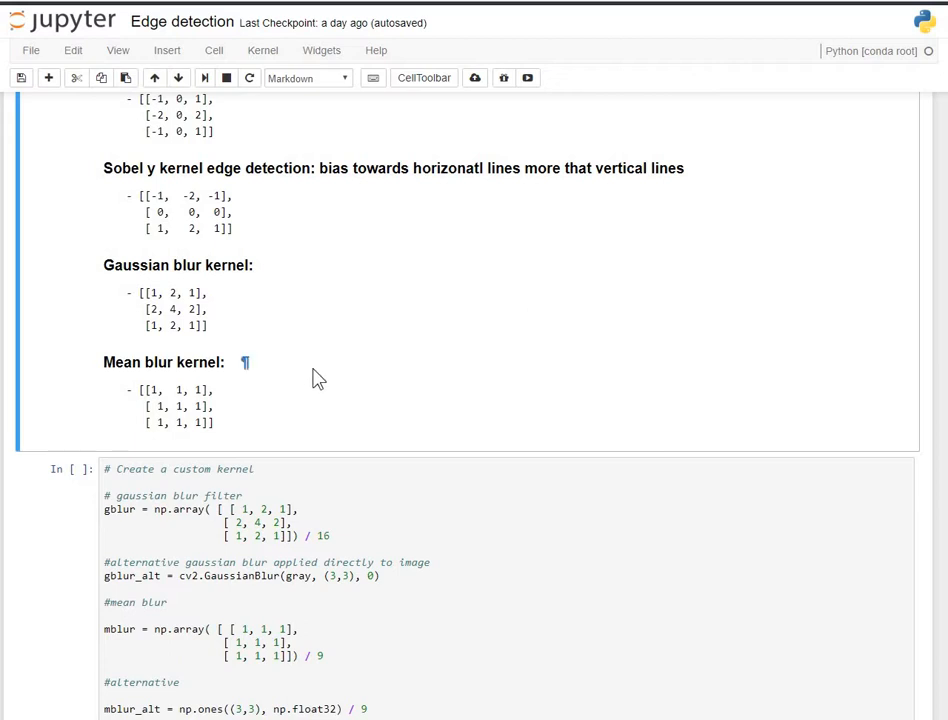
mouse_move(370, 388)
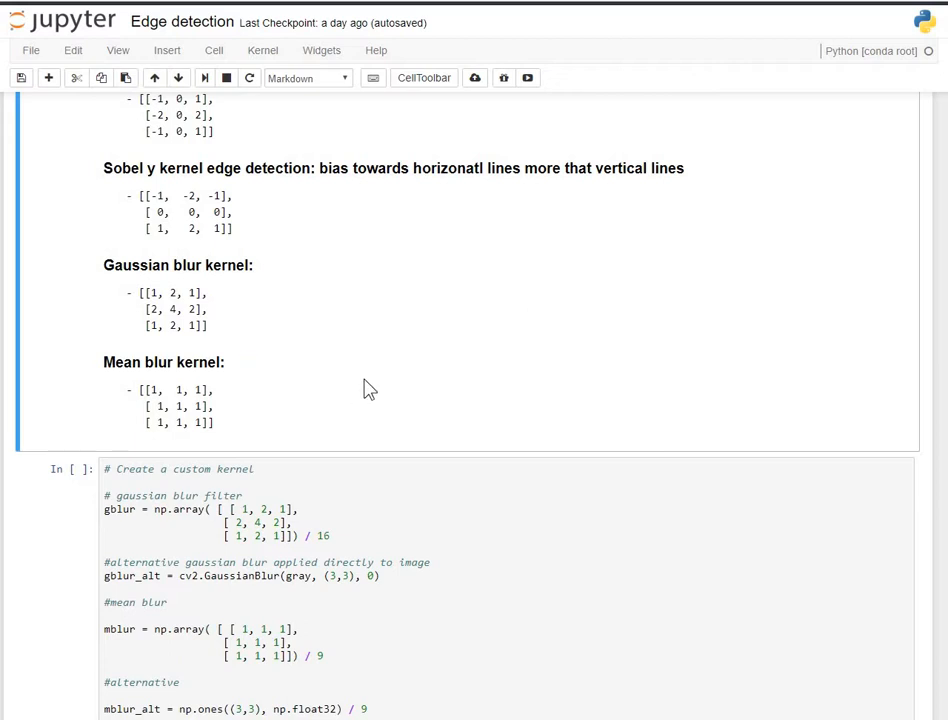
Step: Scroll to the custom kernel cell and place the cursor on the mblur_alt line
scroll(down, 3)
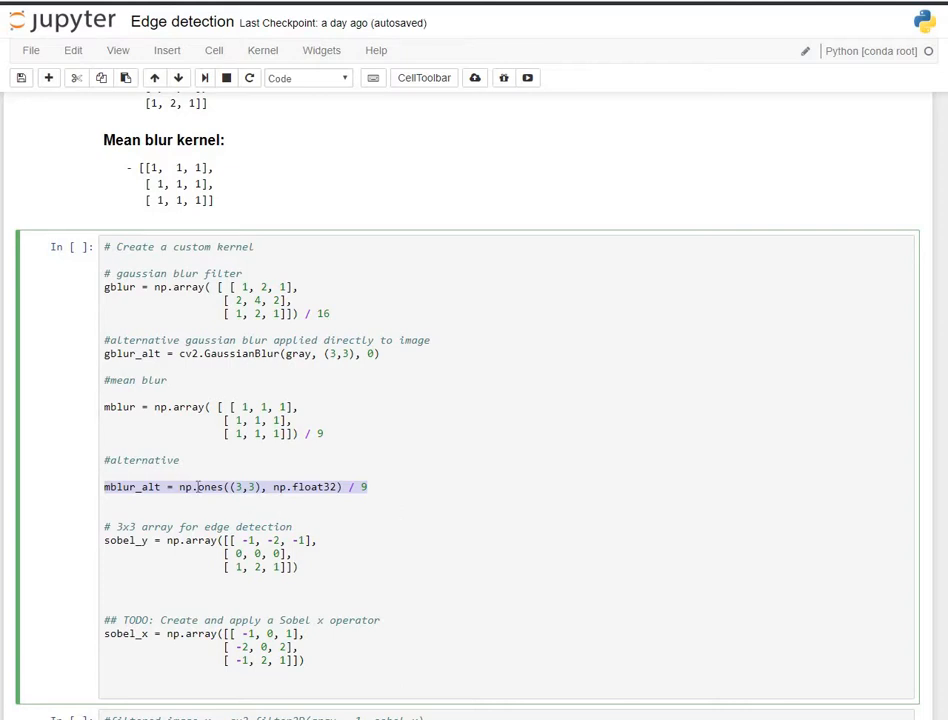
click(198, 488)
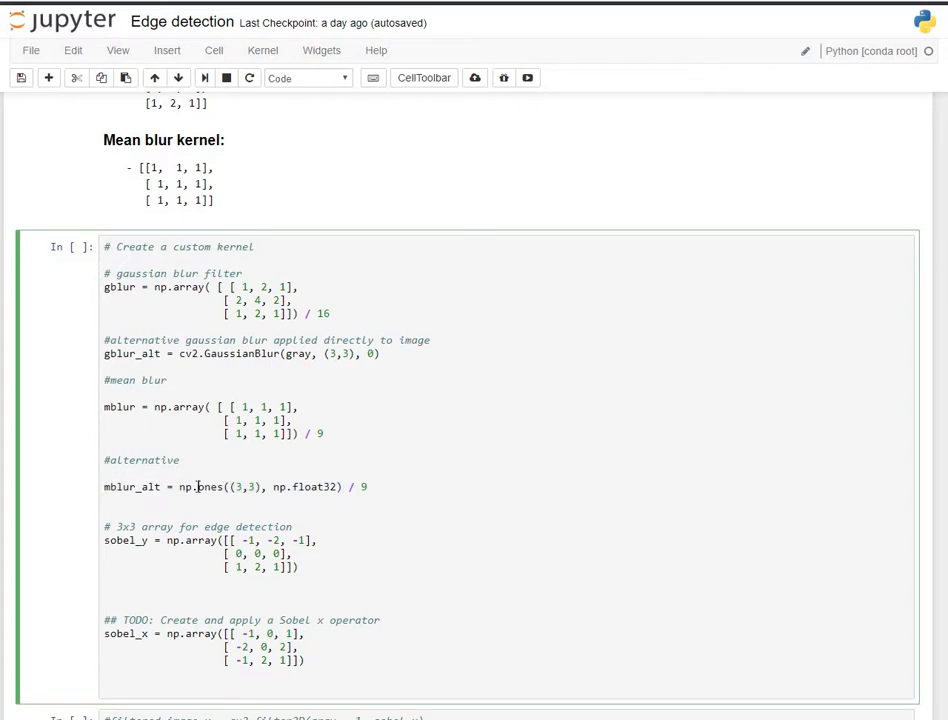
mouse_move(336, 512)
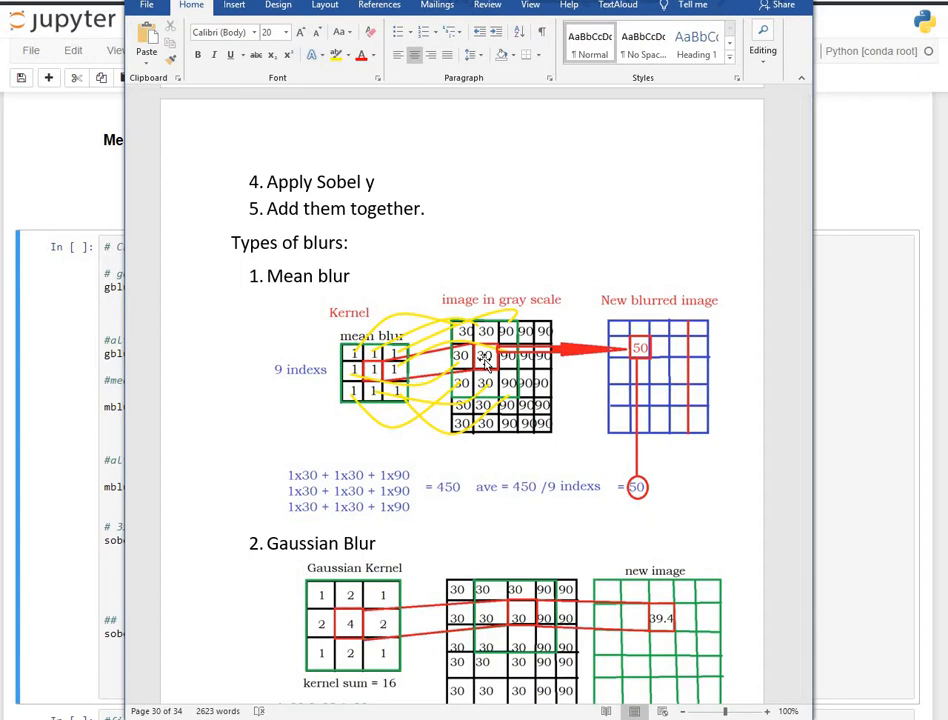
mouse_move(292, 486)
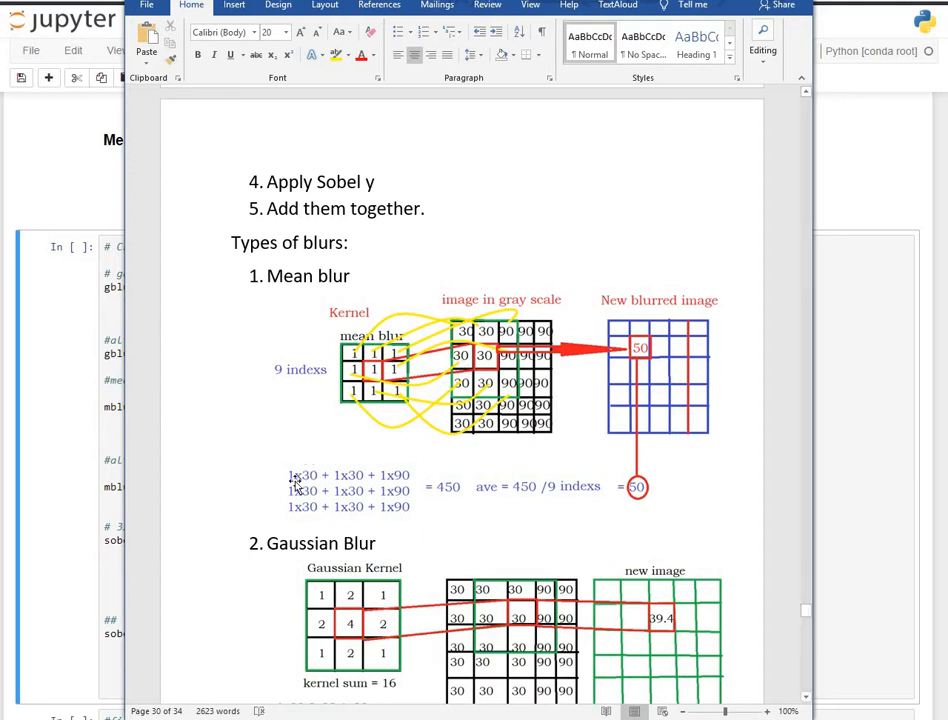
mouse_move(352, 360)
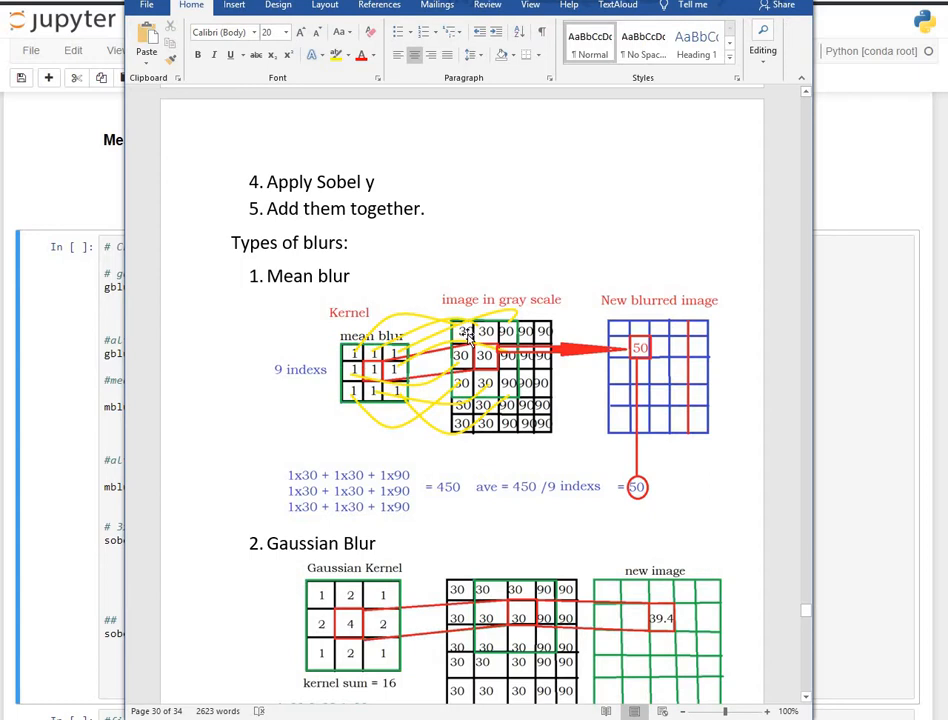
mouse_move(348, 504)
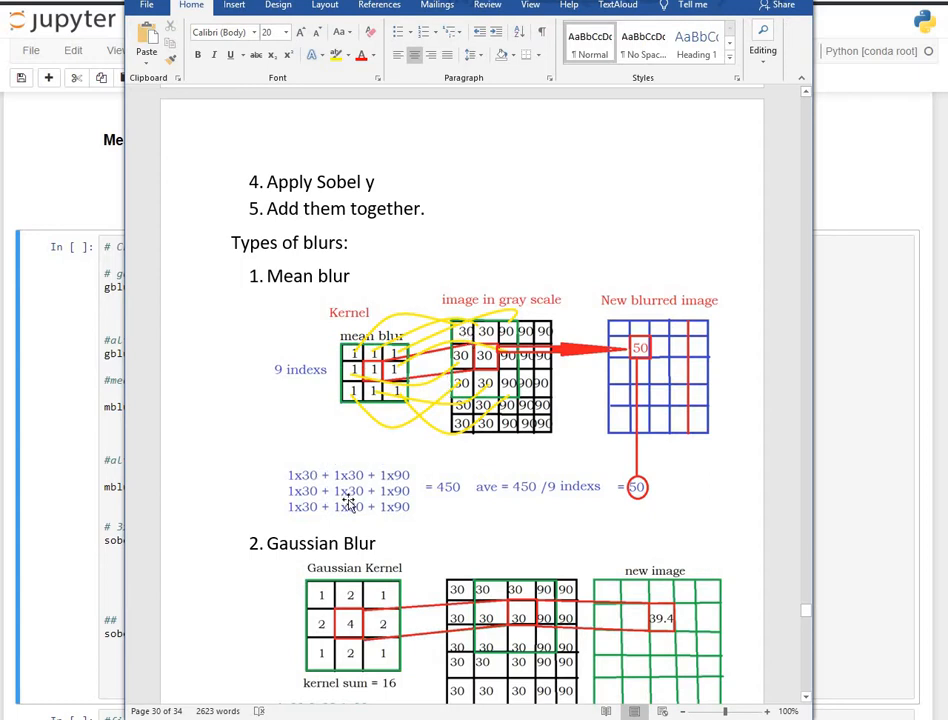
mouse_move(398, 516)
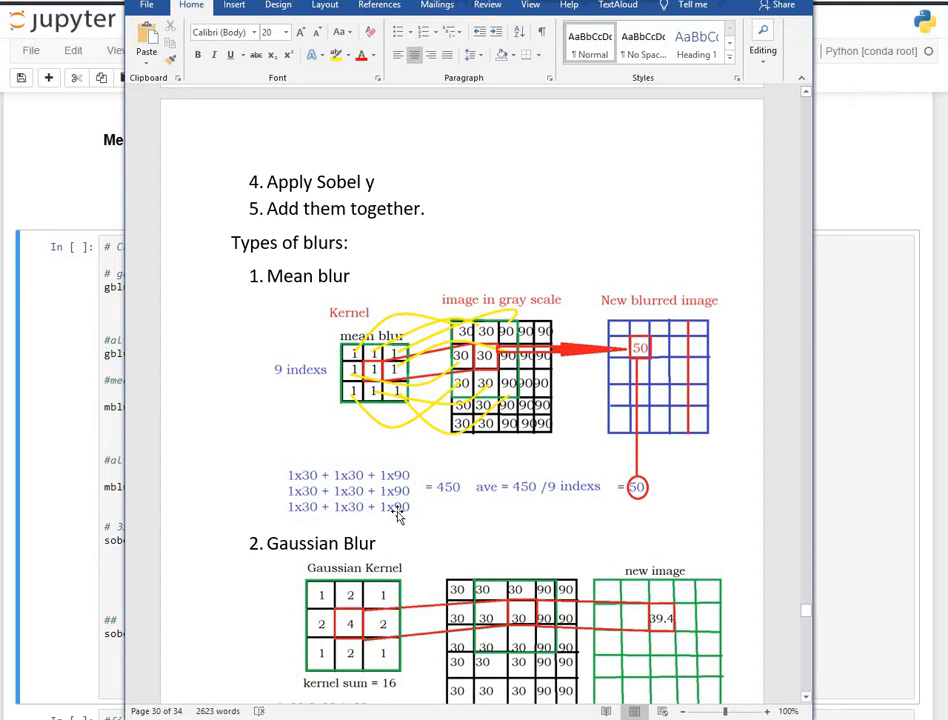
mouse_move(436, 490)
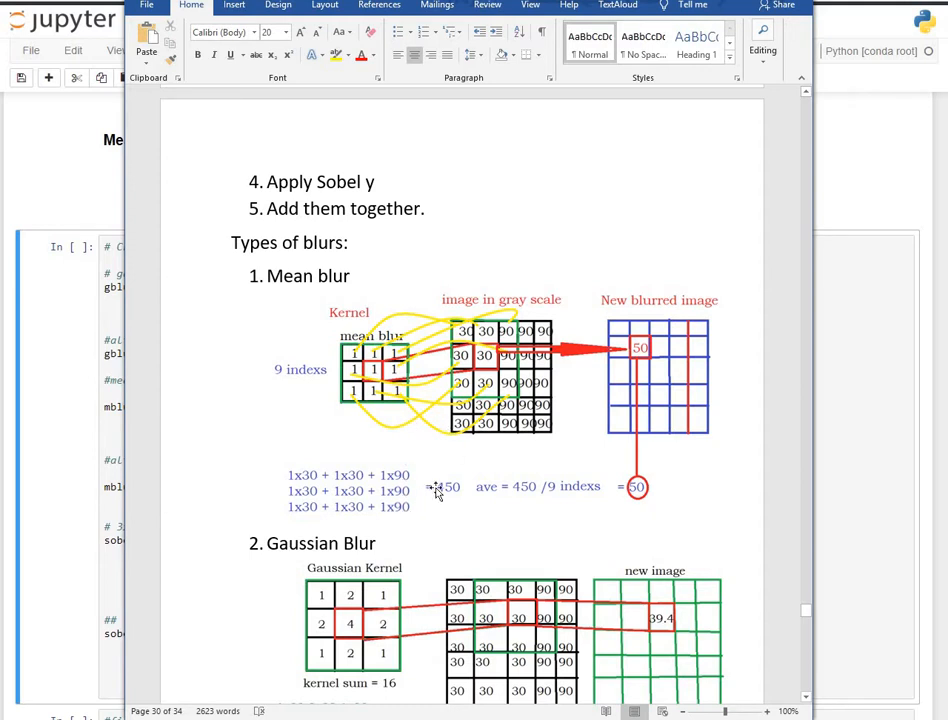
mouse_move(436, 496)
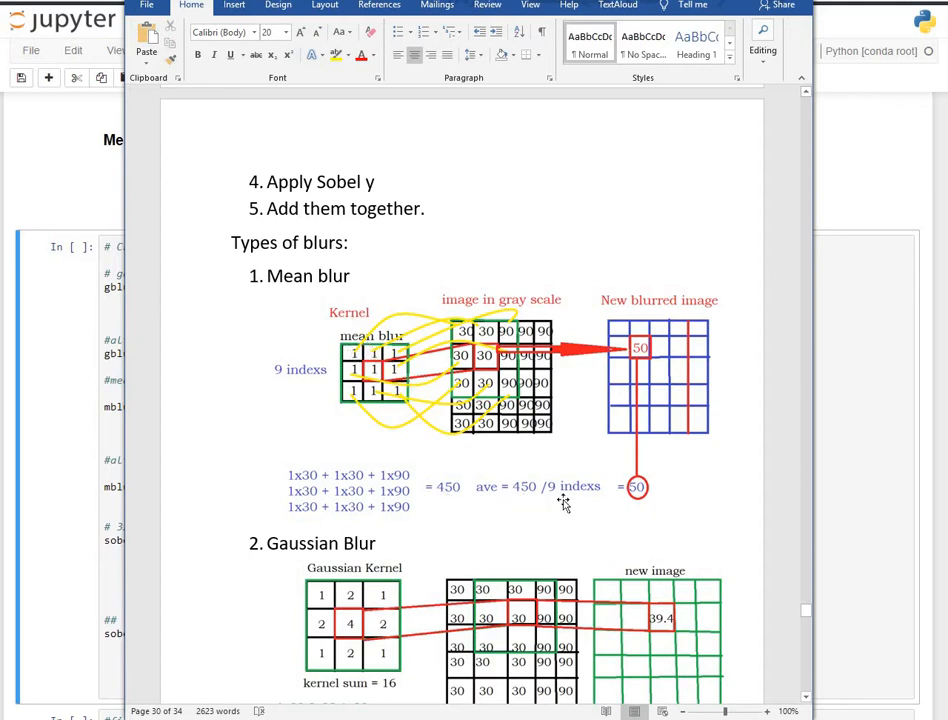
mouse_move(396, 390)
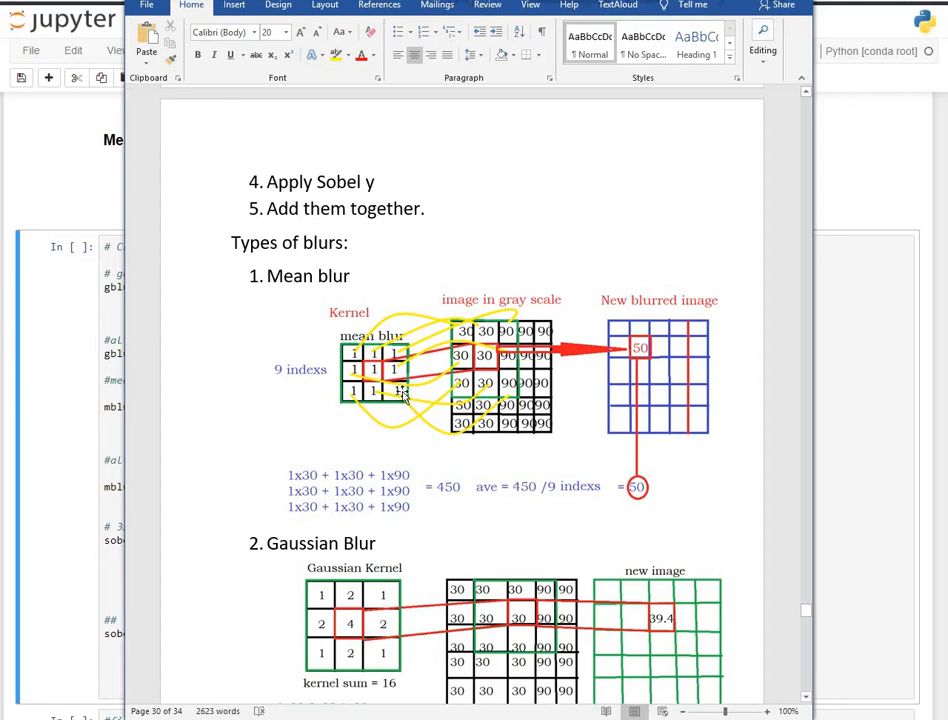
mouse_move(510, 464)
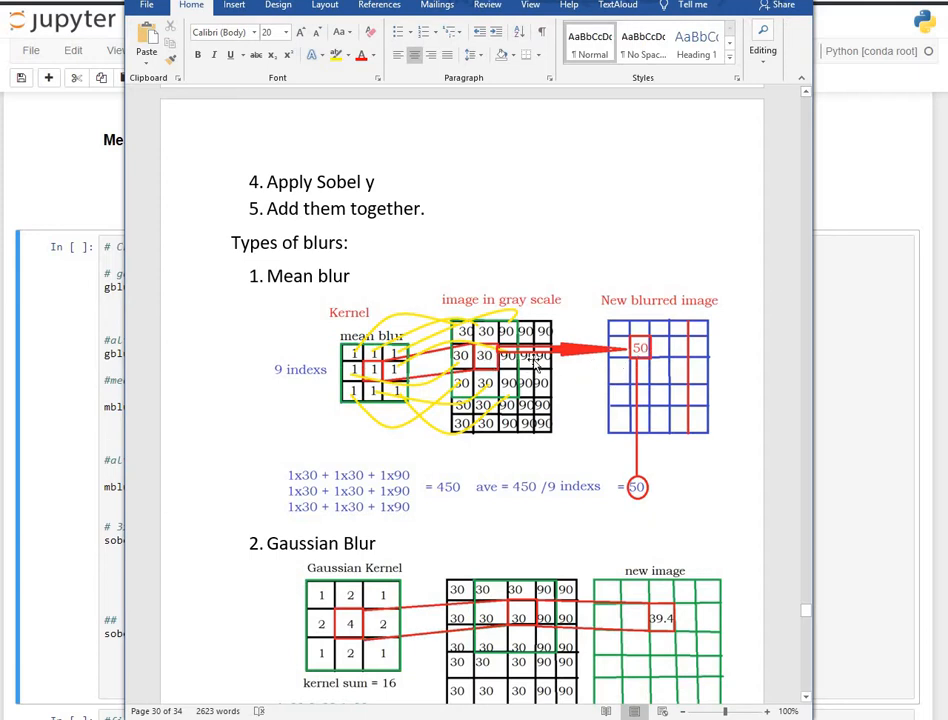
mouse_move(600, 414)
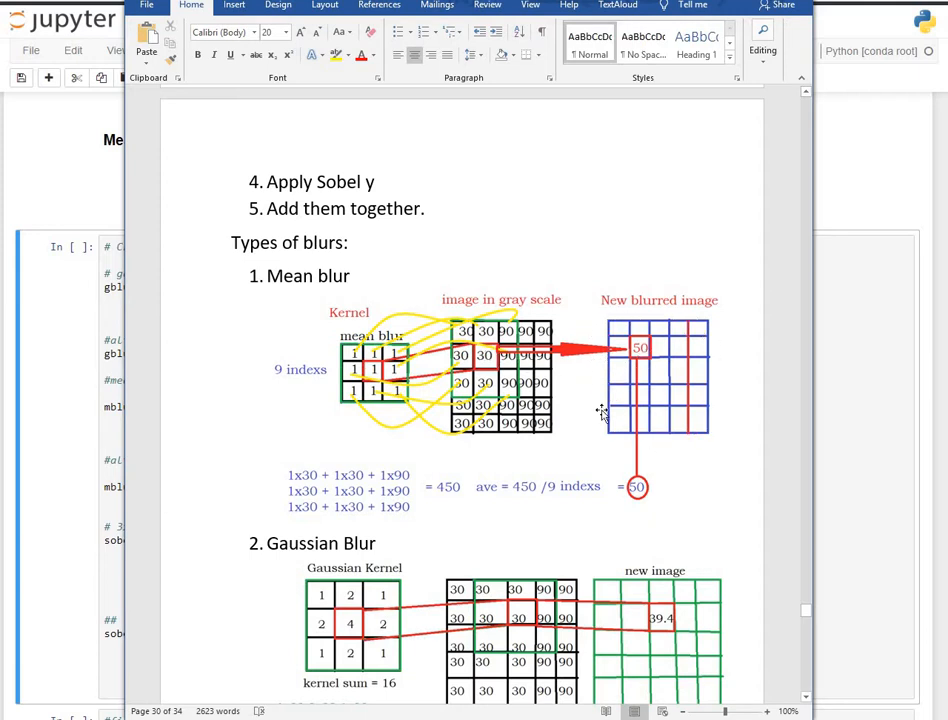
mouse_move(528, 360)
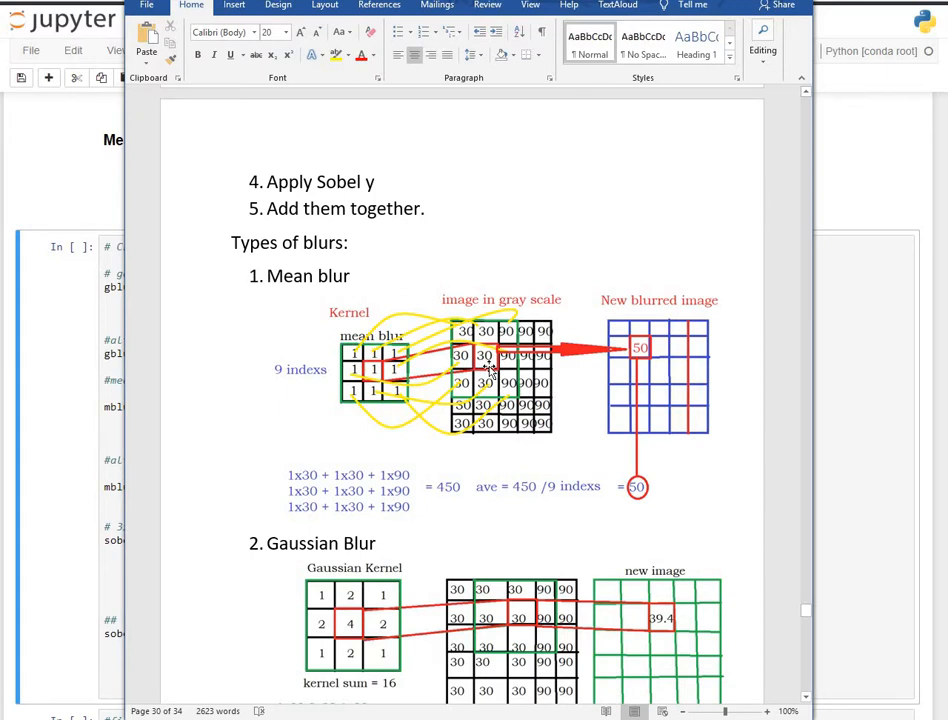
mouse_move(622, 364)
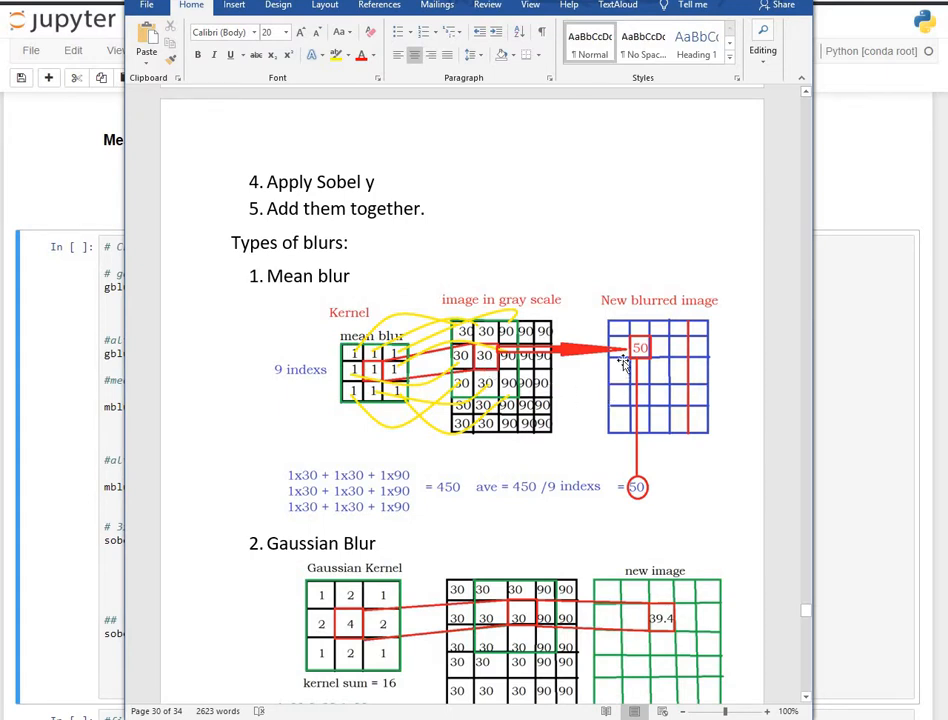
mouse_move(490, 362)
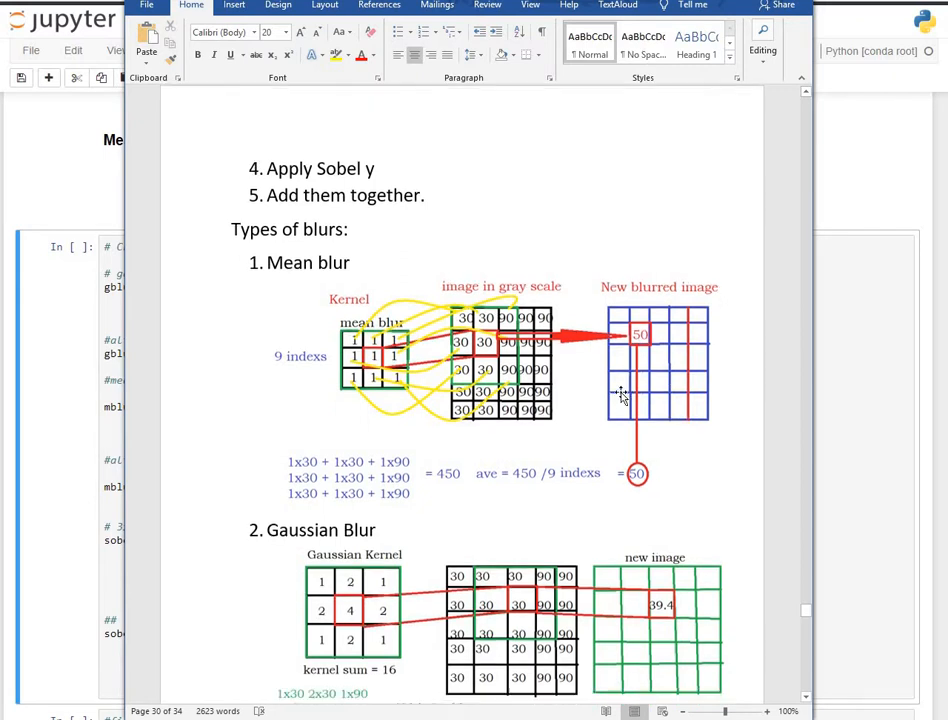
Step: Scroll the Word notes to the Gaussian blur arithmetic giving 630/16 = 39.4
scroll(down, 3)
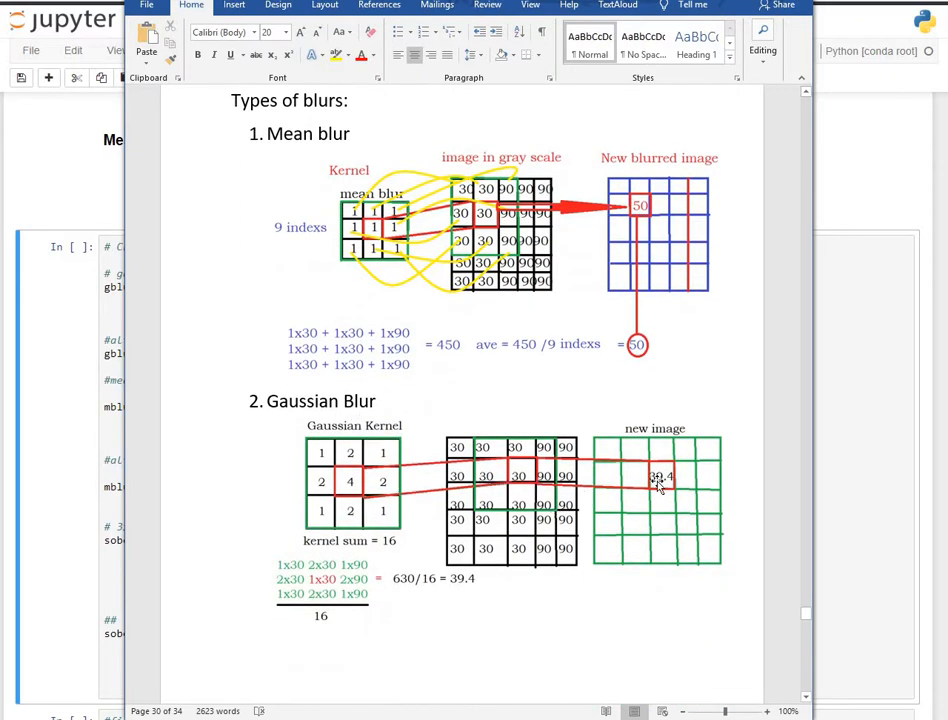
mouse_move(500, 478)
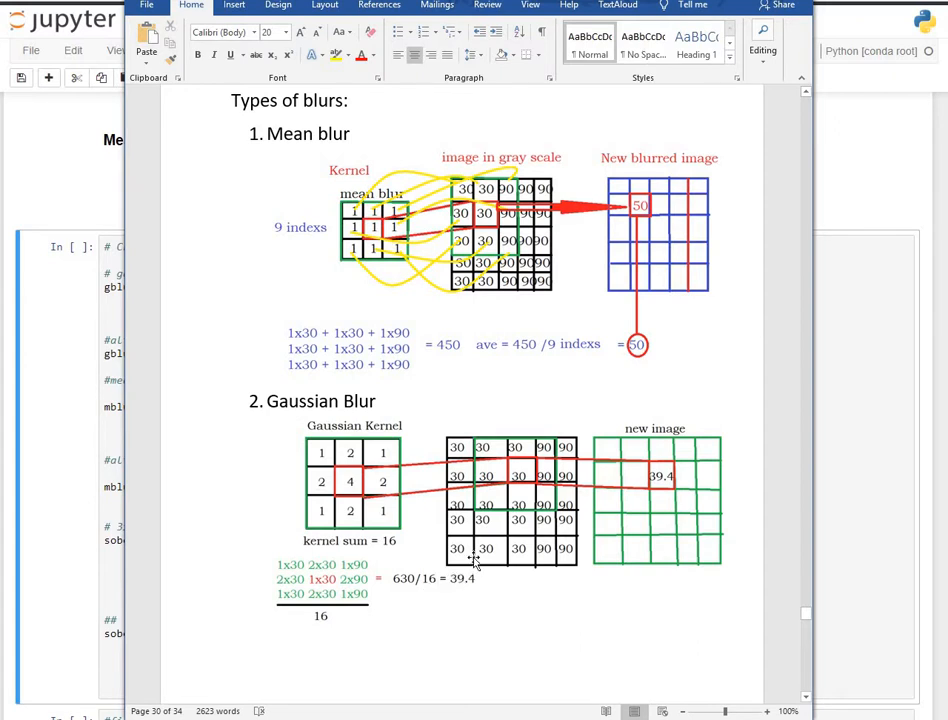
mouse_move(680, 444)
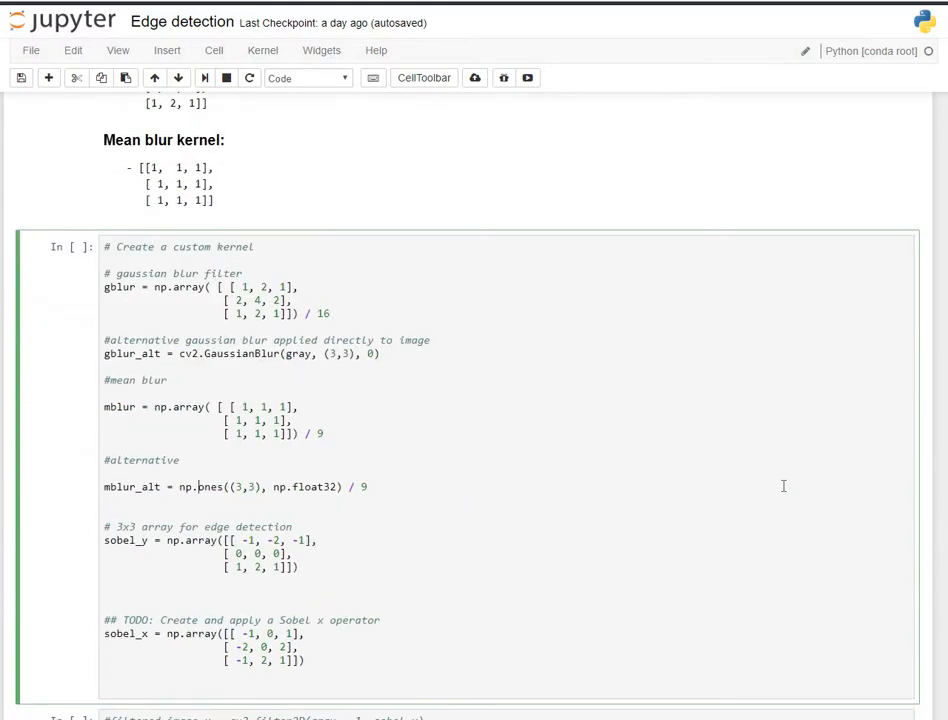
Step: Make filtered_image_x and _y use filtered_image_blur with Sobel kernels and plot filtered_image_y
scroll(down, 3)
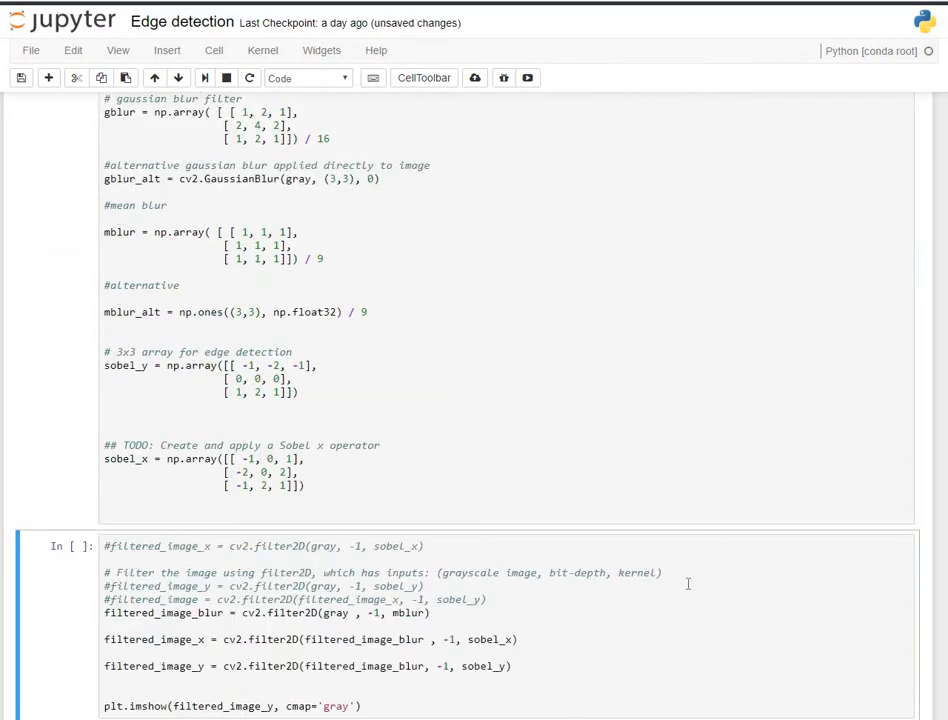
scroll(down, 3)
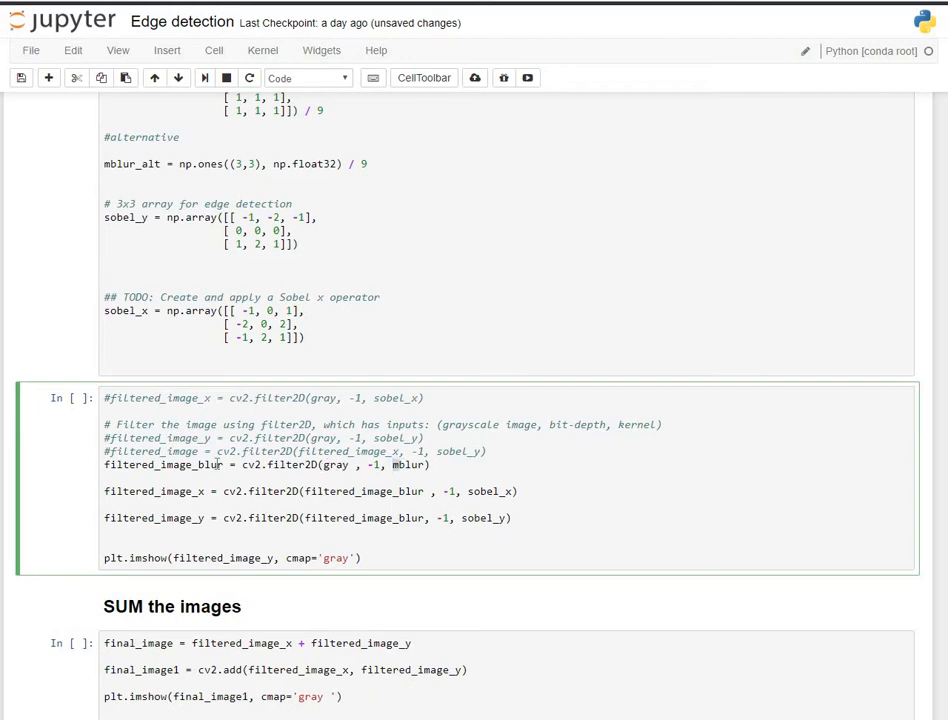
double_click(164, 464)
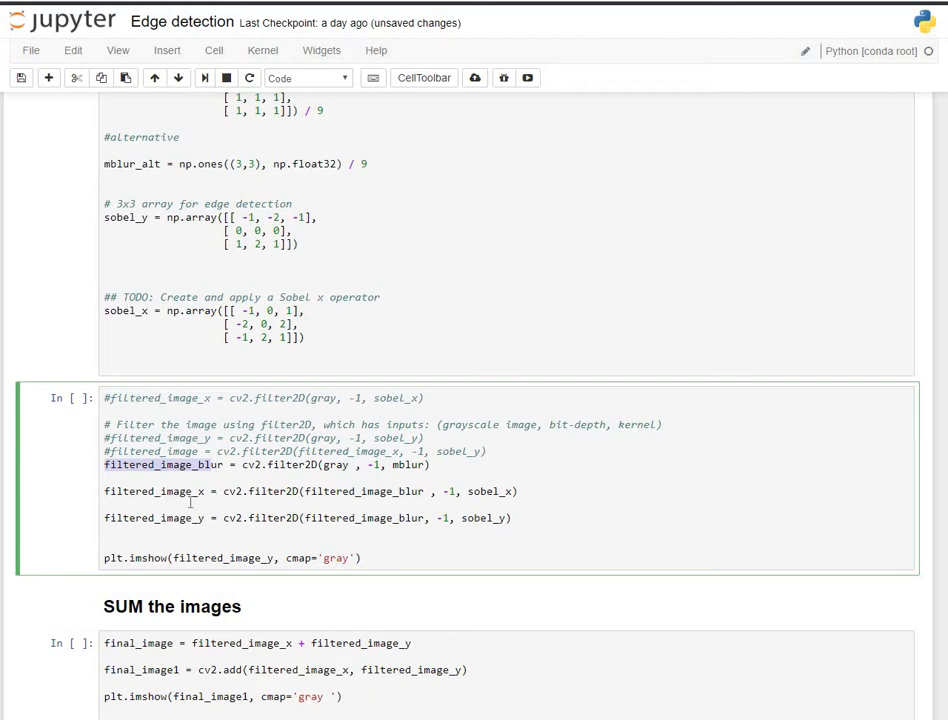
mouse_move(328, 492)
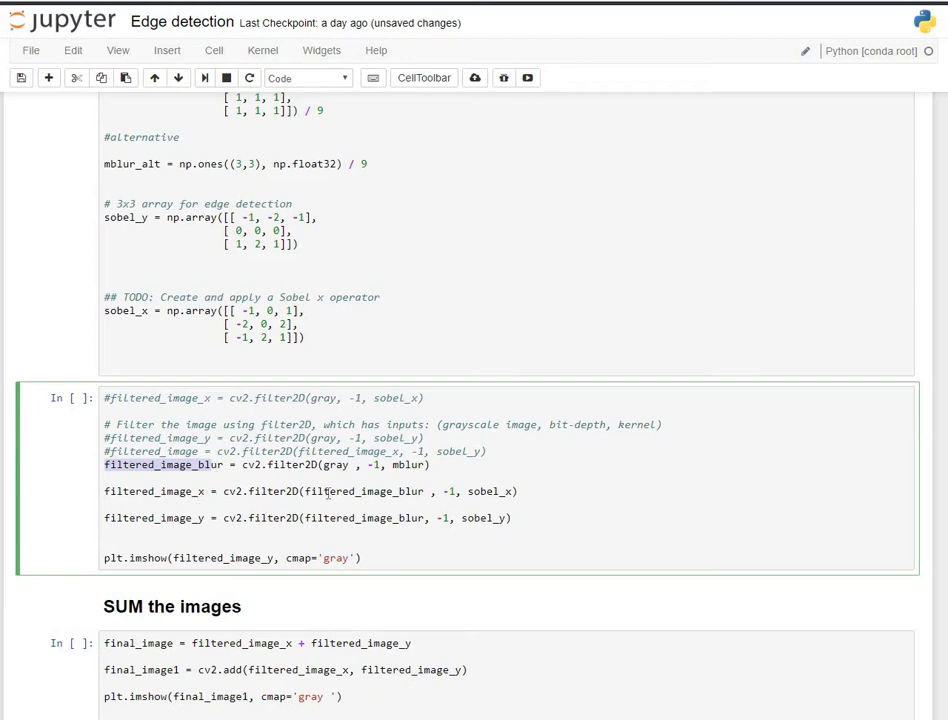
double_click(364, 492)
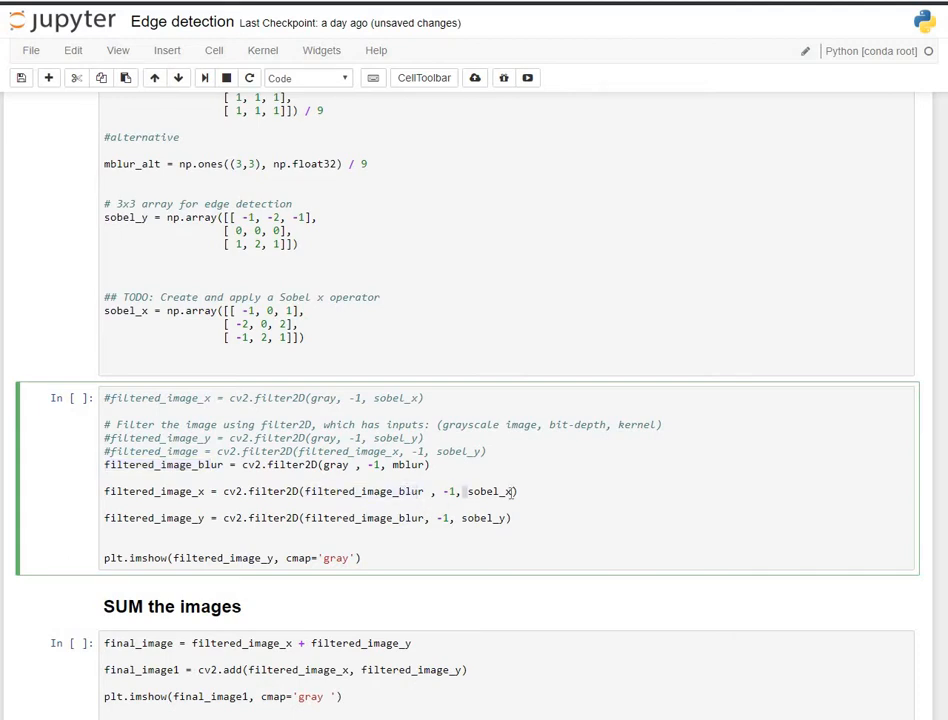
double_click(488, 492)
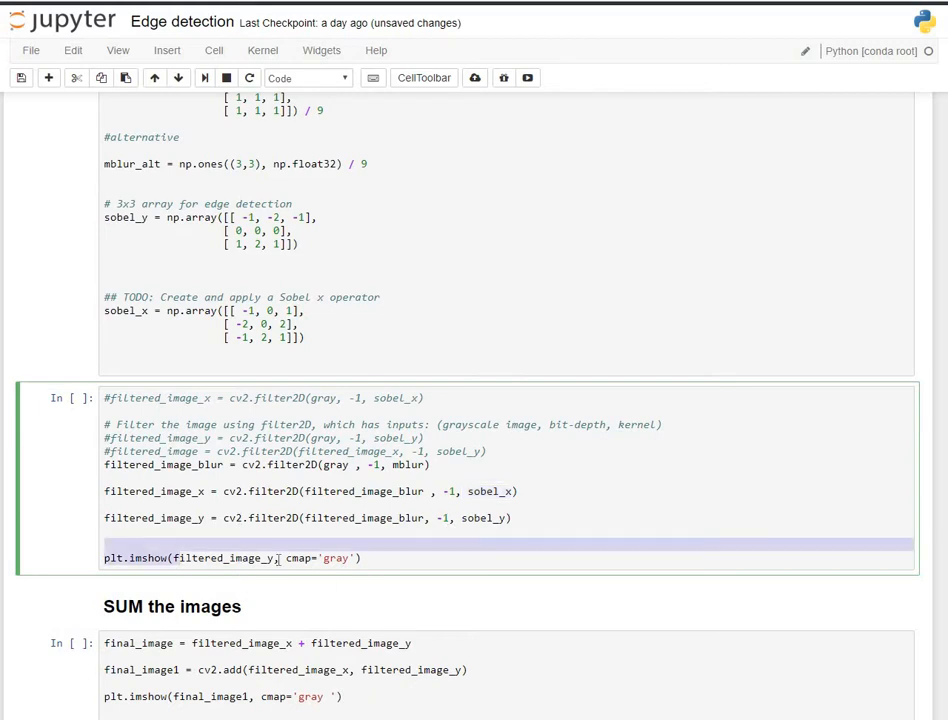
double_click(224, 558)
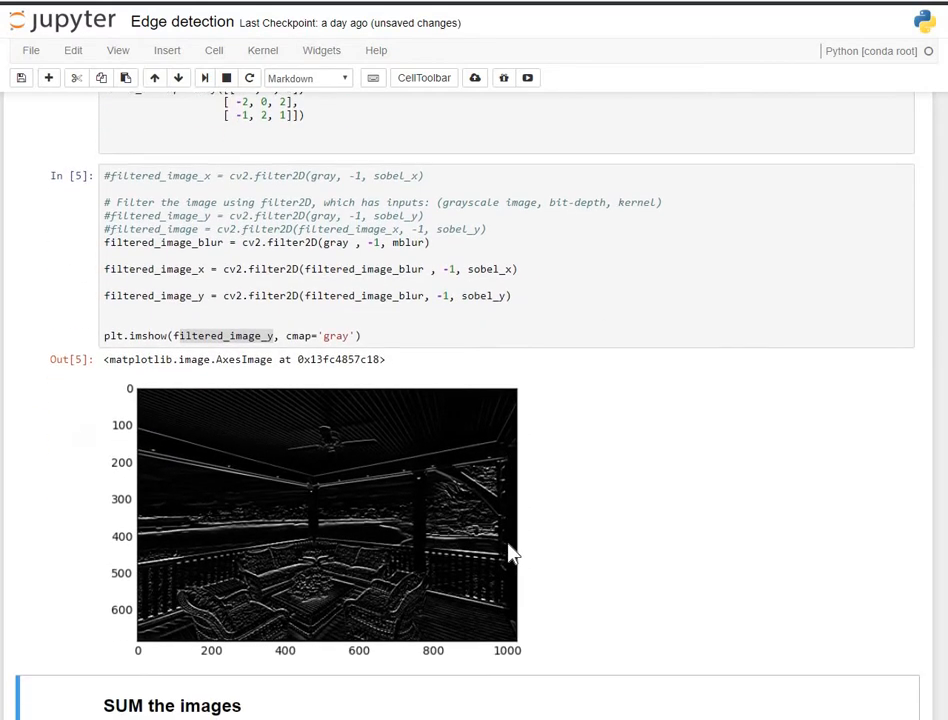
mouse_move(520, 556)
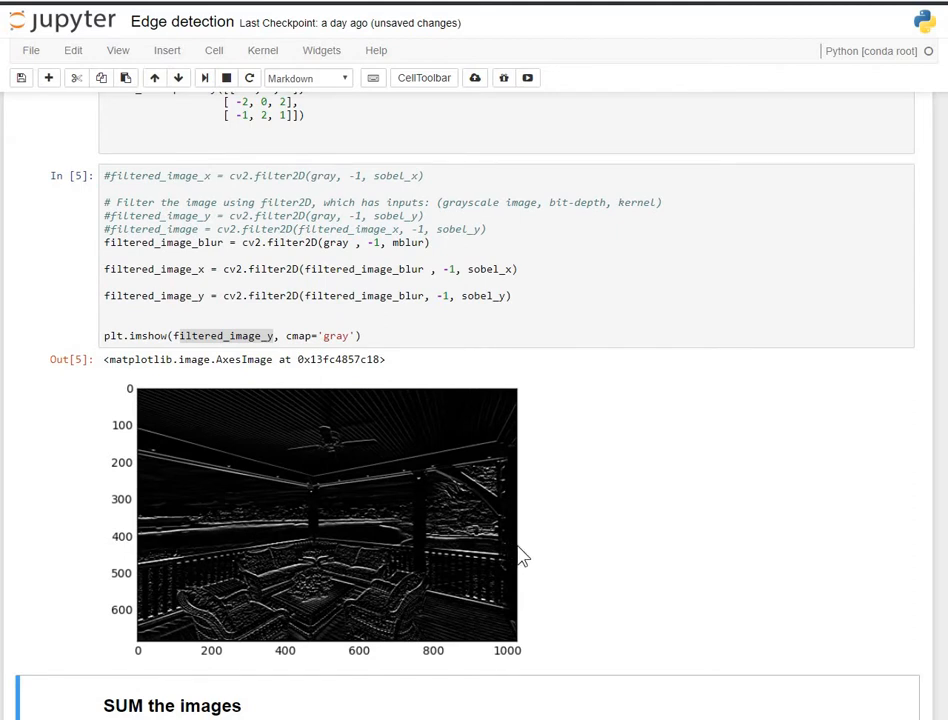
mouse_move(260, 576)
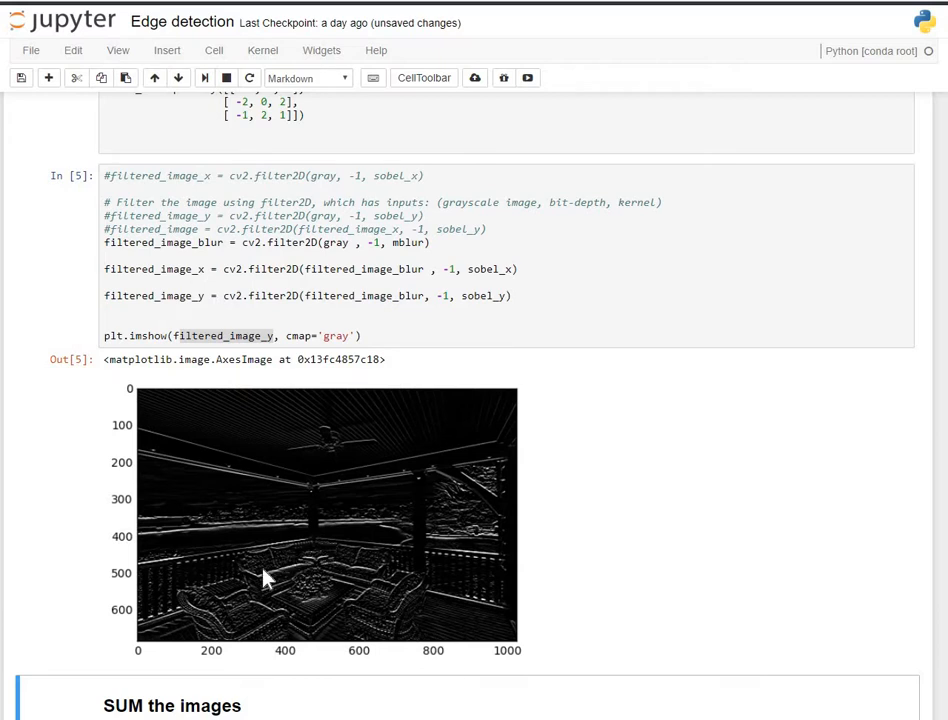
mouse_move(200, 580)
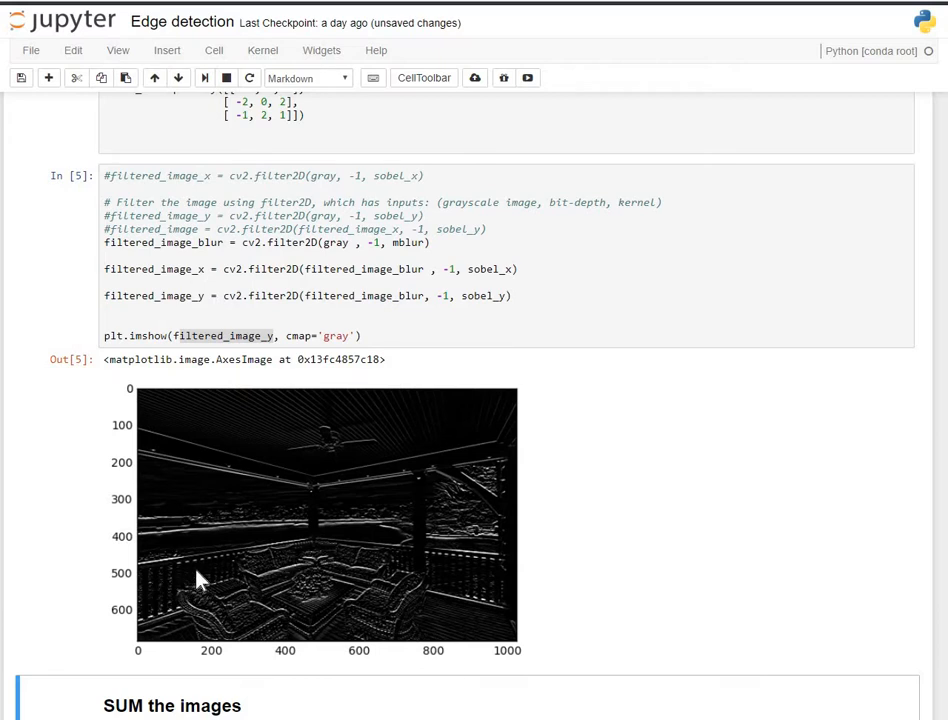
mouse_move(350, 564)
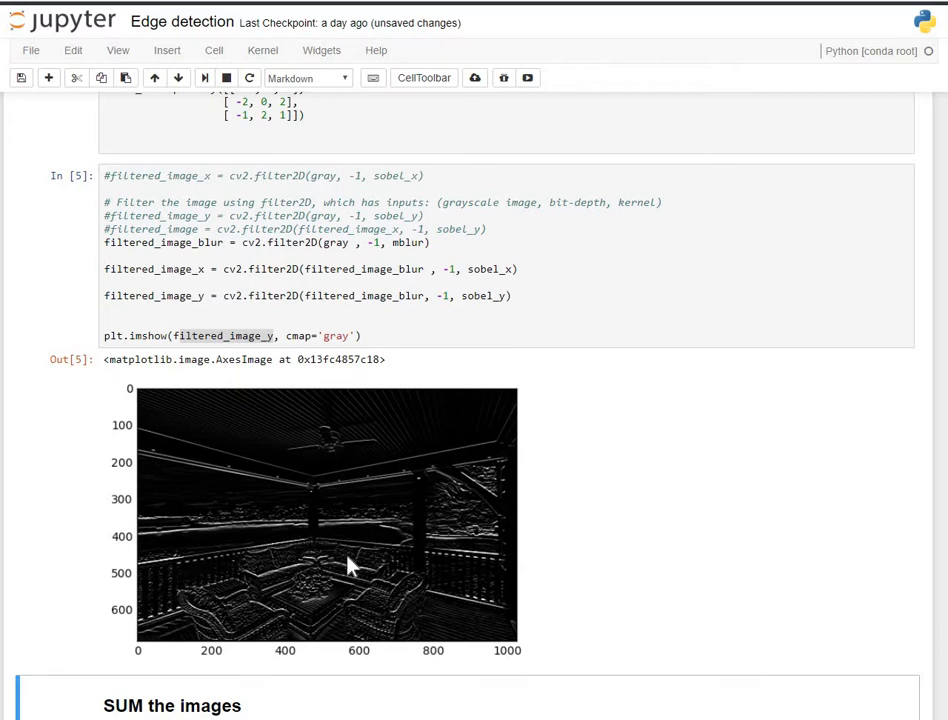
mouse_move(390, 572)
text(x)
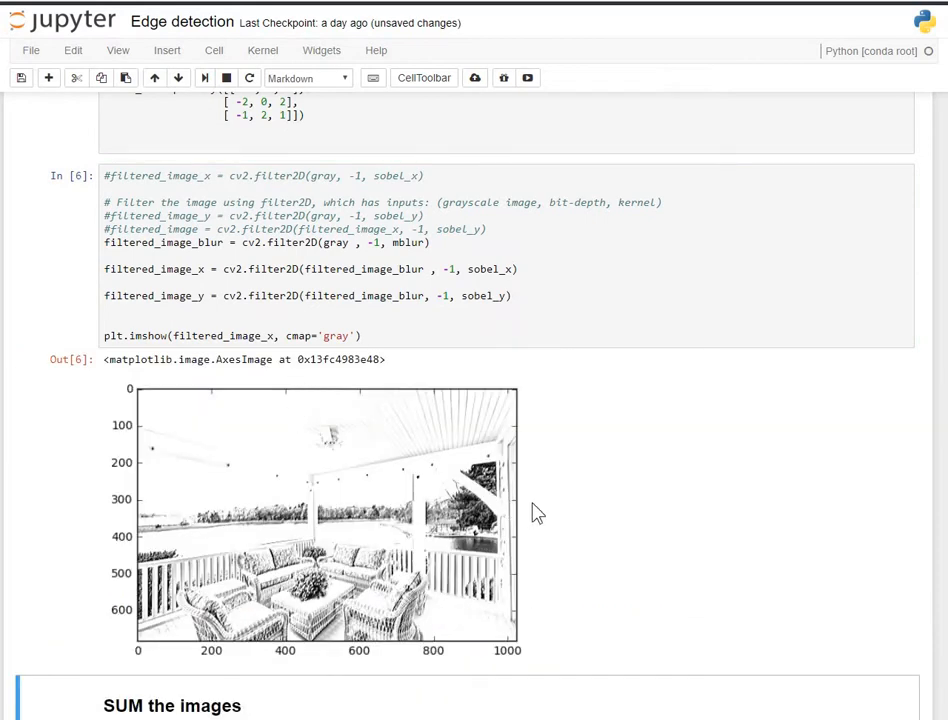
mouse_move(546, 516)
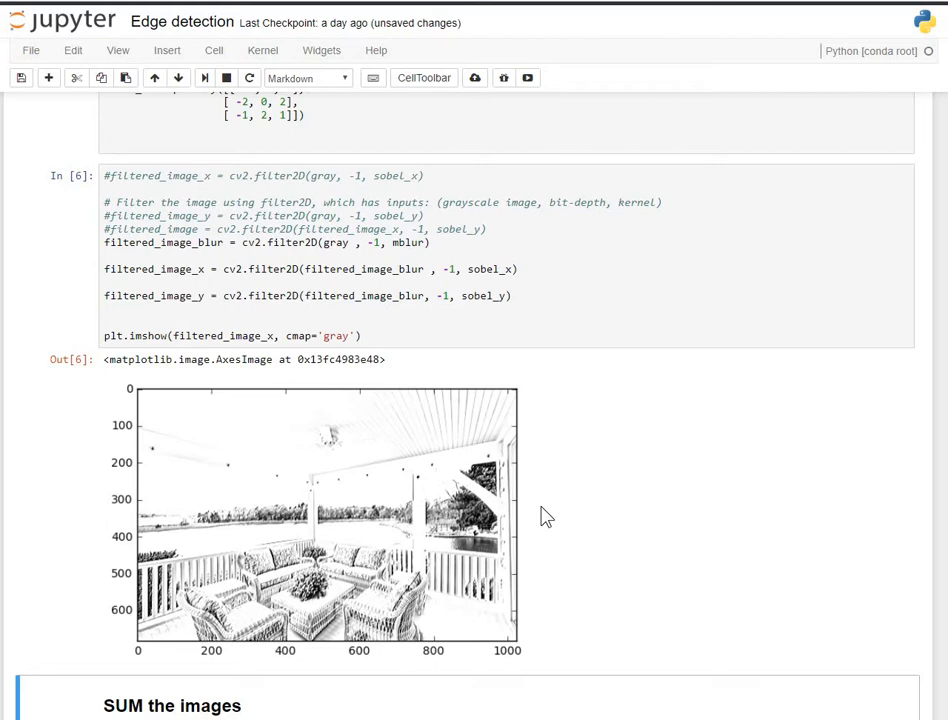
mouse_move(260, 600)
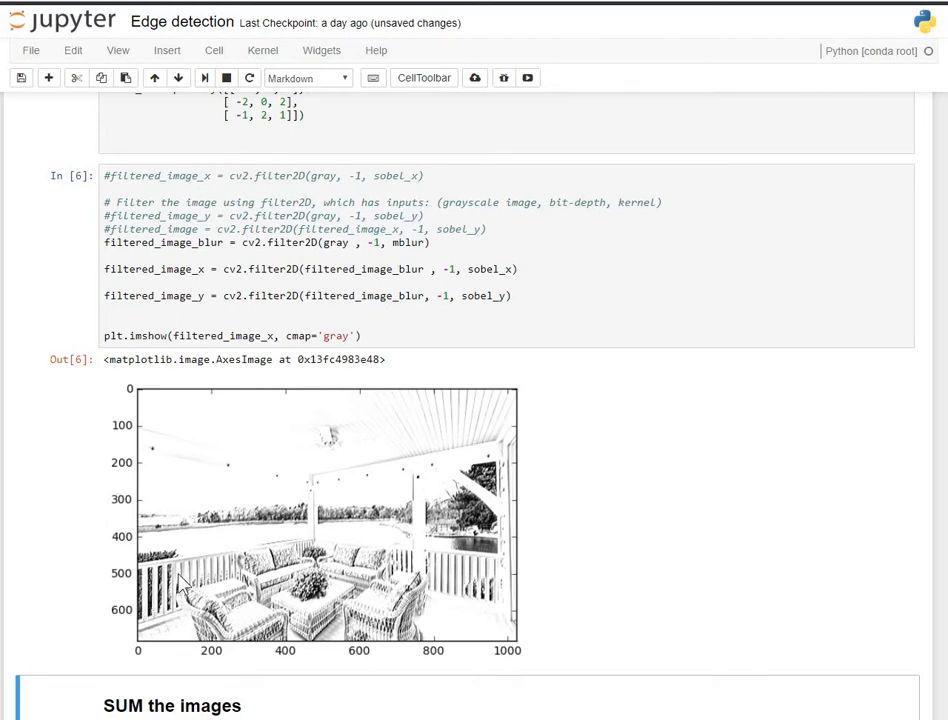
mouse_move(196, 590)
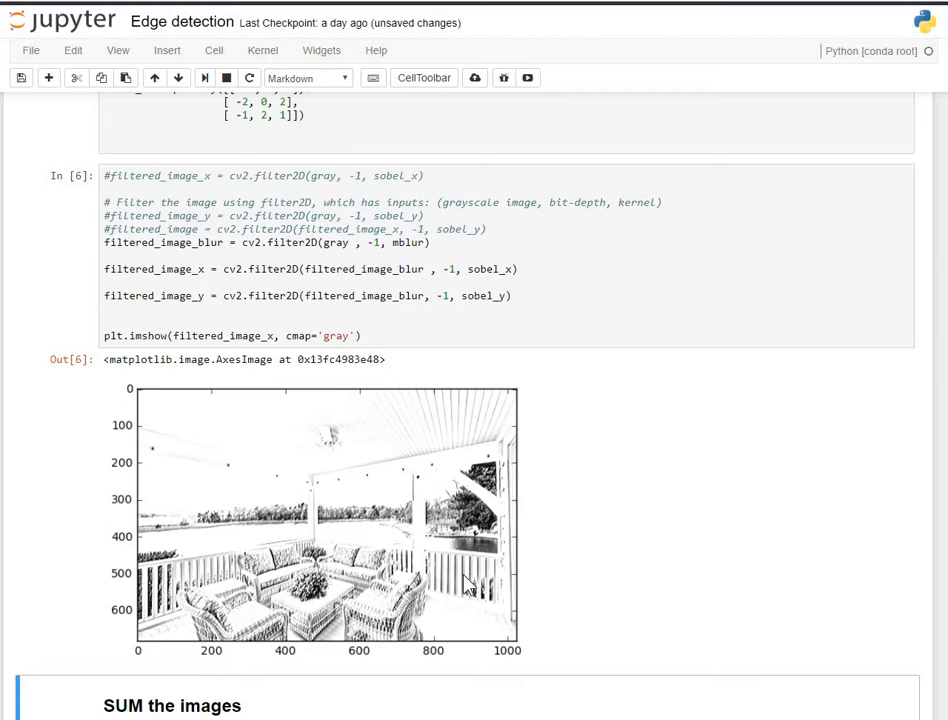
mouse_move(250, 616)
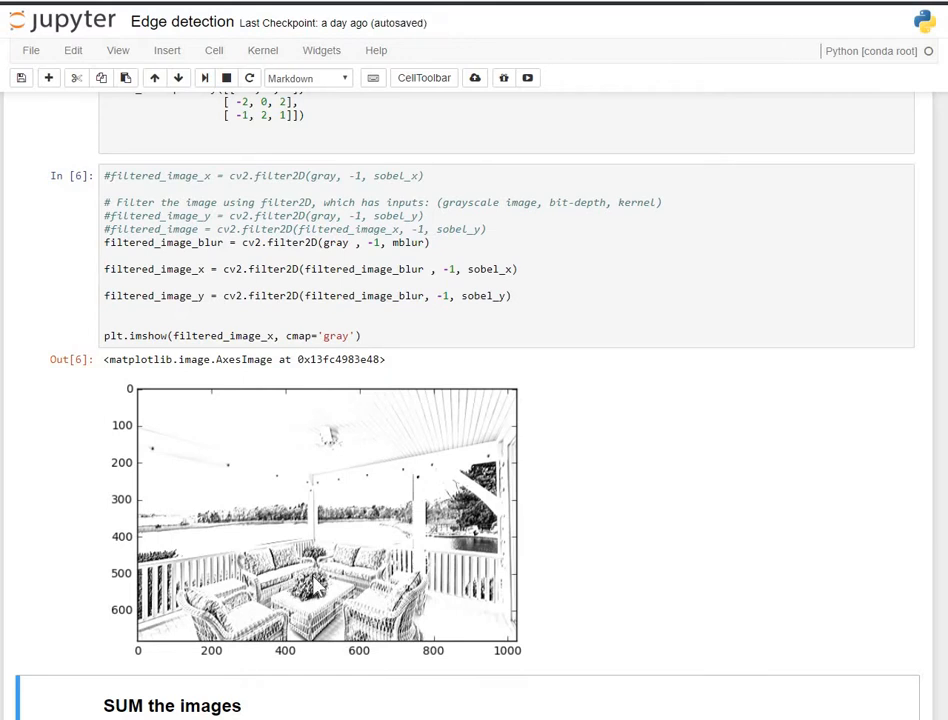
Step: Replace the plotted variable with filtered_image_blur so the blurred grayscale porch shows
scroll(down, 3)
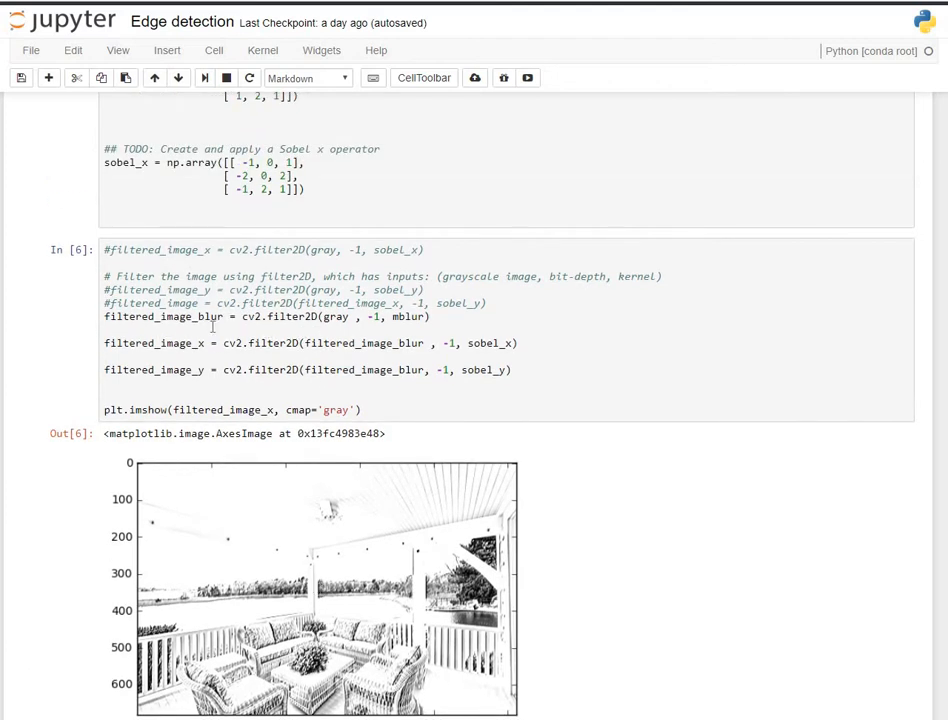
double_click(184, 316)
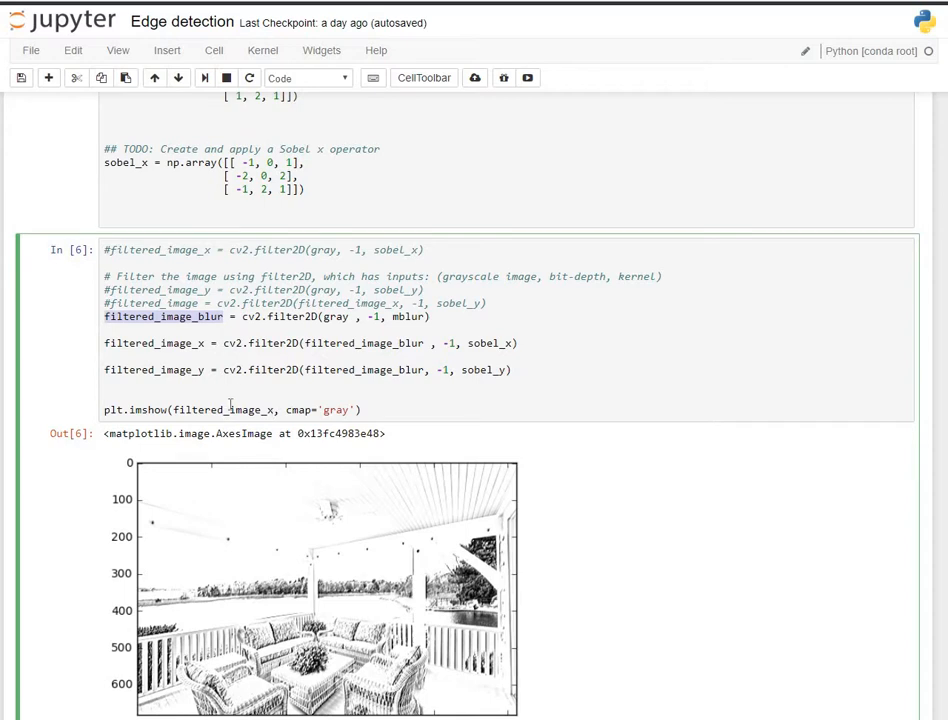
double_click(222, 408)
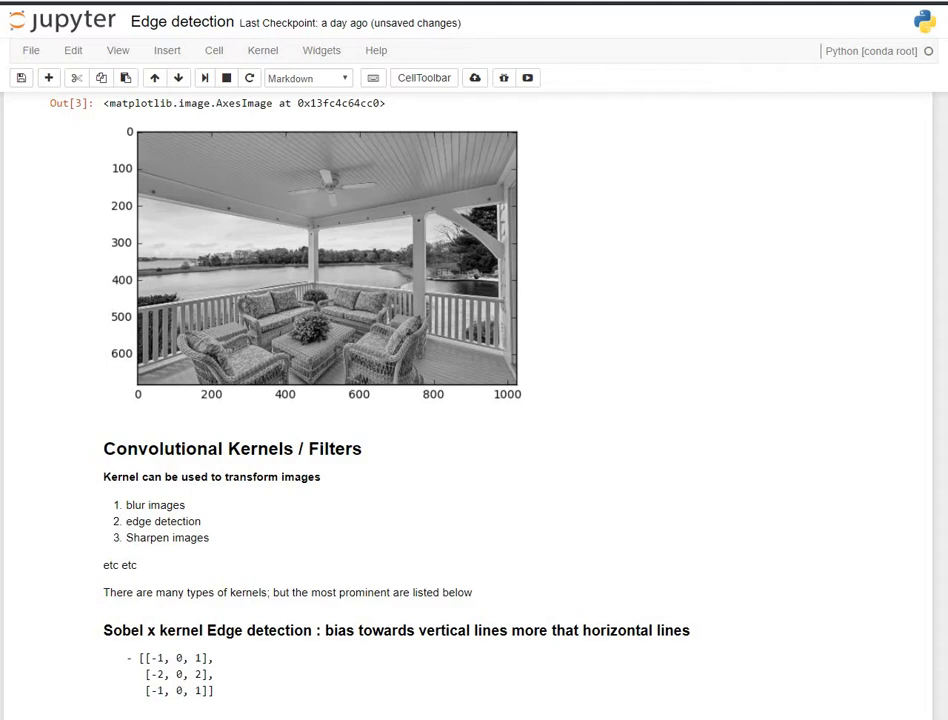
Step: Scroll down through the notes on kernels below the filter cell
scroll(down, 3)
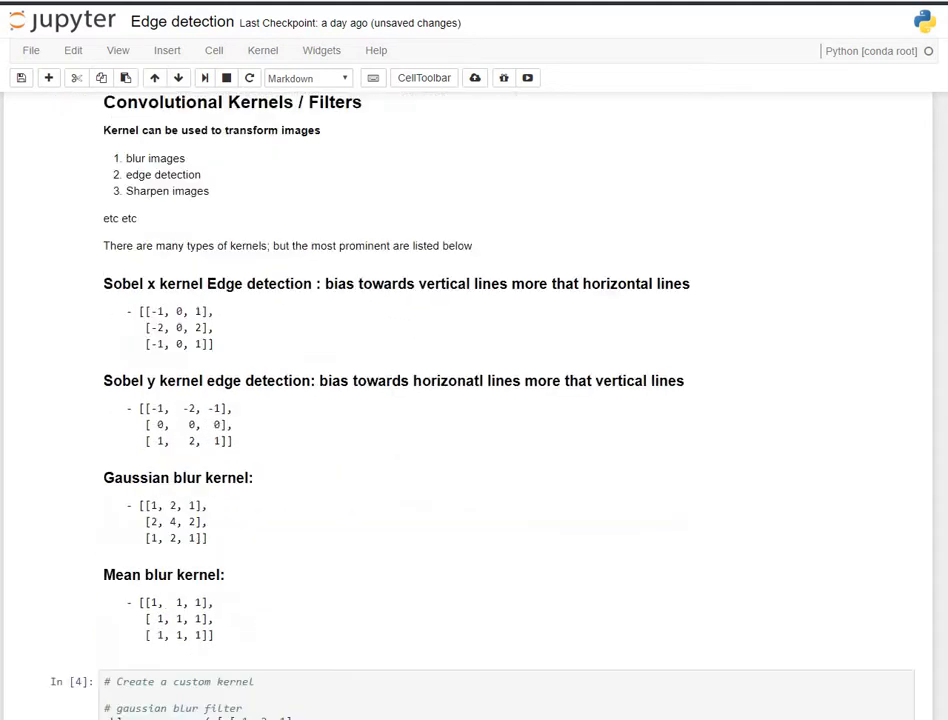
scroll(down, 3)
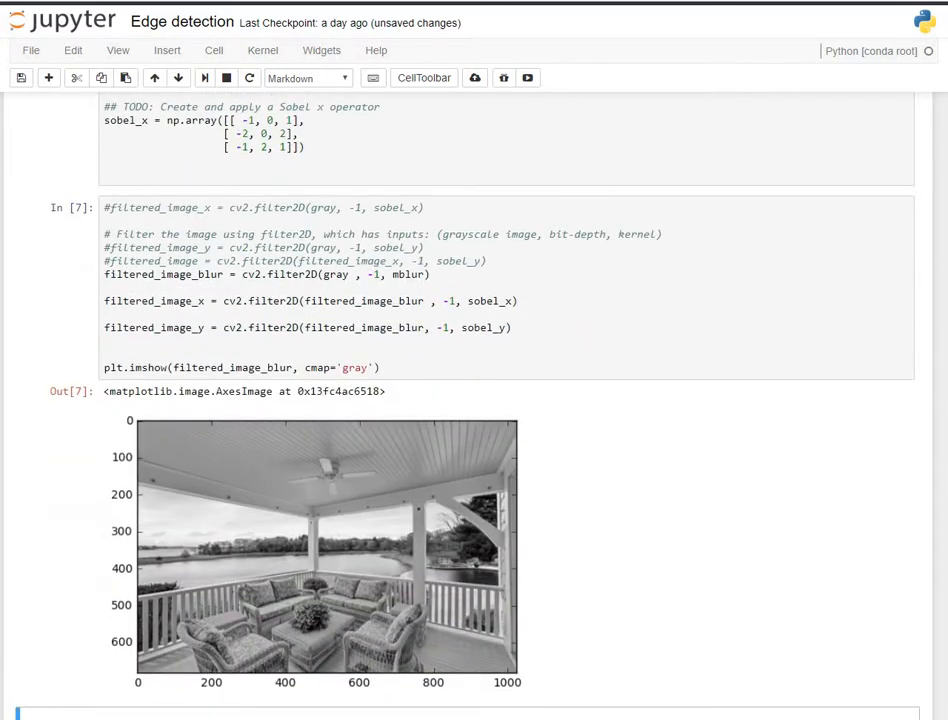
scroll(down, 3)
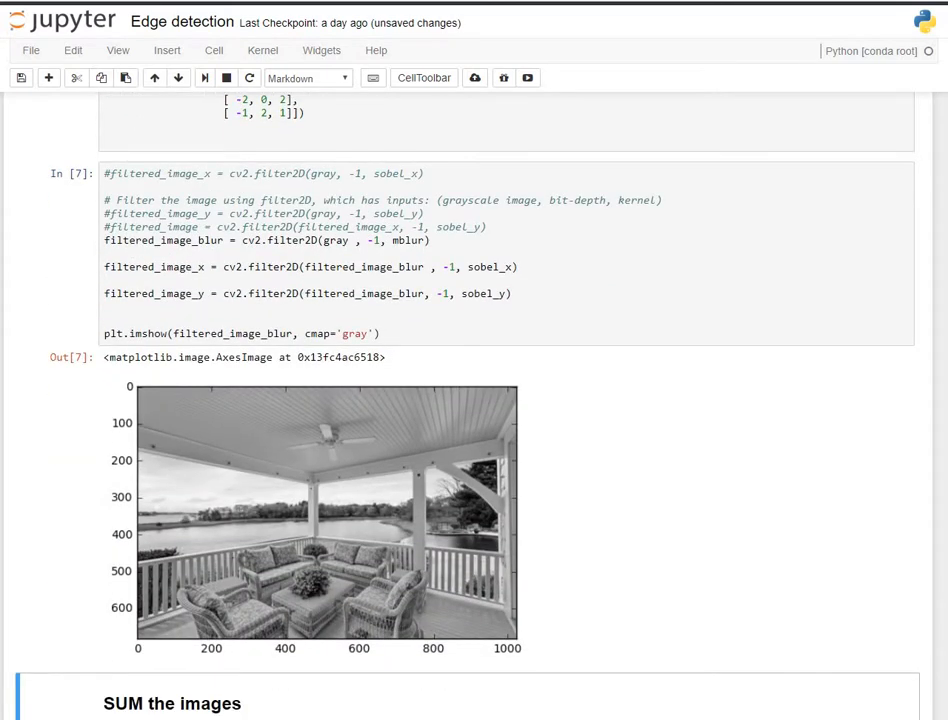
mouse_move(196, 528)
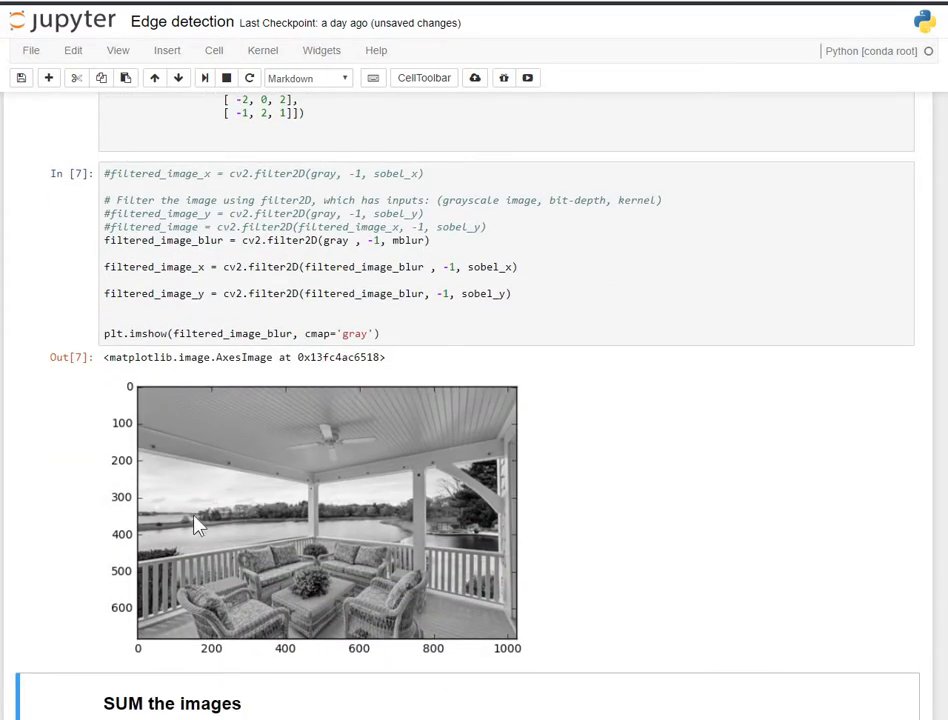
mouse_move(266, 552)
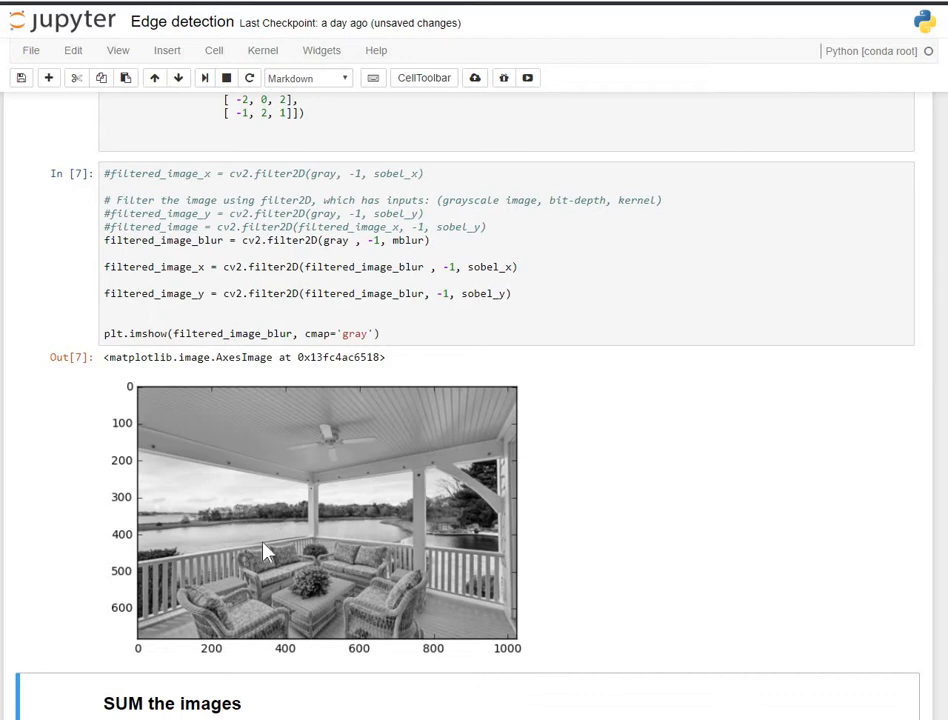
mouse_move(404, 536)
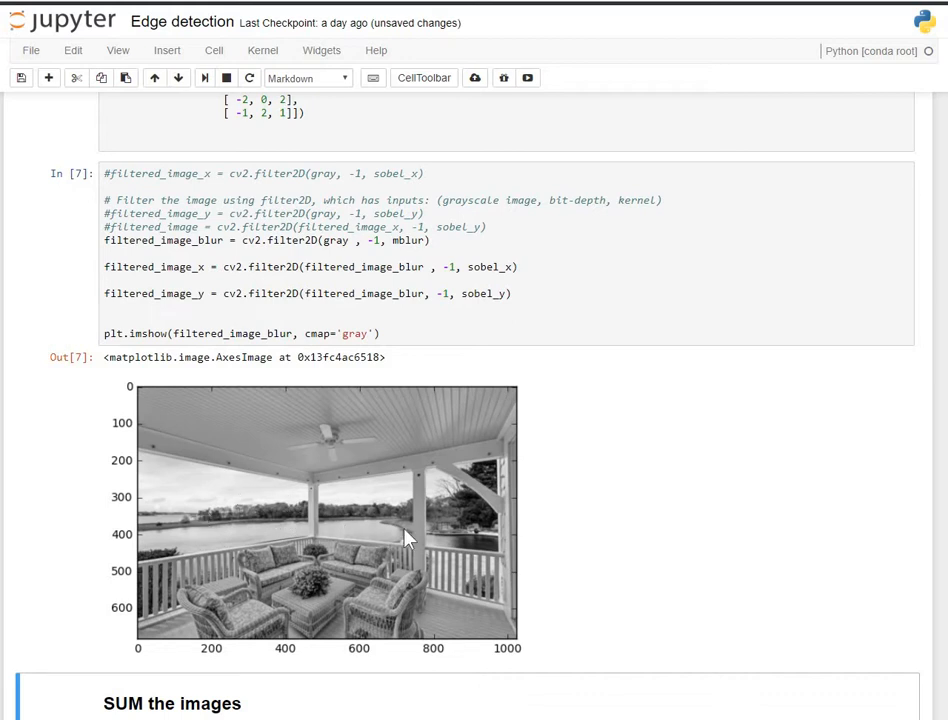
mouse_move(276, 516)
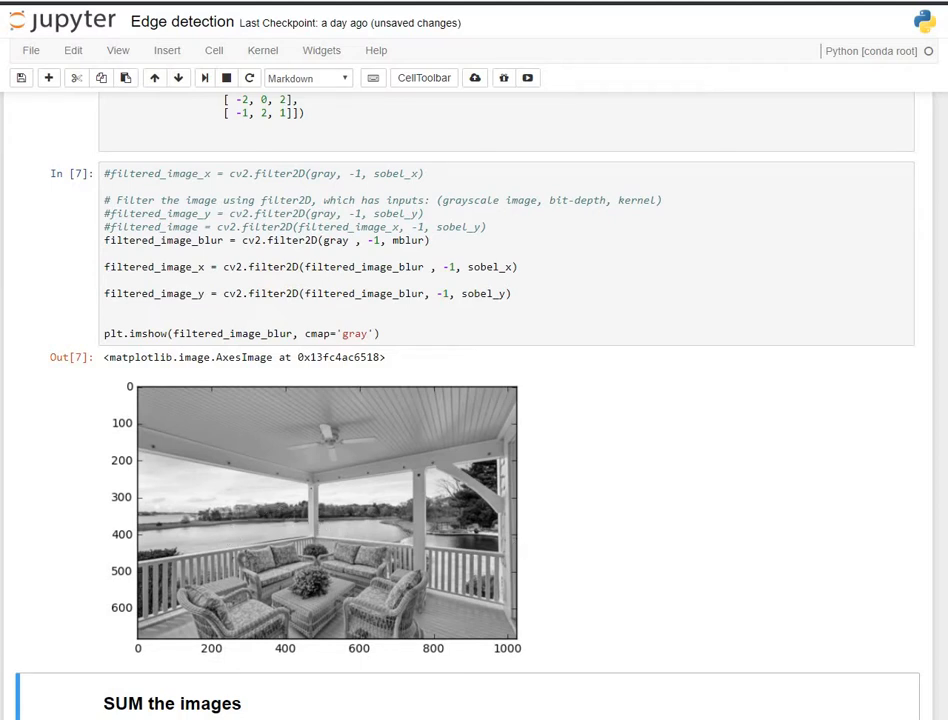
scroll(down, 3)
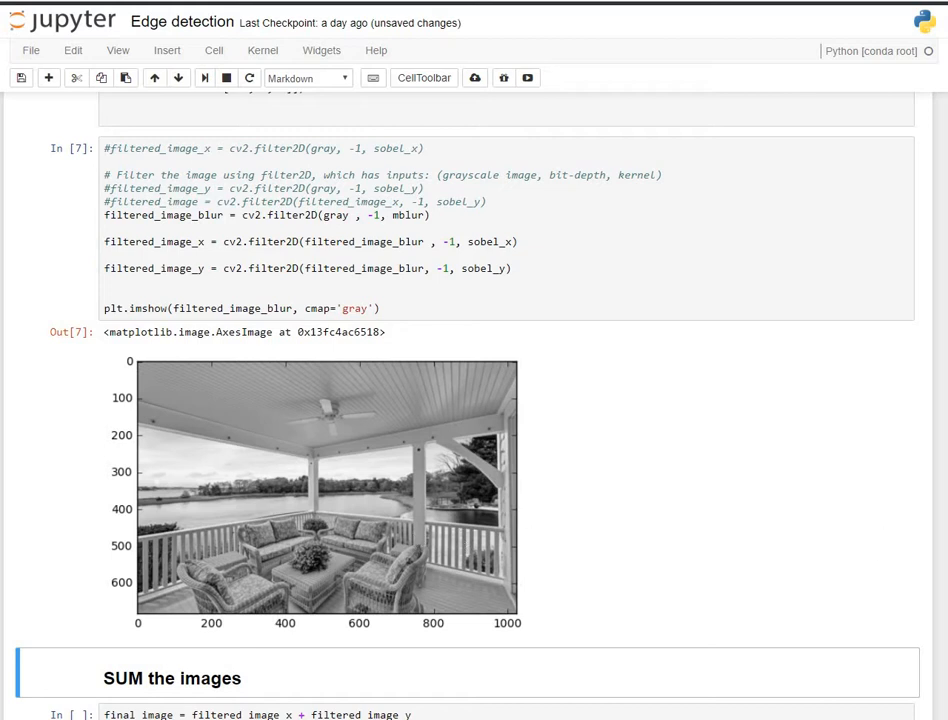
scroll(down, 3)
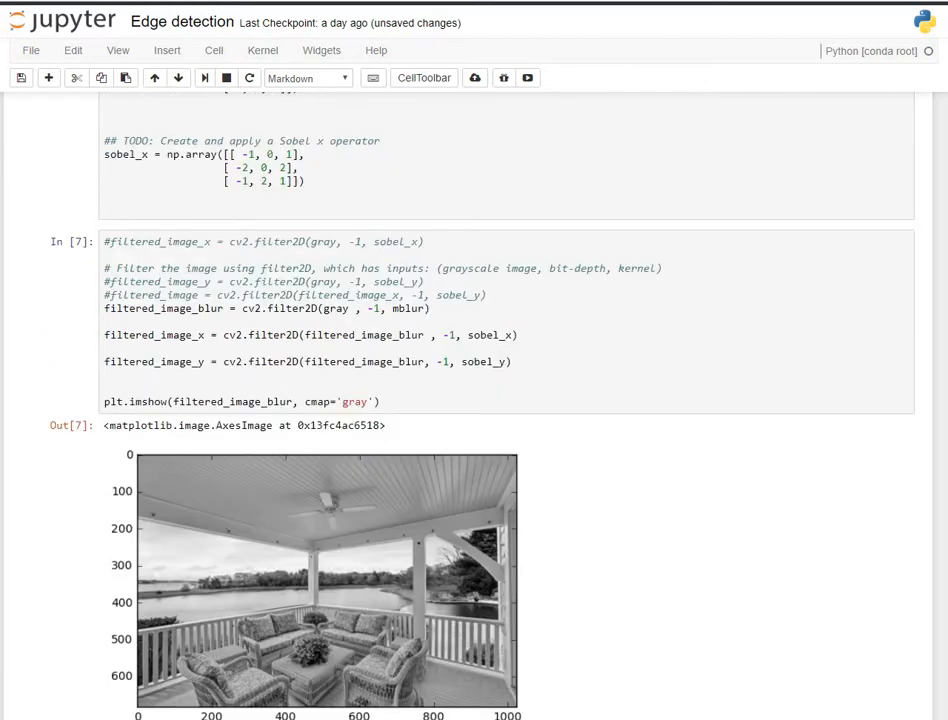
scroll(down, 3)
text(g)
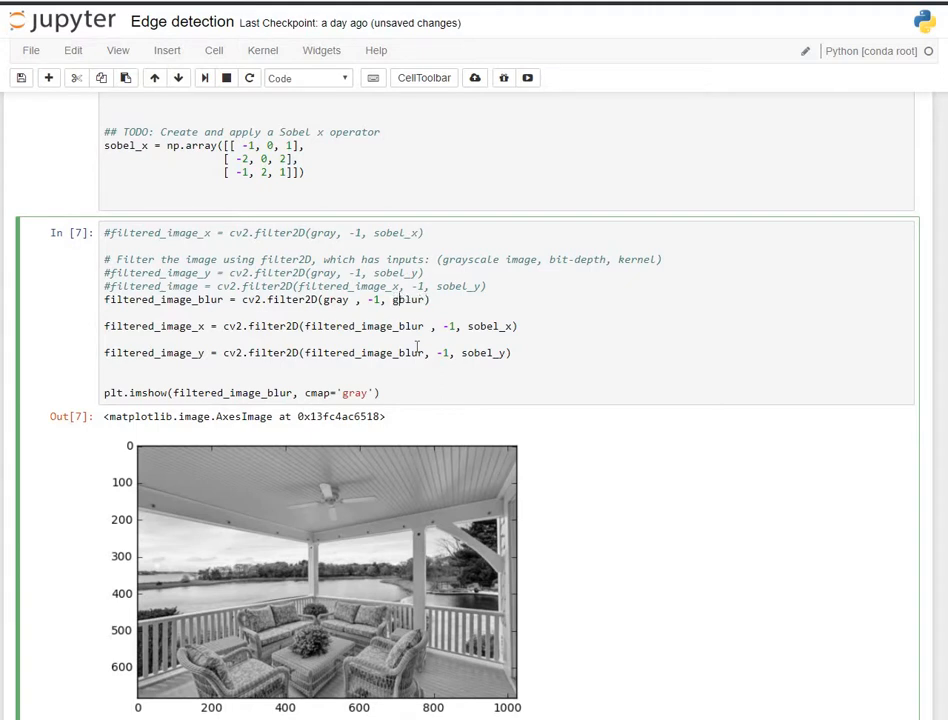
mouse_move(536, 348)
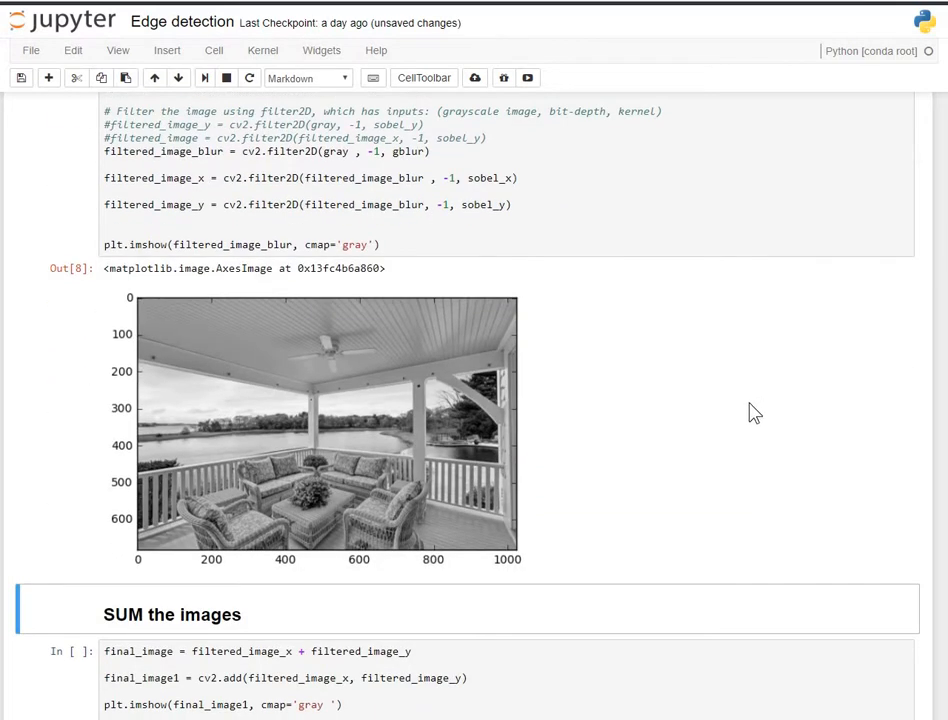
mouse_move(648, 420)
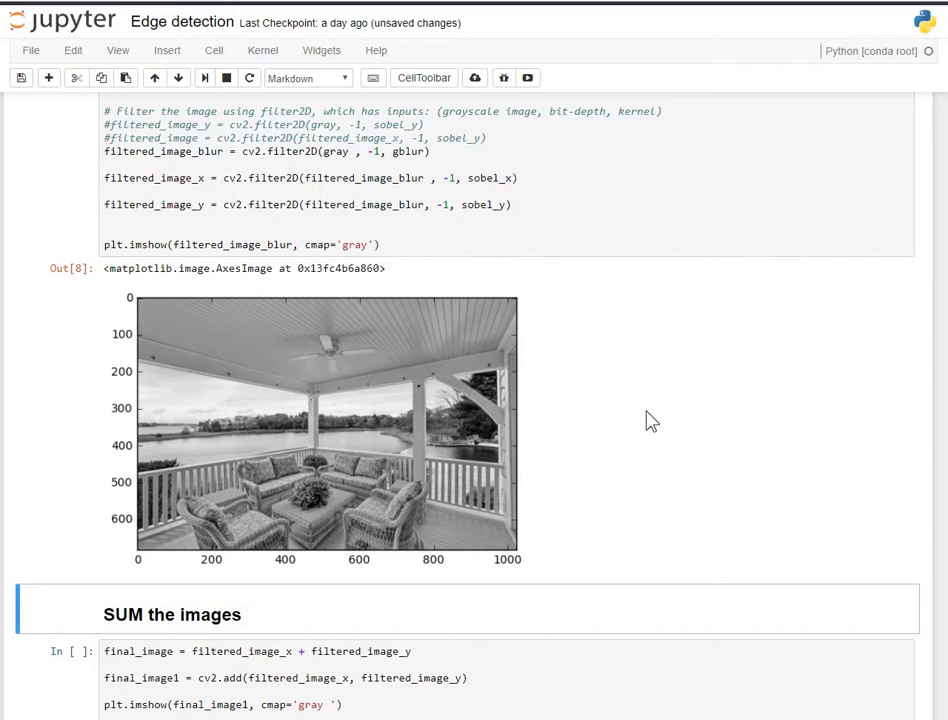
mouse_move(408, 498)
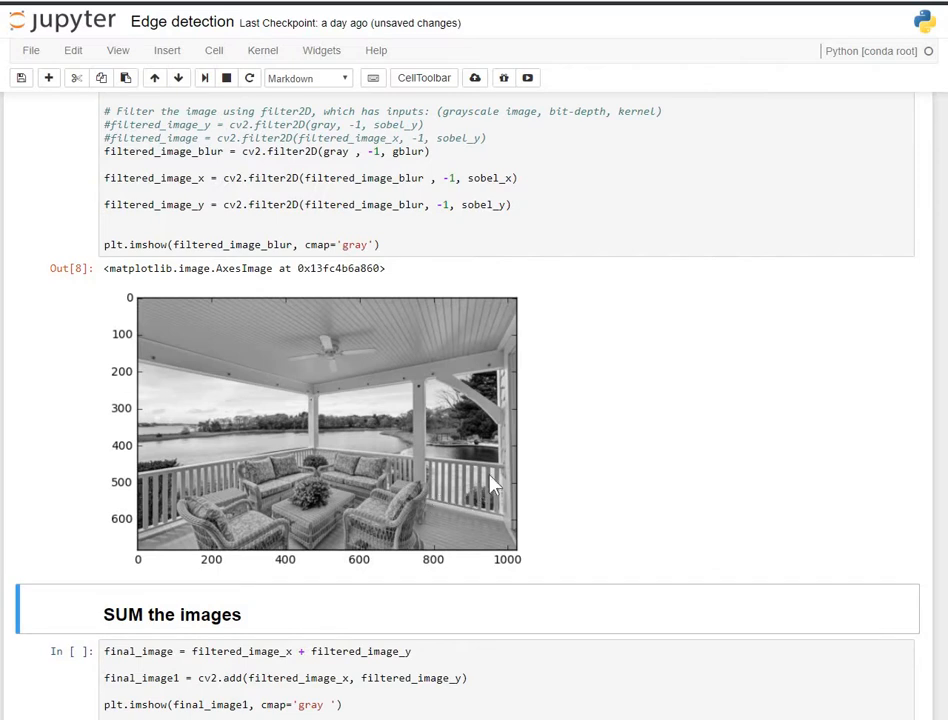
mouse_move(596, 474)
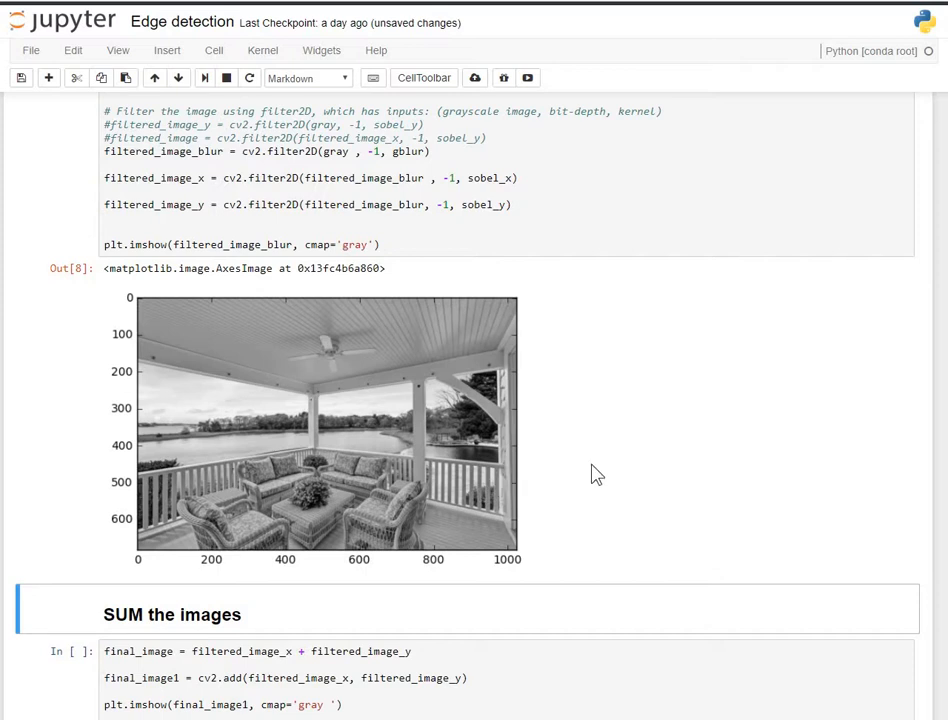
scroll(down, 3)
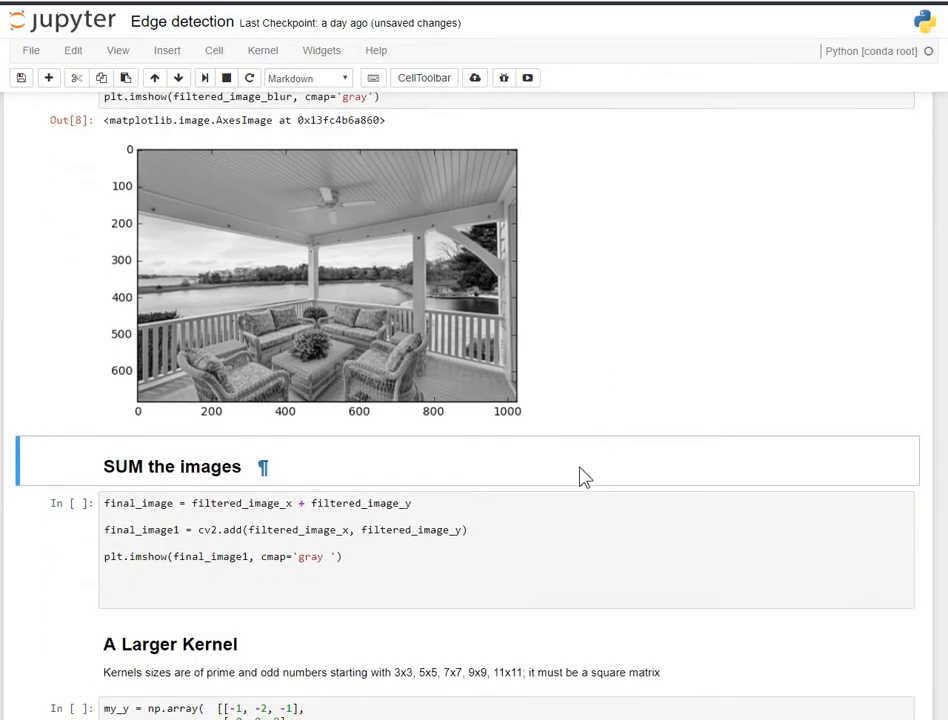
mouse_move(544, 476)
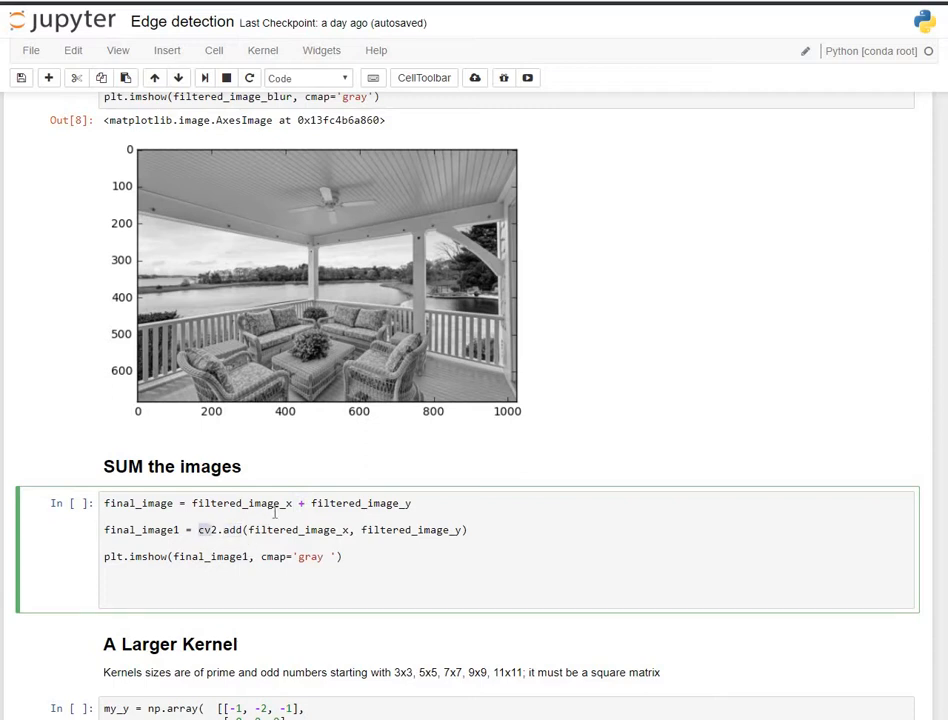
mouse_move(474, 552)
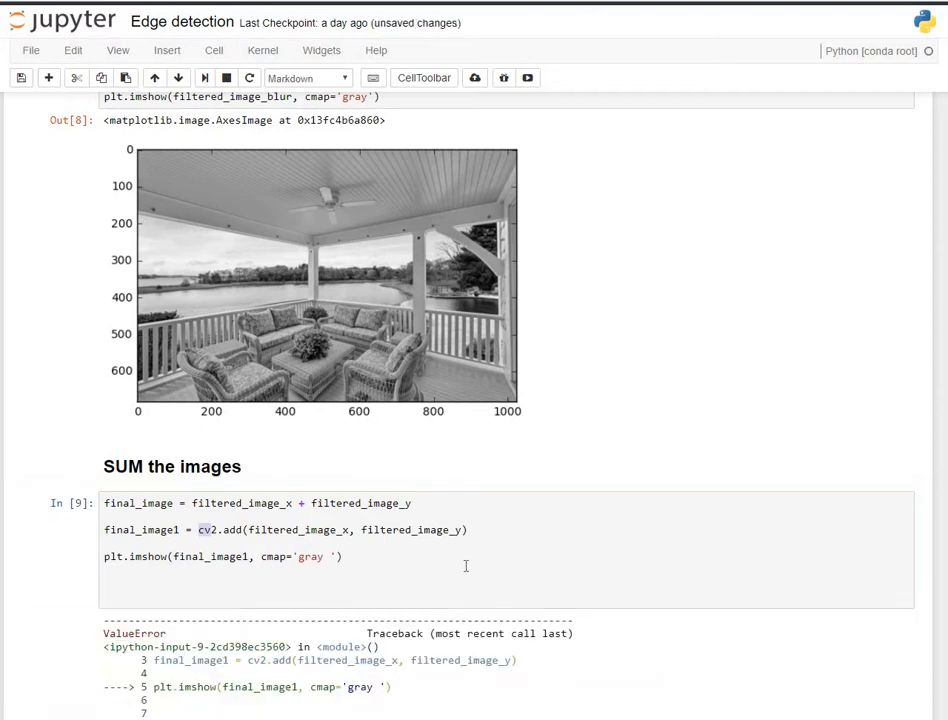
Step: Scroll through the SUM cell's colormap 'gray ' ValueError traceback to the A Larger Kernel section
scroll(down, 3)
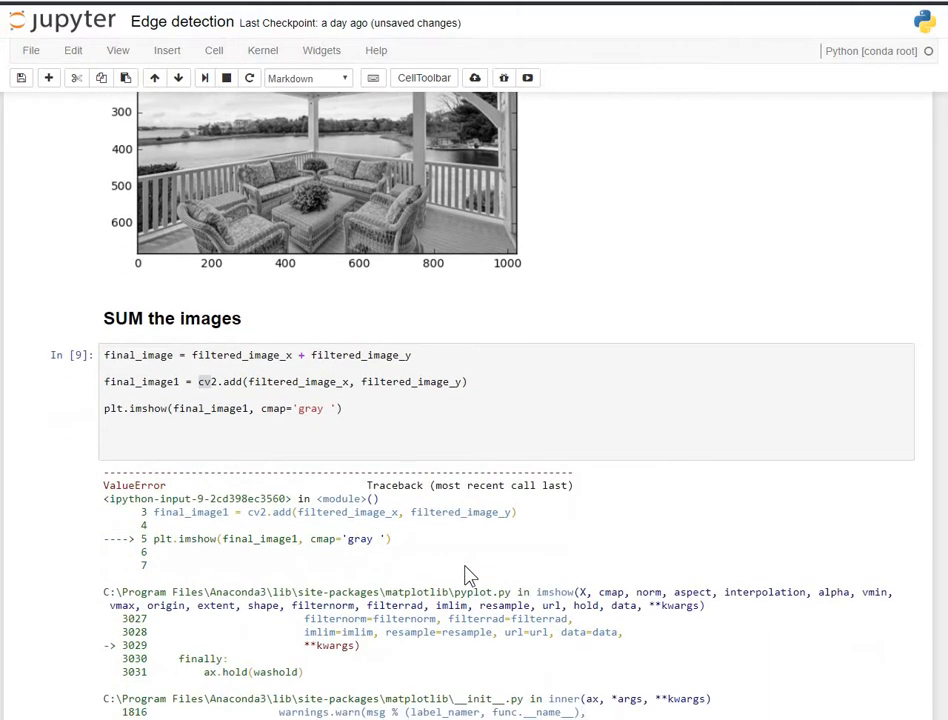
scroll(down, 3)
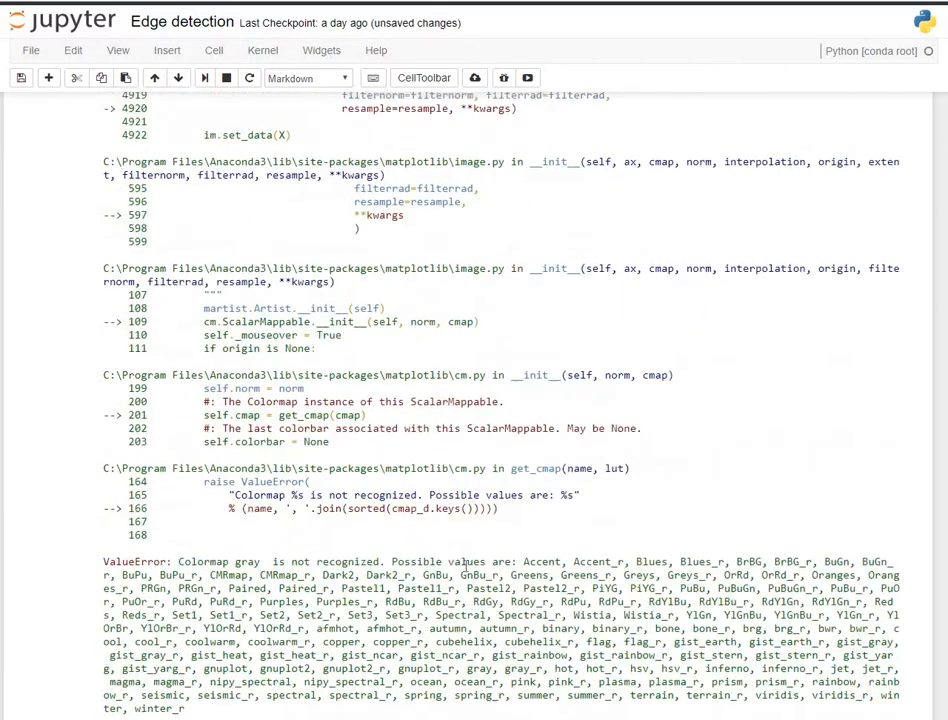
scroll(down, 3)
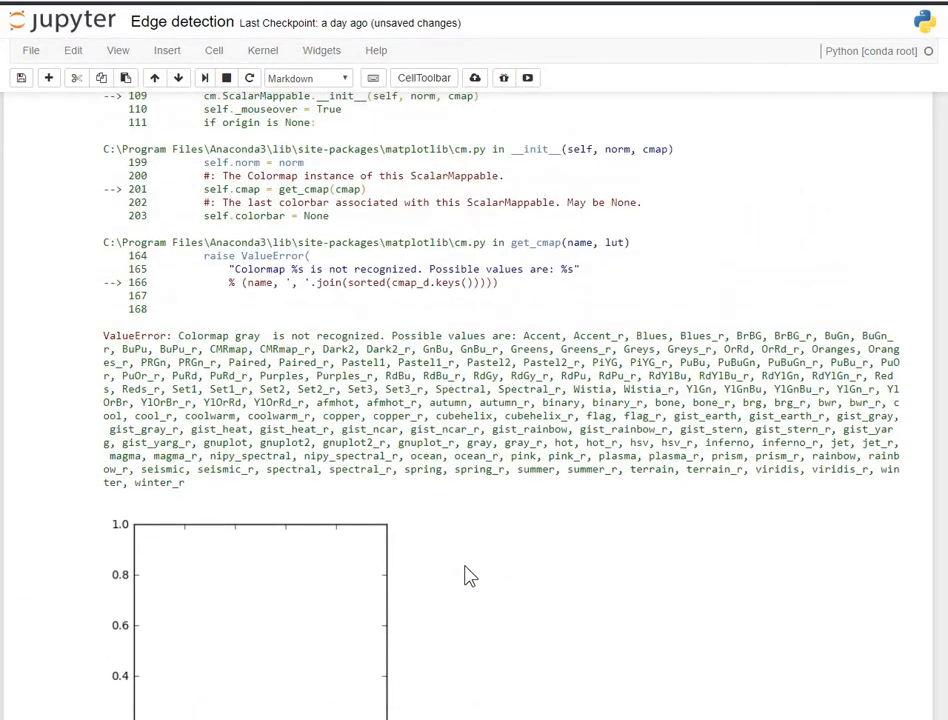
scroll(down, 3)
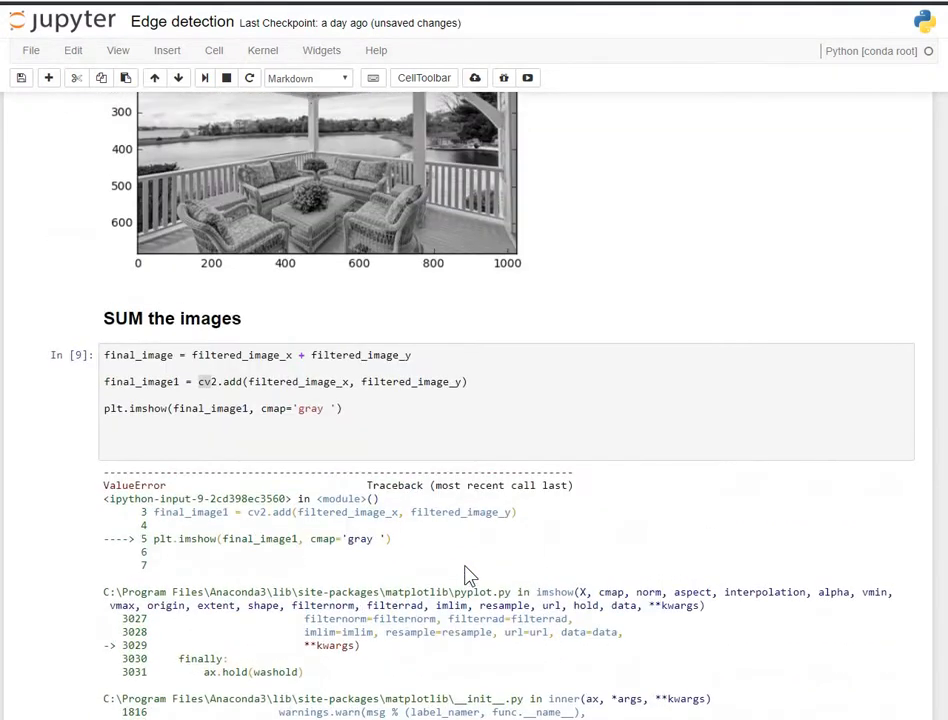
scroll(up, 3)
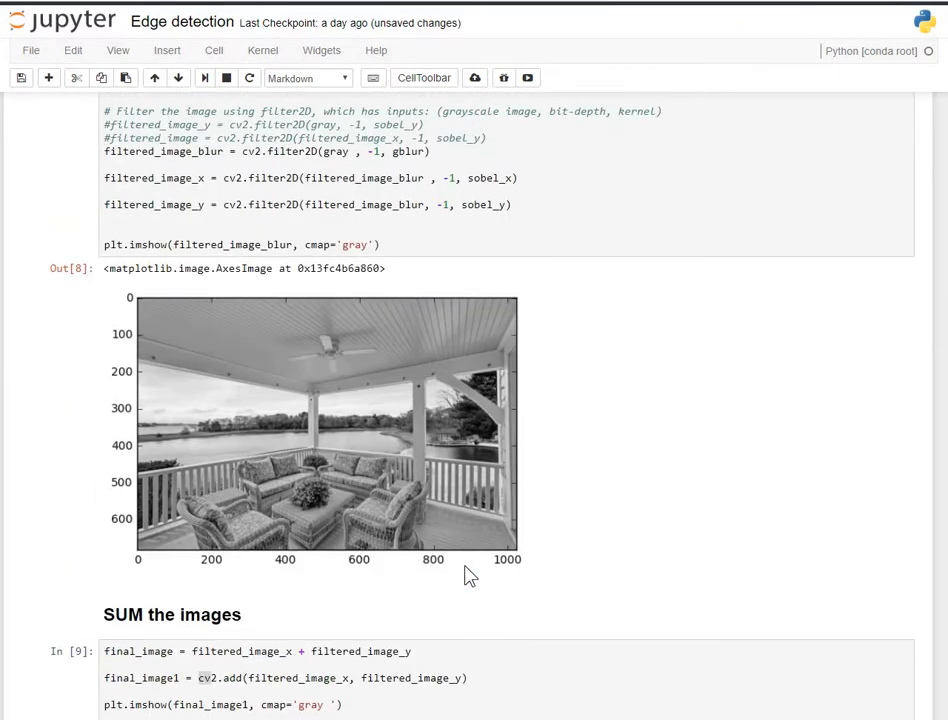
scroll(down, 3)
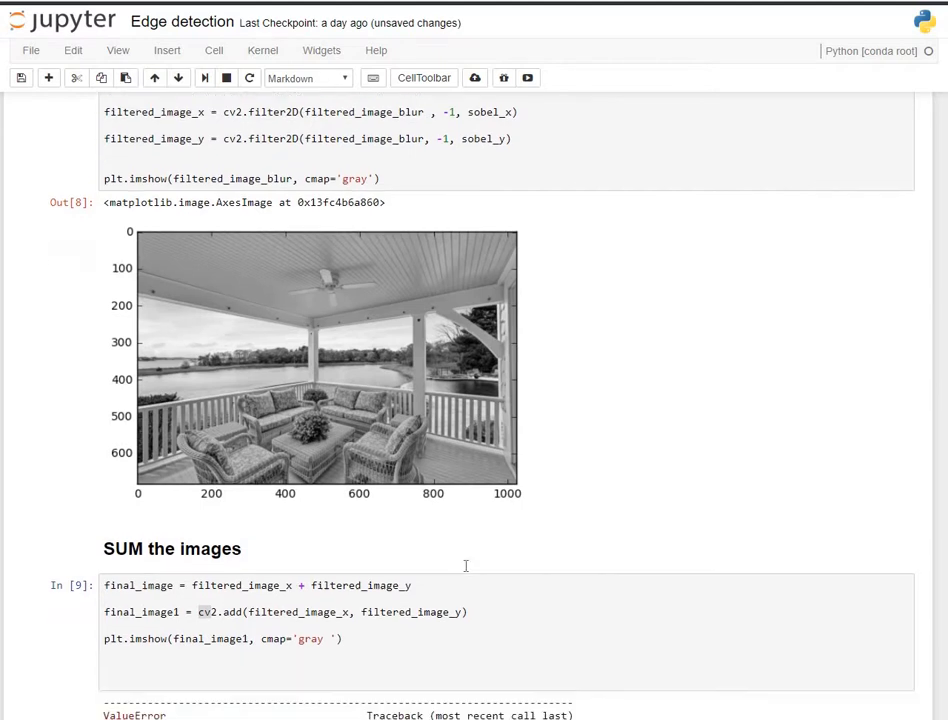
scroll(down, 3)
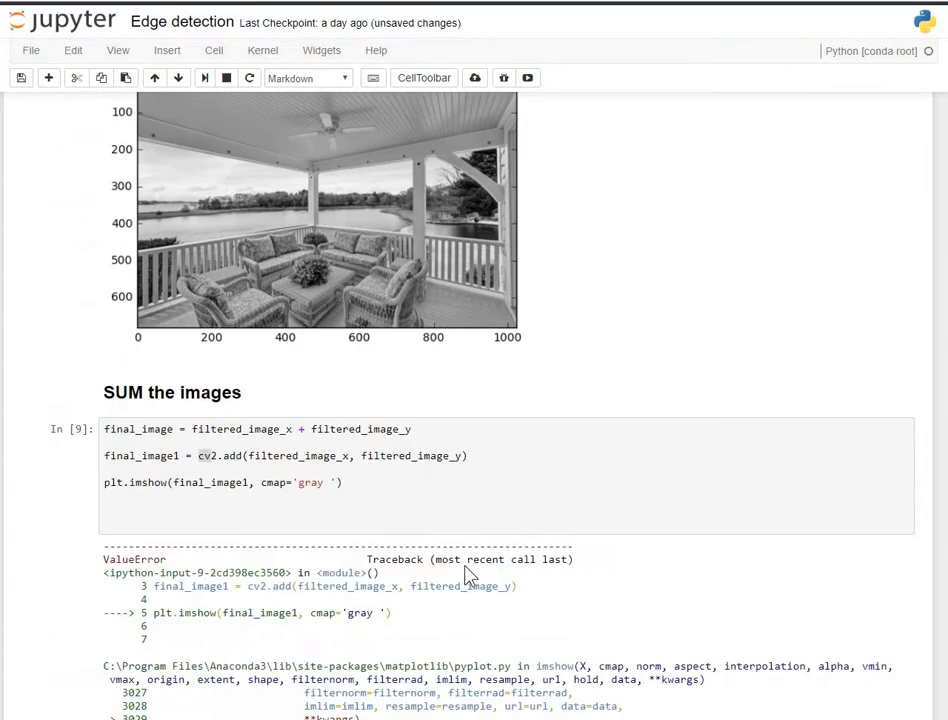
scroll(down, 3)
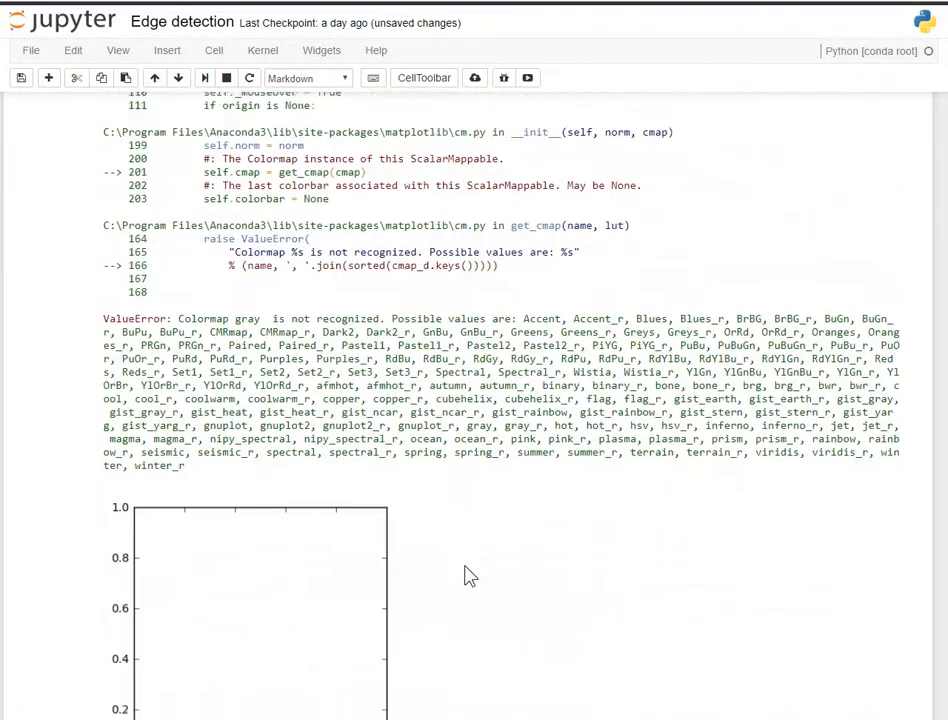
scroll(down, 3)
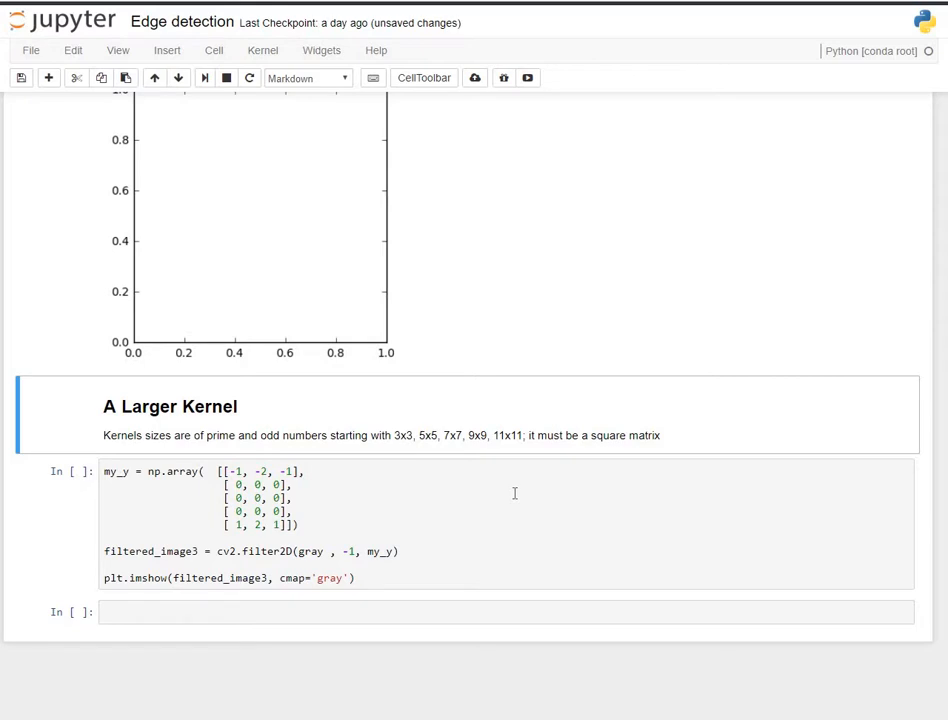
mouse_move(516, 504)
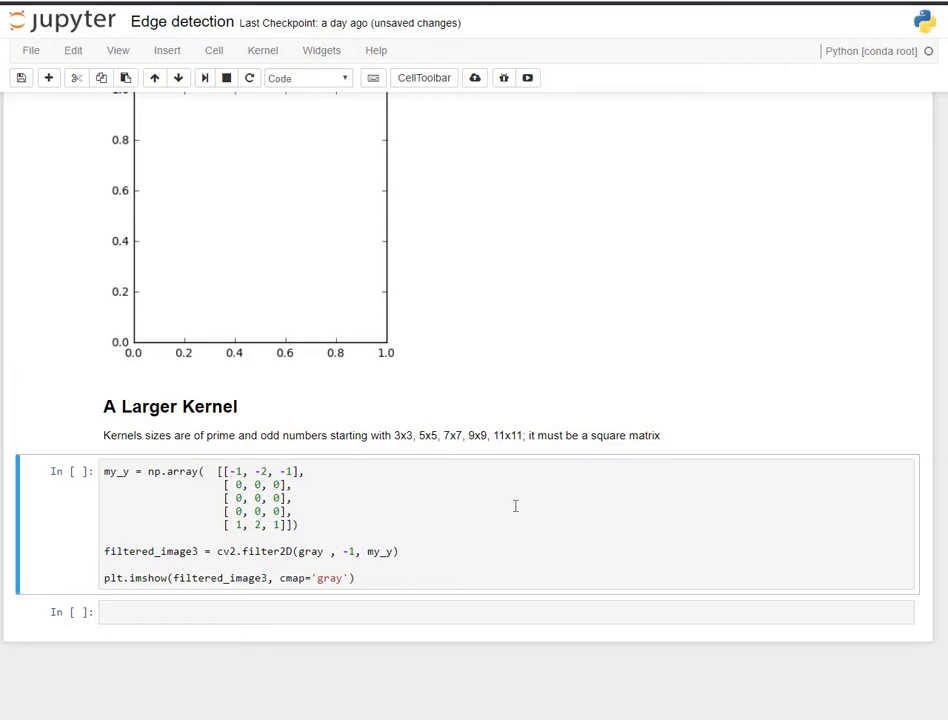
Step: Run the A Larger Kernel cell to display the 5x5 filter's edge-detected house image
key(shift+enter)
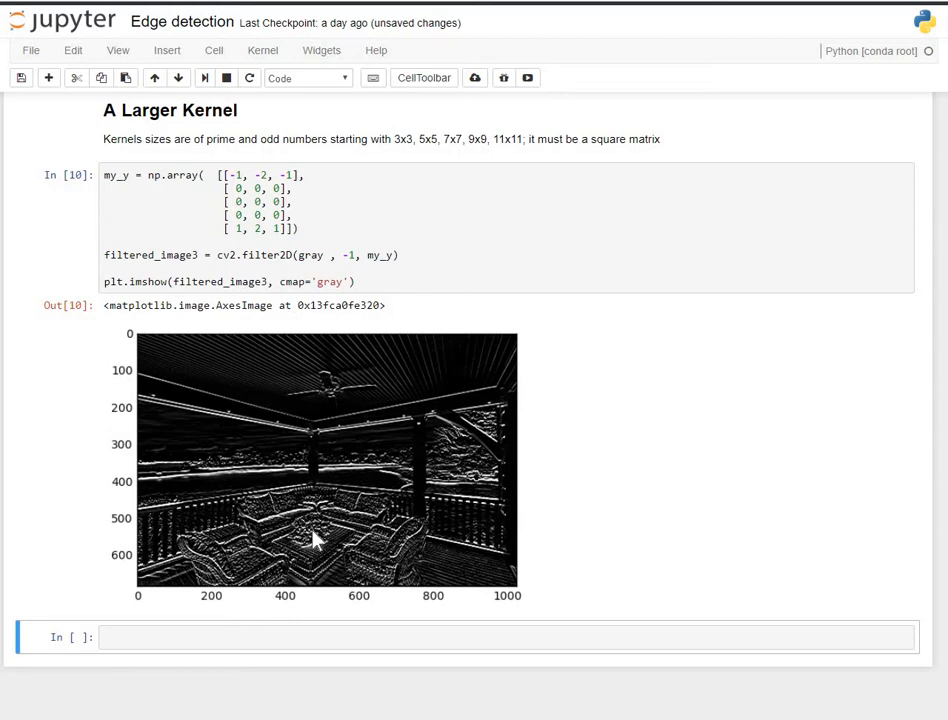
mouse_move(304, 404)
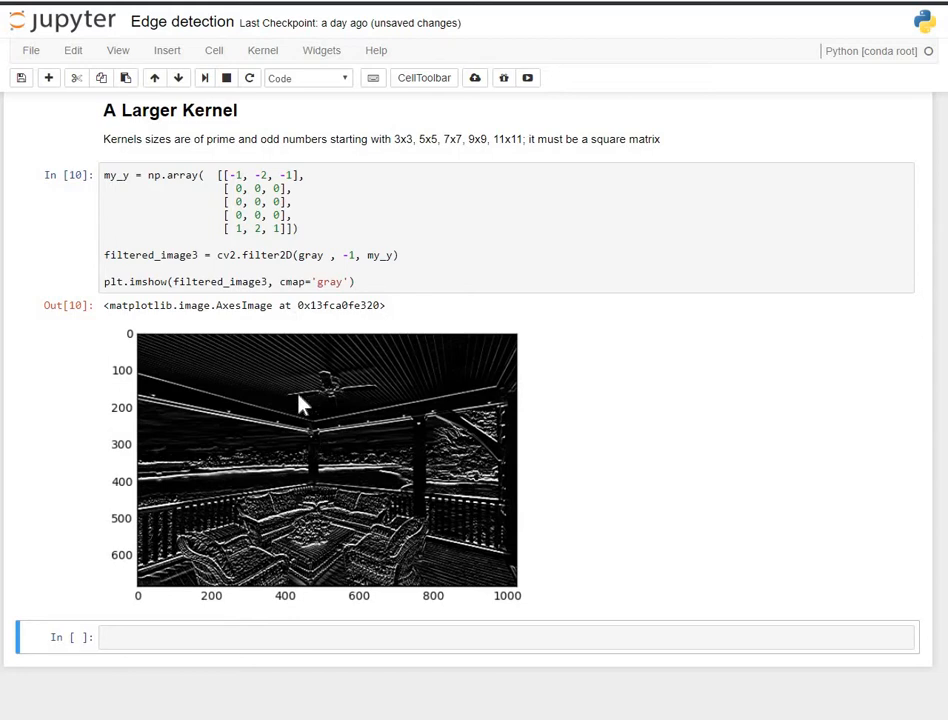
mouse_move(300, 390)
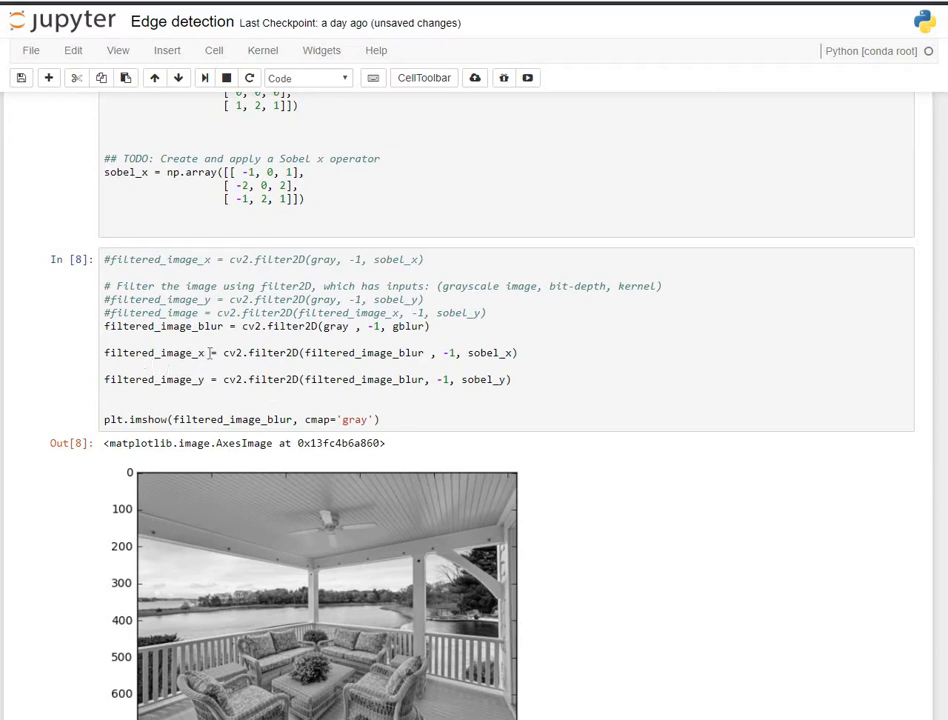
double_click(156, 380)
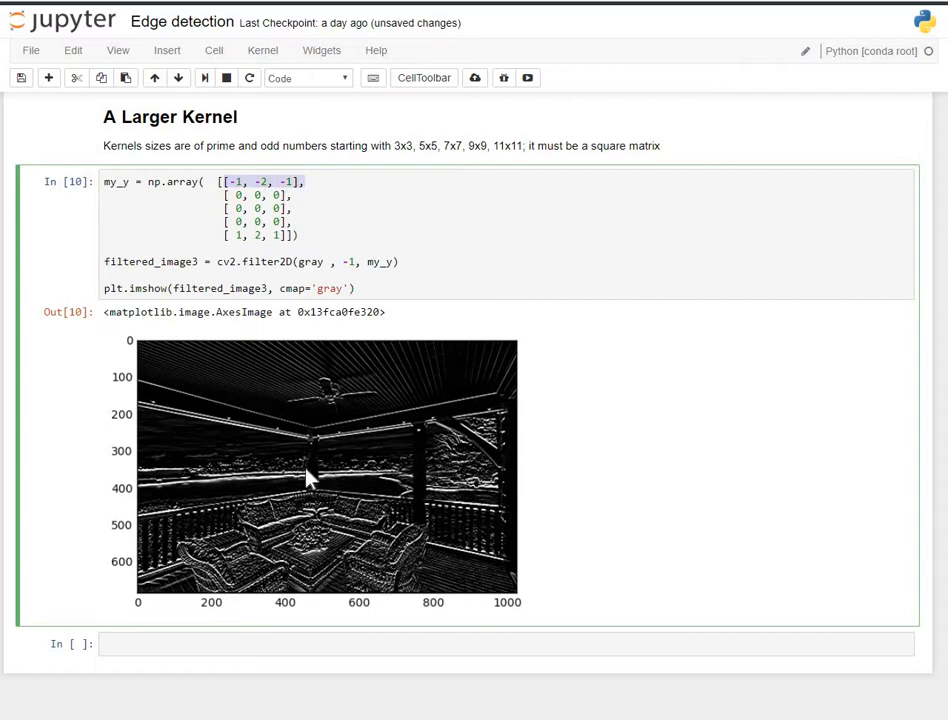
mouse_move(336, 528)
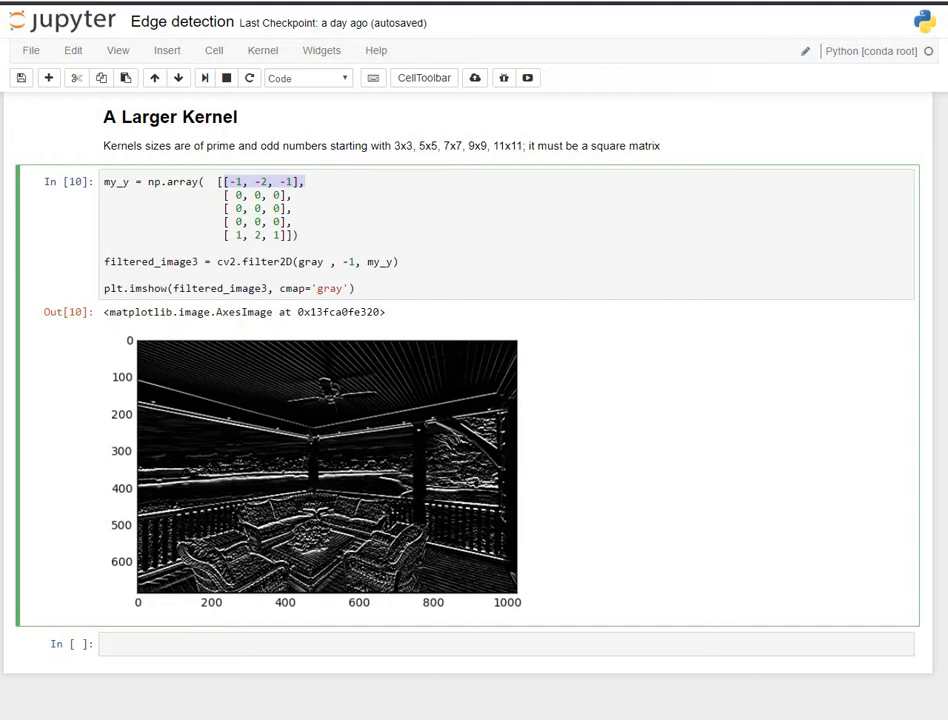
scroll(down, 3)
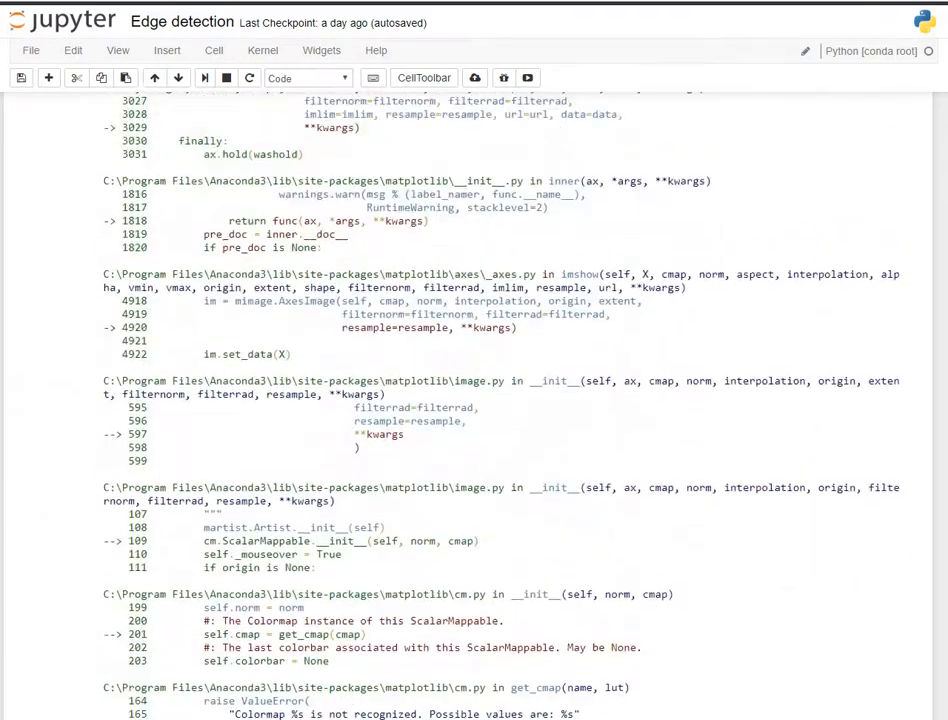
scroll(down, 3)
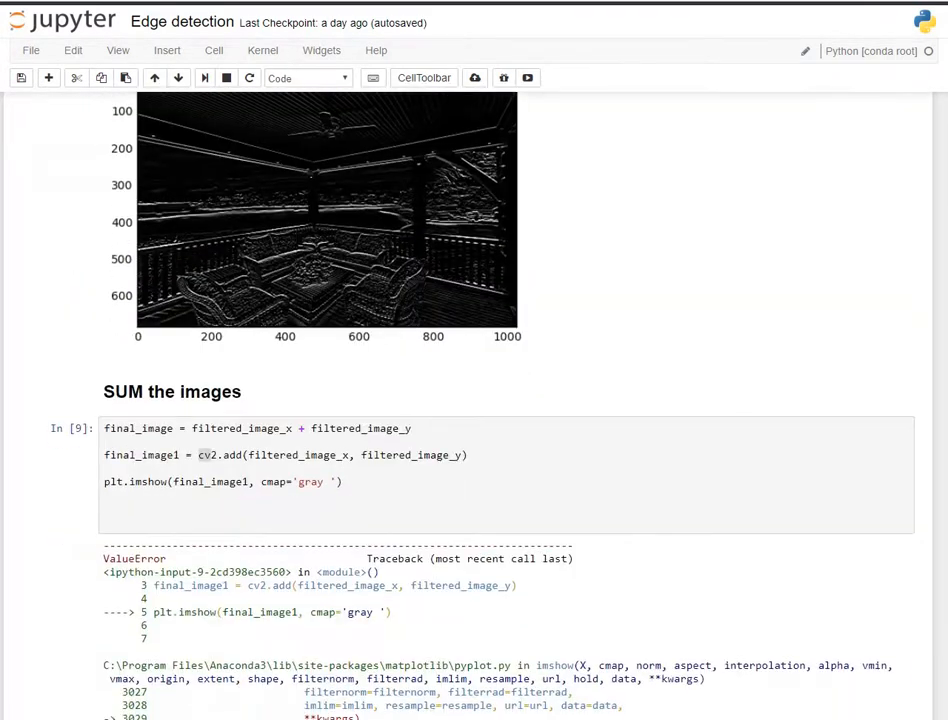
scroll(down, 3)
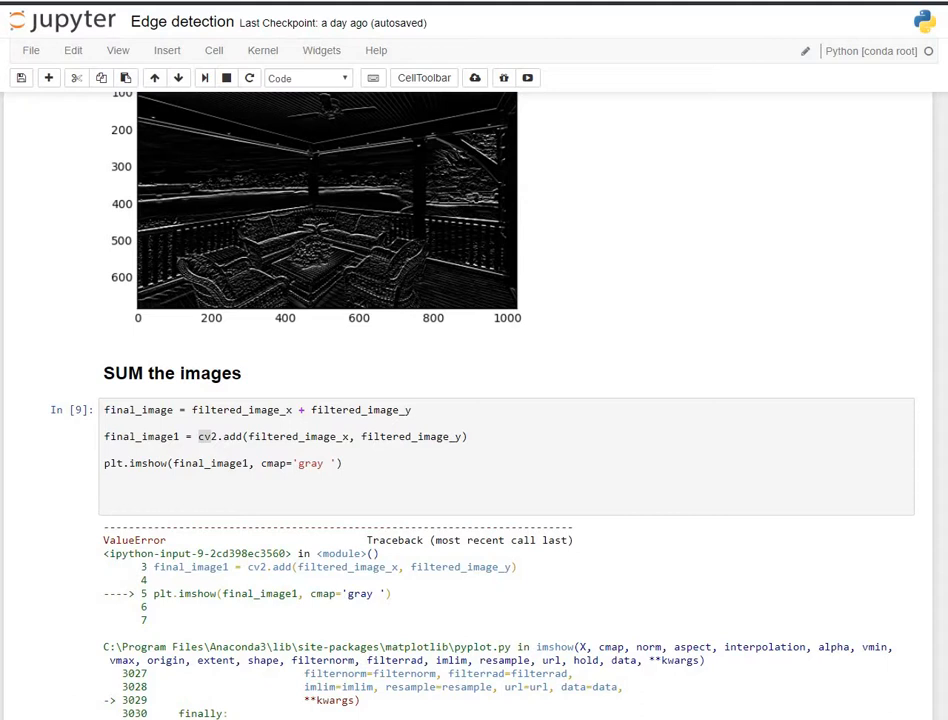
mouse_move(820, 336)
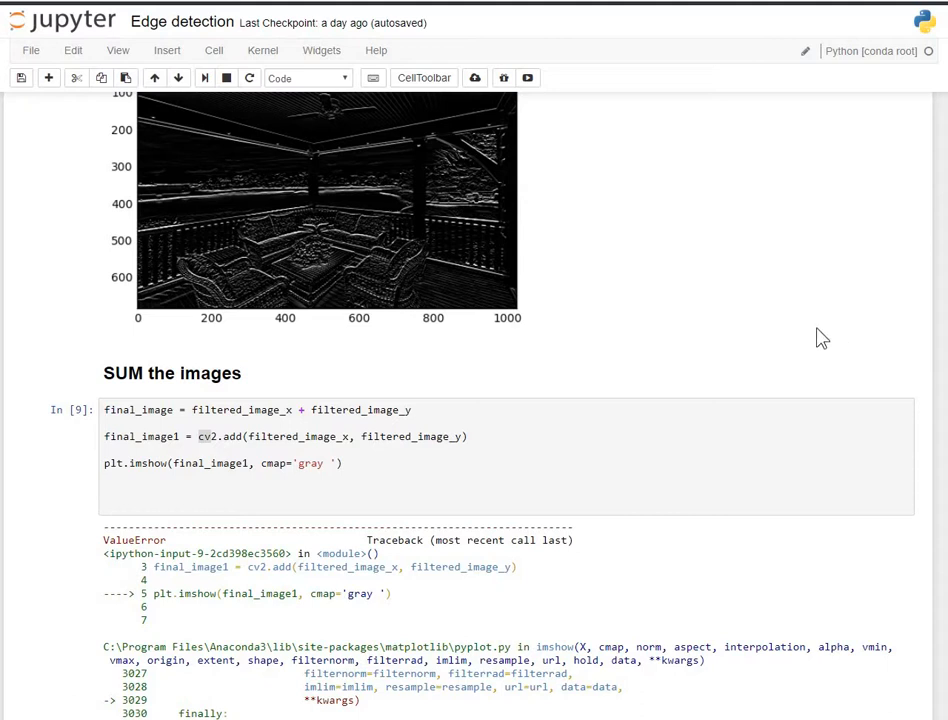
mouse_move(612, 270)
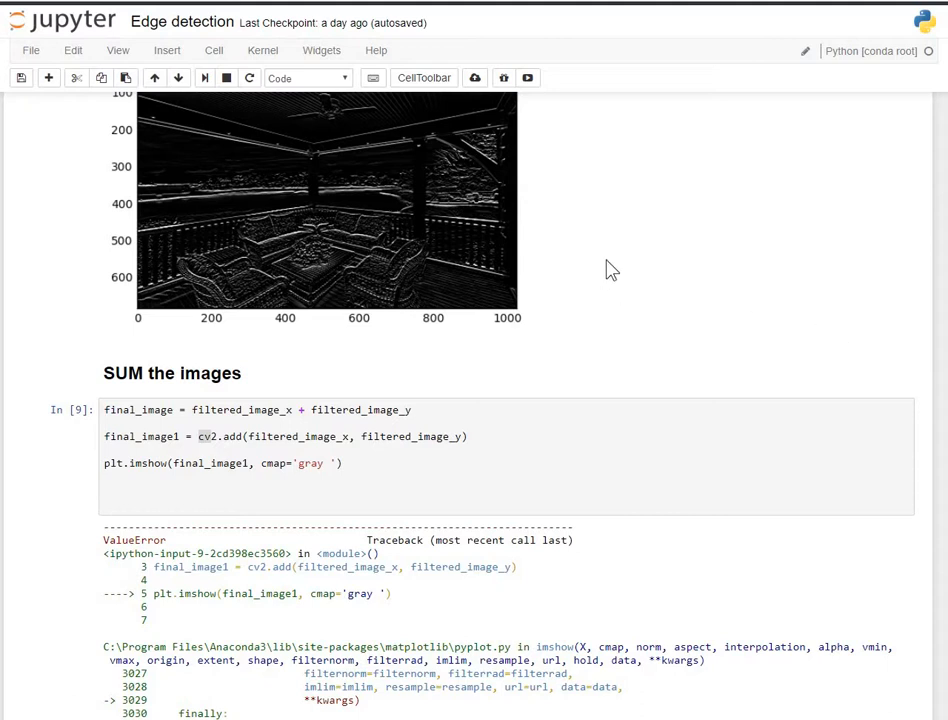